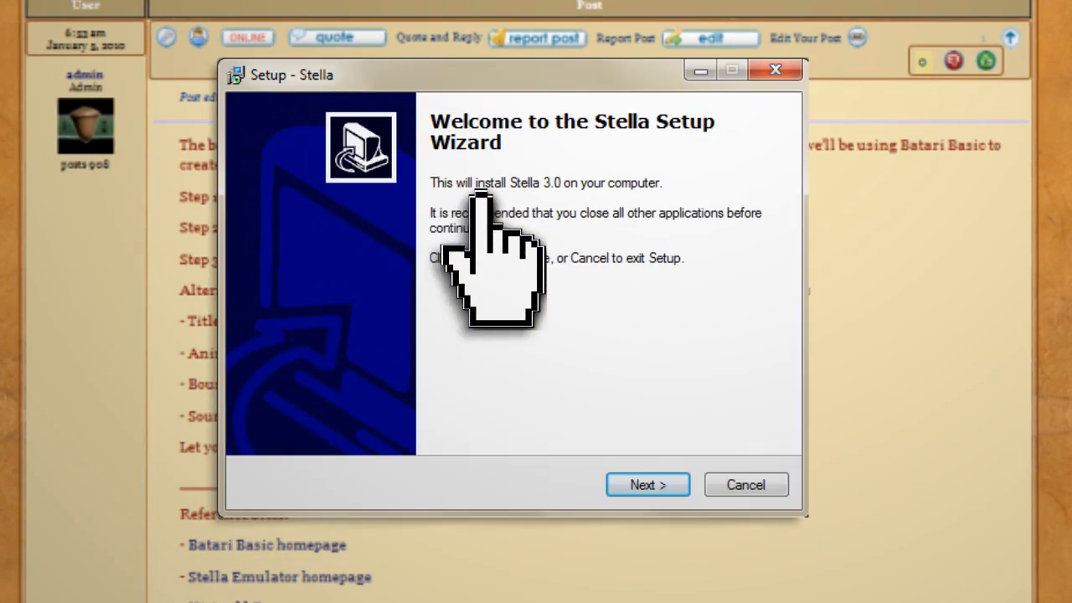
- Install Stella 3.0 with the default location and Start Menu folder, then finish the wizard
left_click(647, 484)
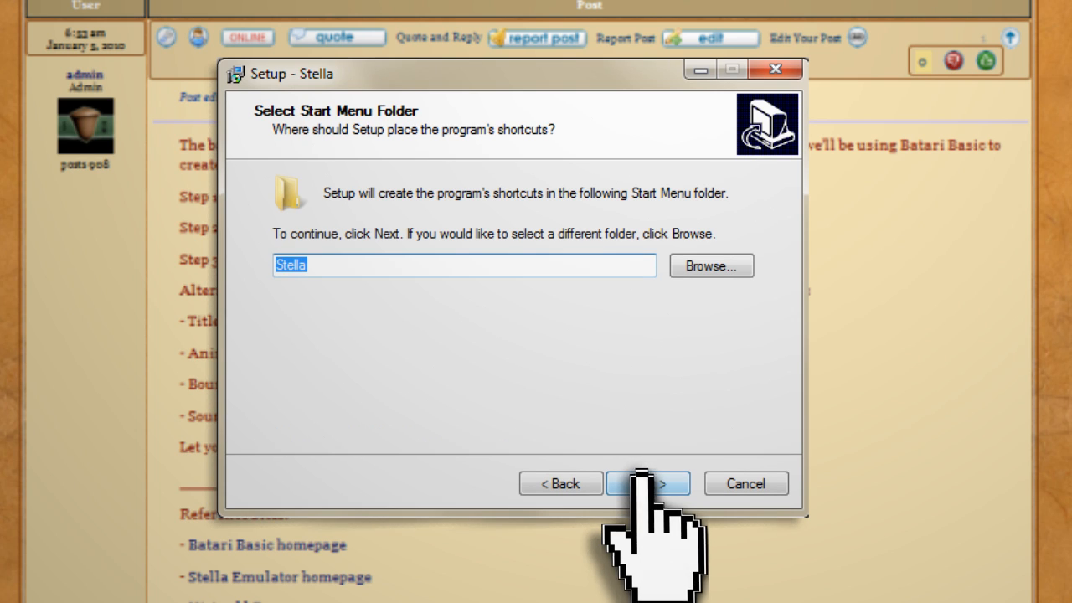
left_click(646, 483)
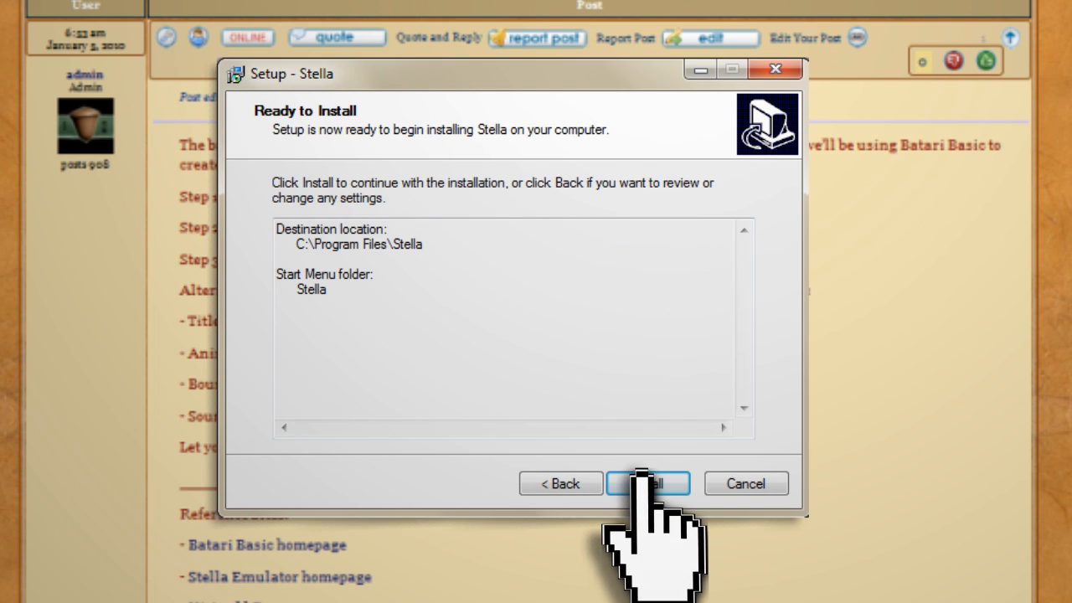
left_click(647, 482)
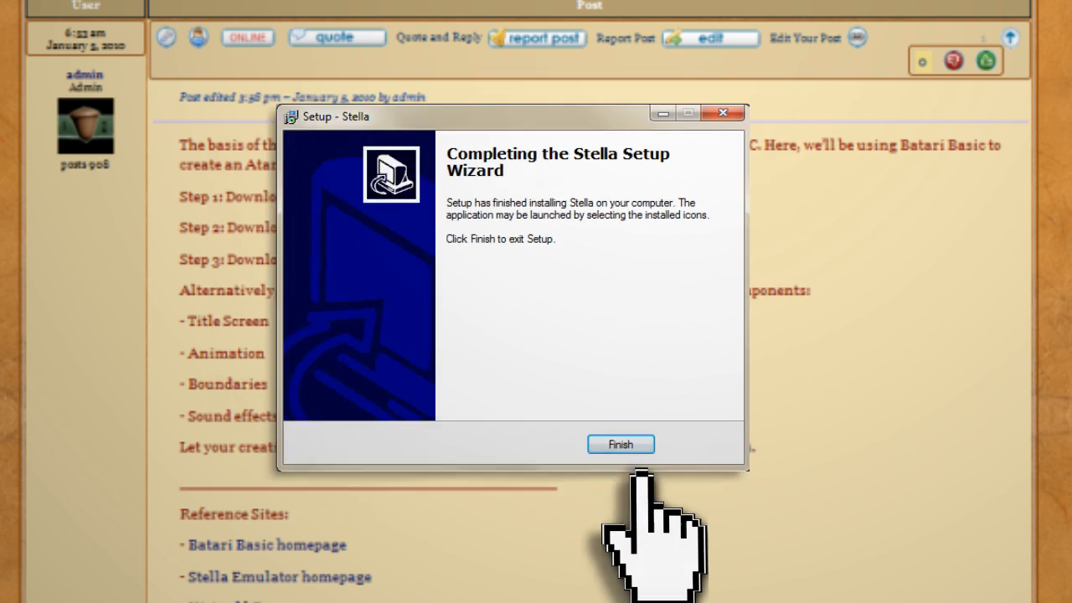
left_click(620, 444)
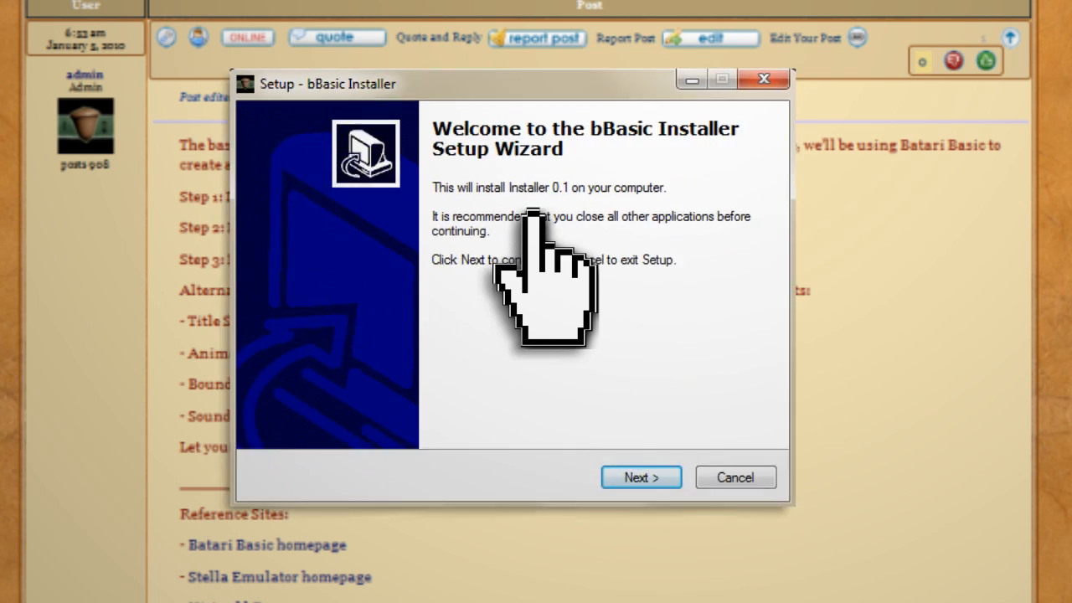
- Install Visual bB to C:\Atari2600\bB with shortcuts in the Visual bBasic Start Menu folder
left_click(640, 476)
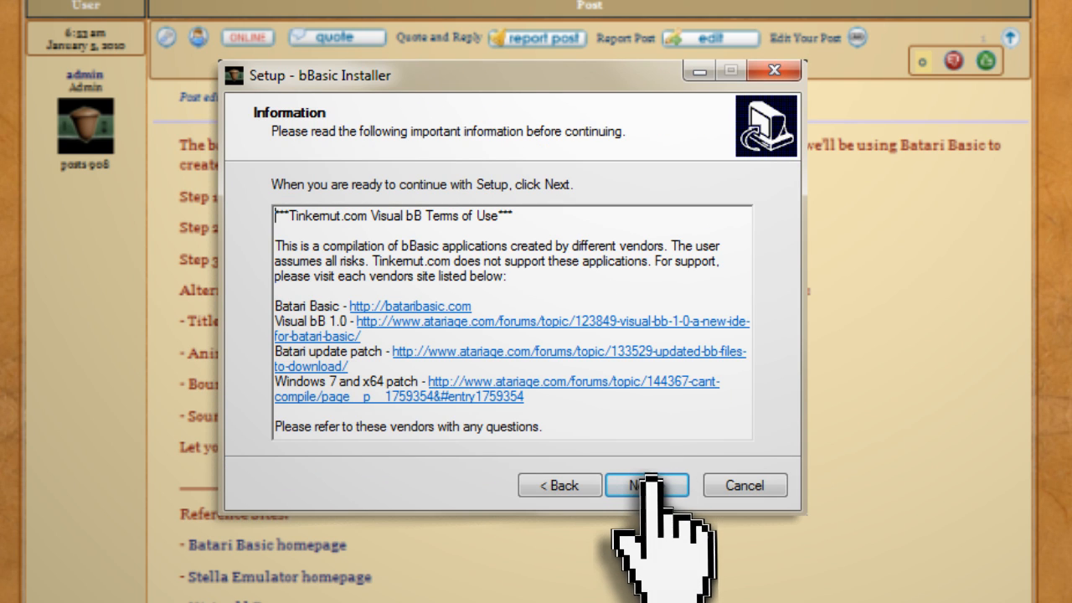
left_click(647, 486)
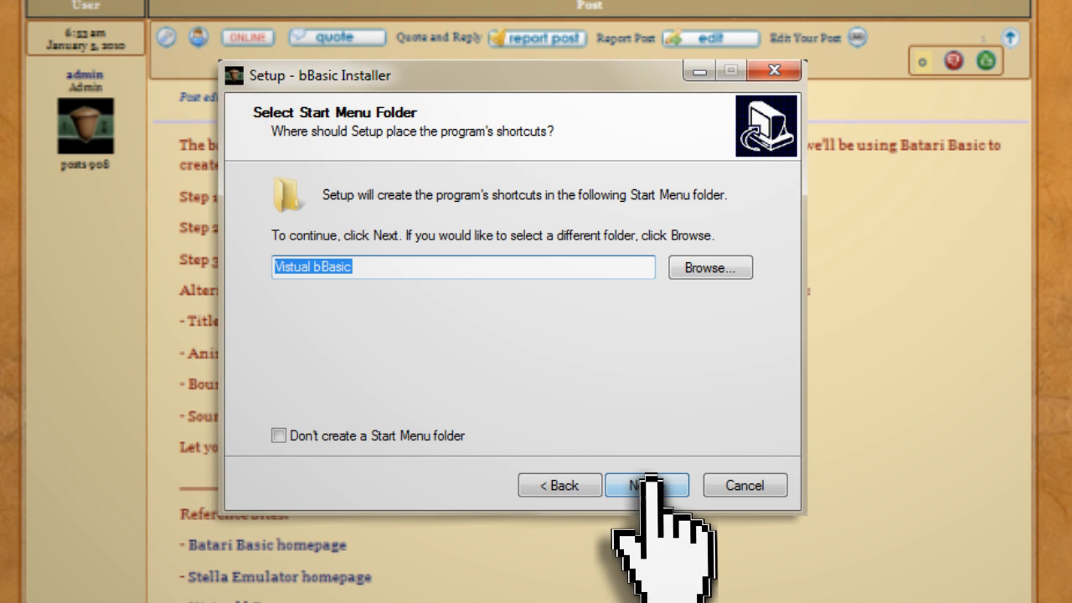
left_click(647, 486)
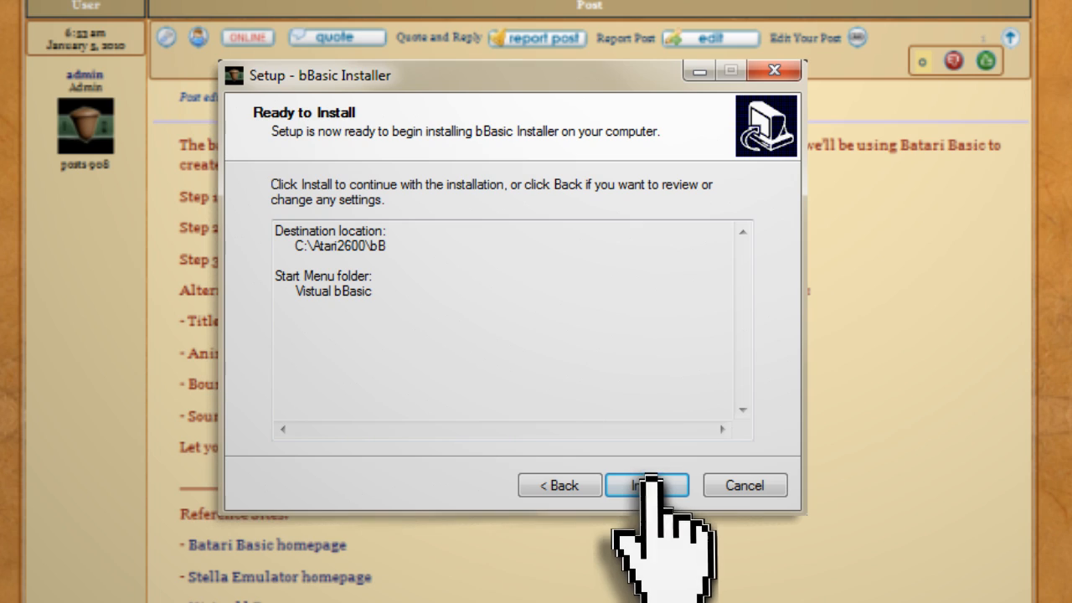
left_click(647, 486)
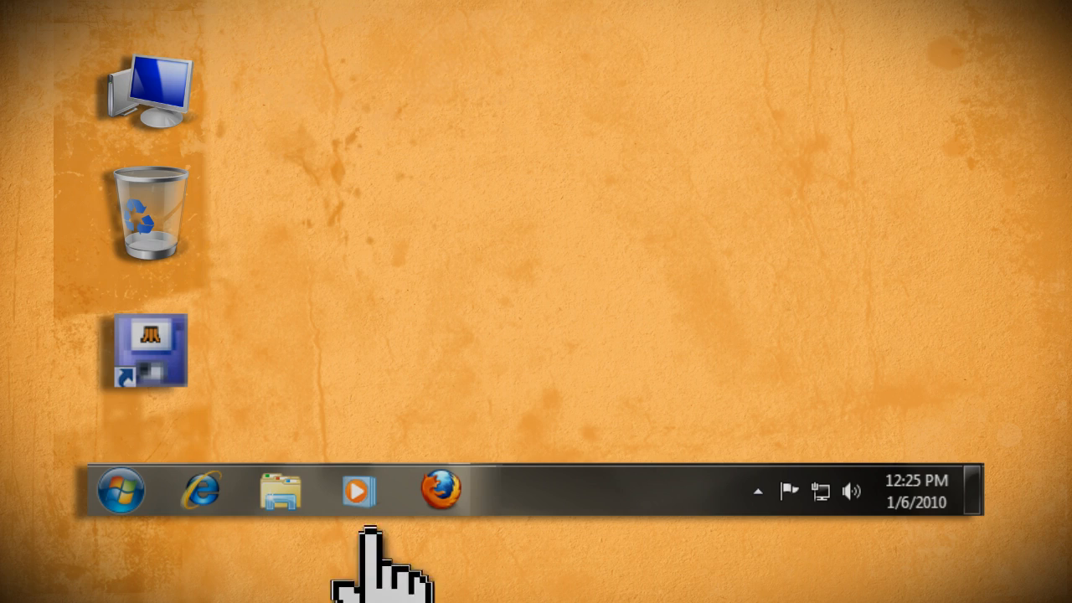
mouse_move(148, 361)
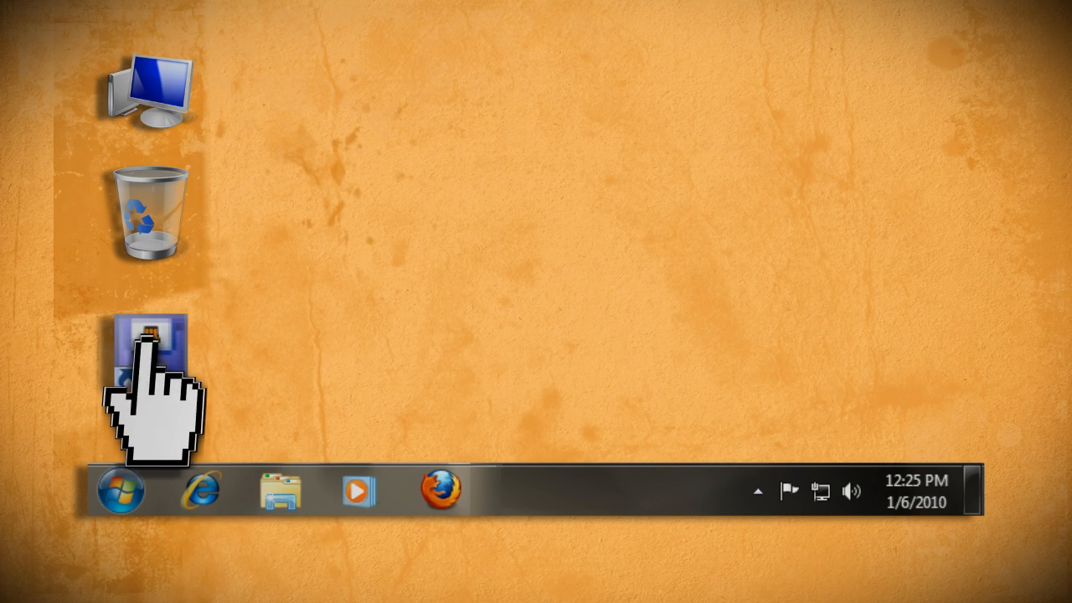
- Launch Visual bB and create the My Game project saved under C:\Atari2600
double_click(147, 344)
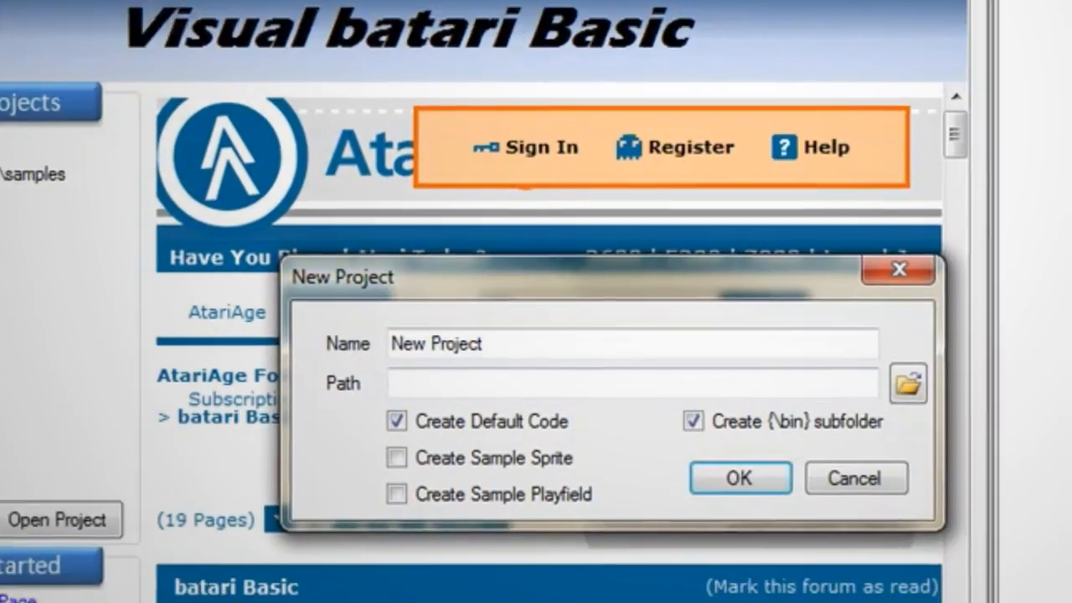
left_click(909, 382)
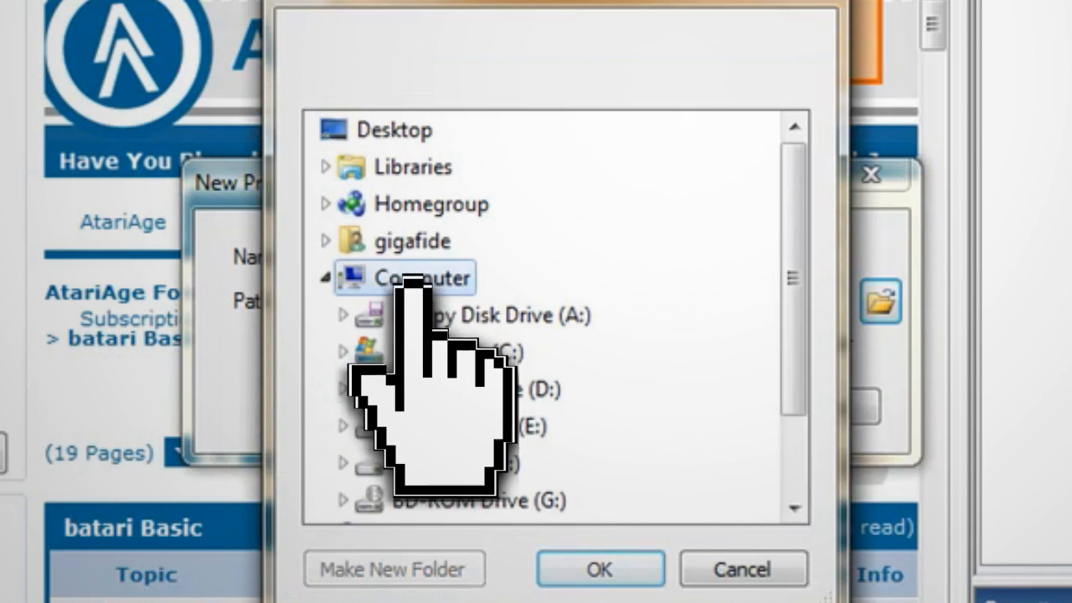
left_click(600, 569)
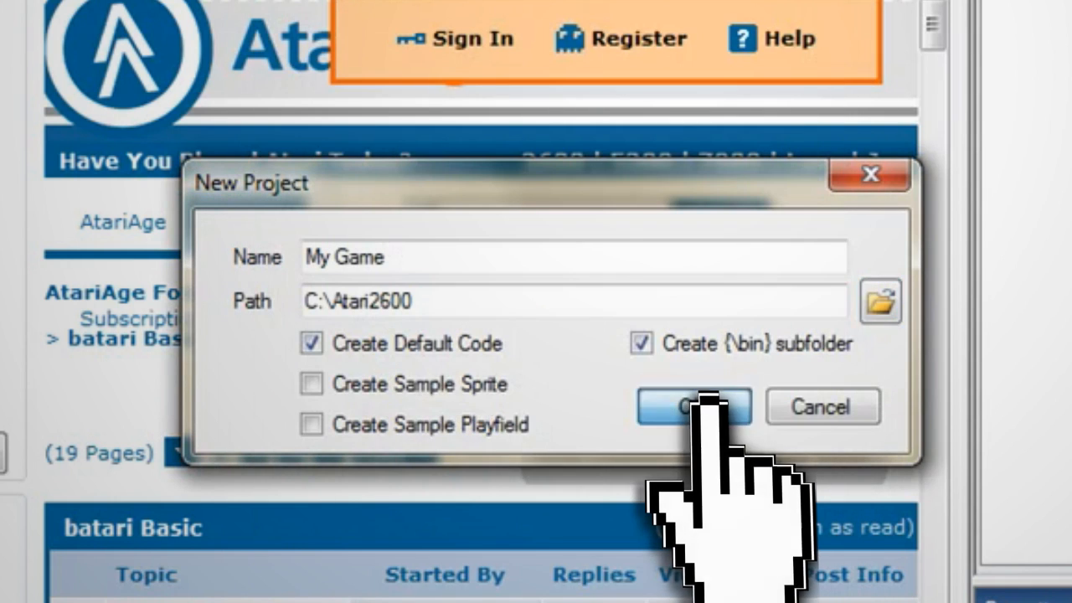
left_click(694, 408)
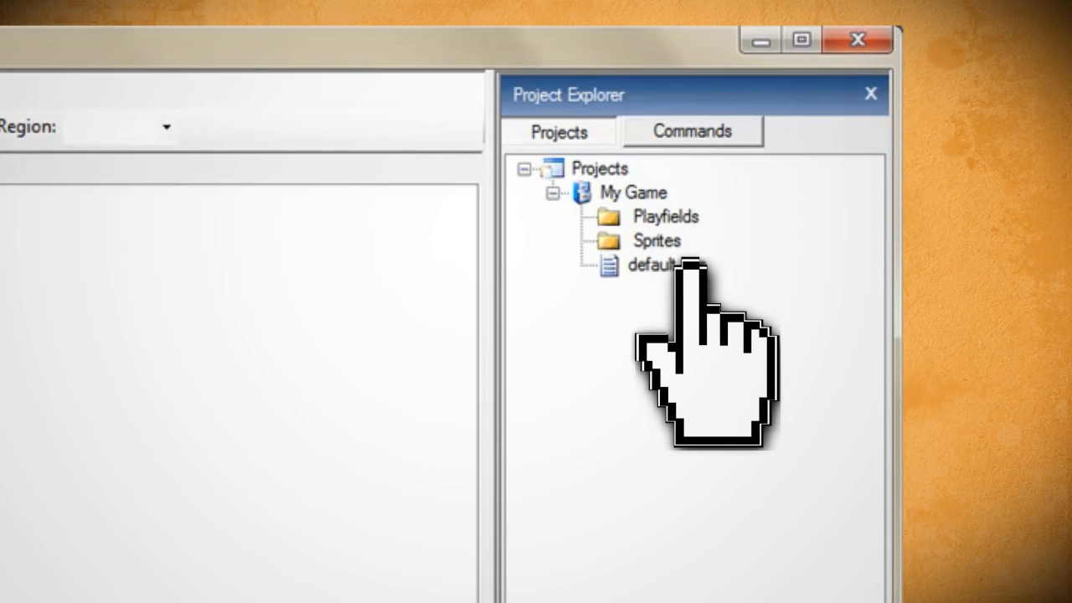
- Add a playfield item named background to the project and reveal it under Playfields
right_click(633, 191)
type("bac")
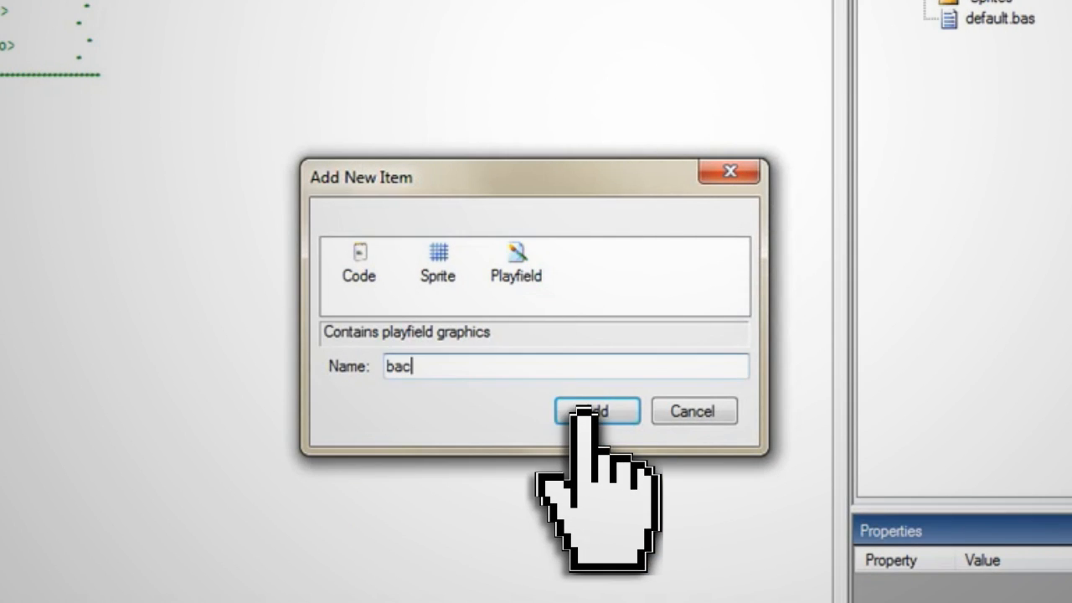
left_click(596, 413)
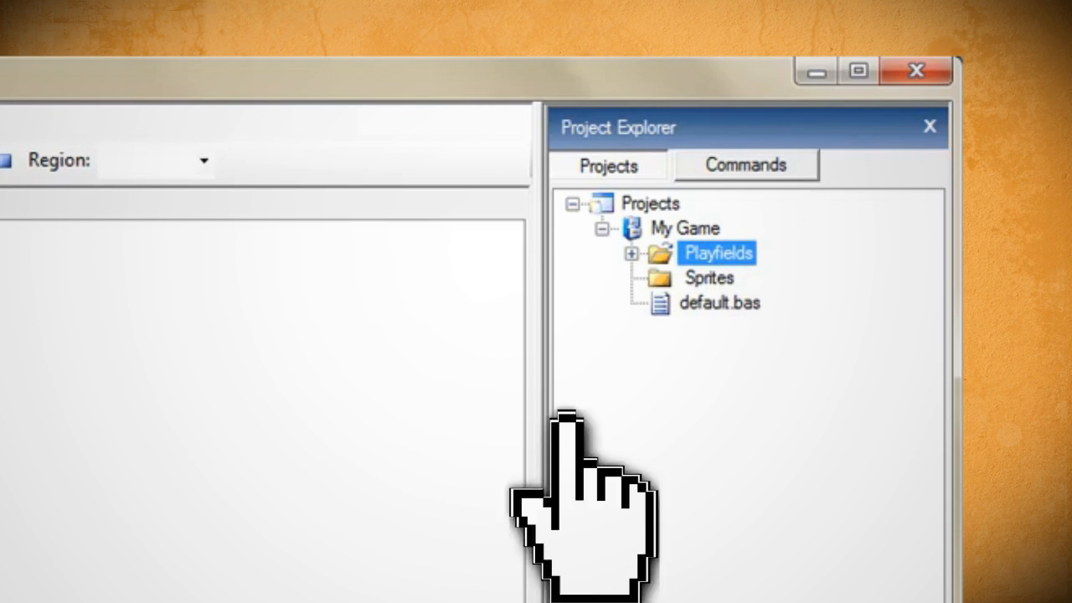
left_click(637, 252)
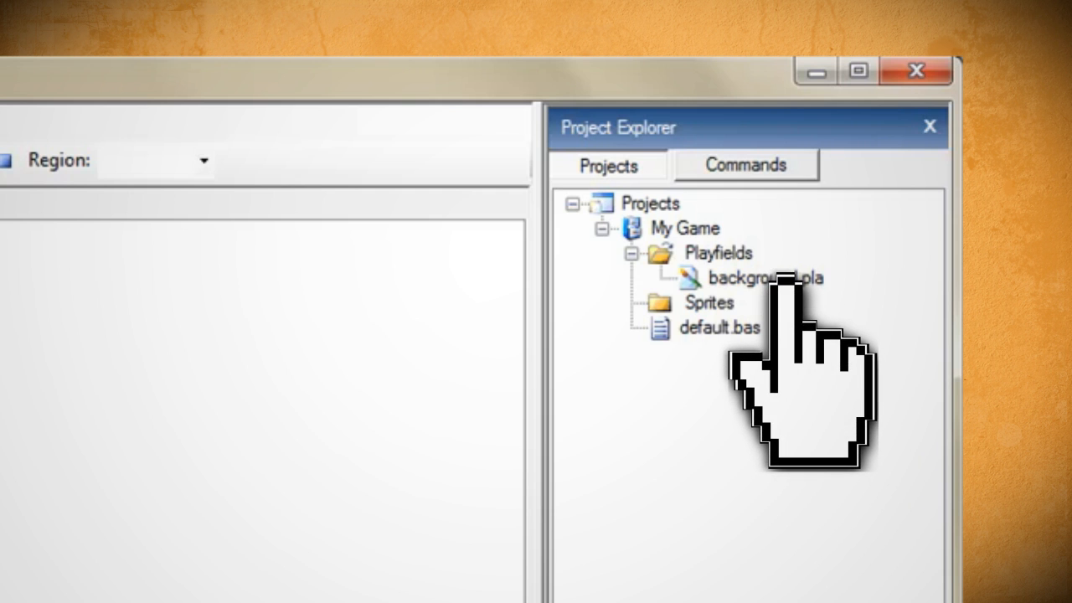
- Paint green blocks across the top row and into the bottom row of background.pla
double_click(758, 279)
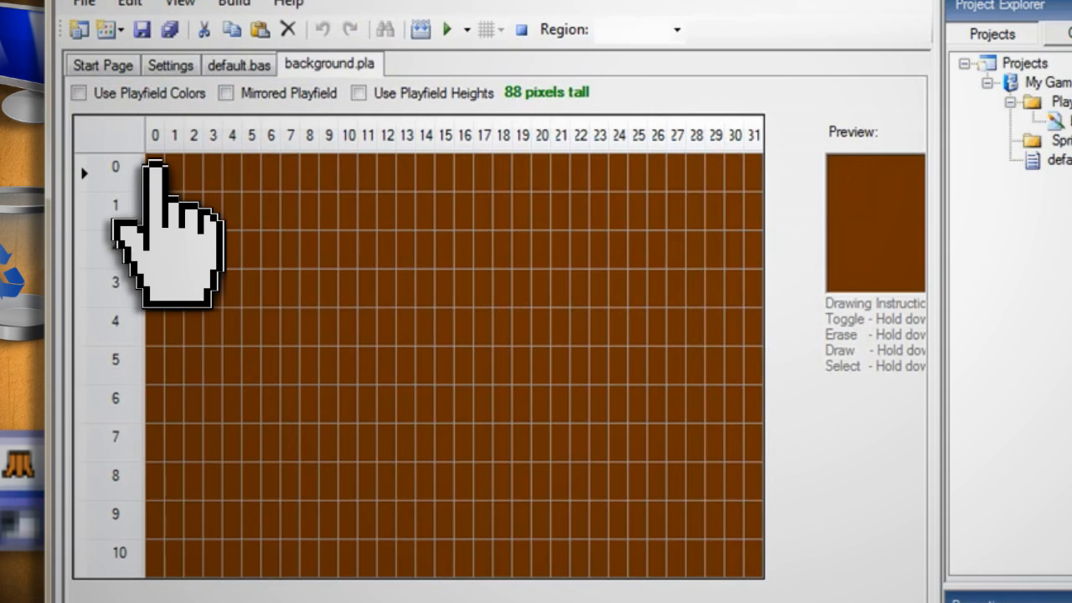
left_click_drag(154, 167, 272, 167)
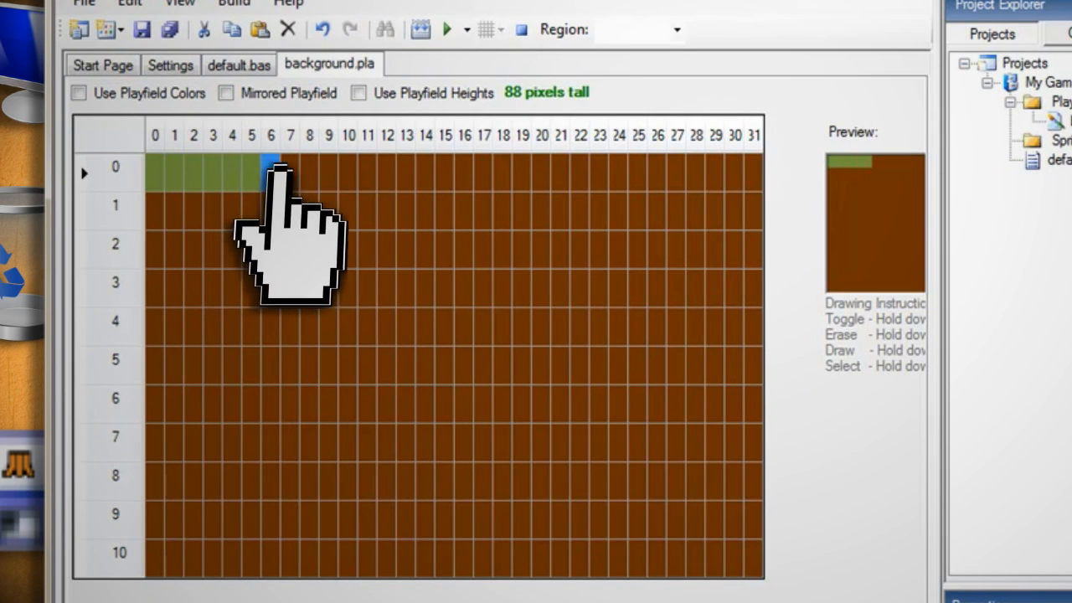
left_click_drag(268, 167, 427, 167)
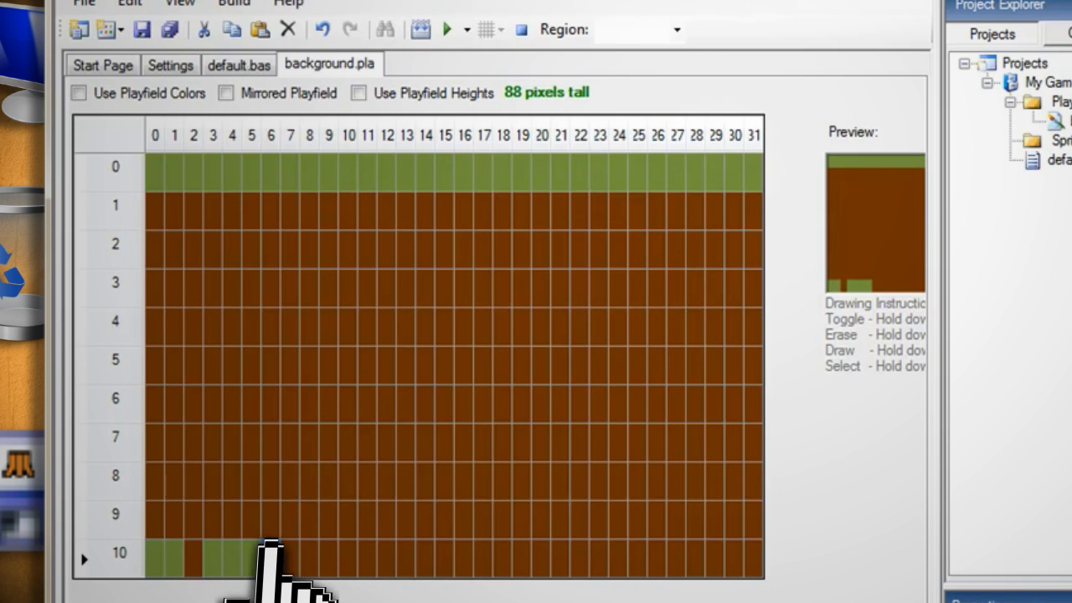
left_click(193, 553)
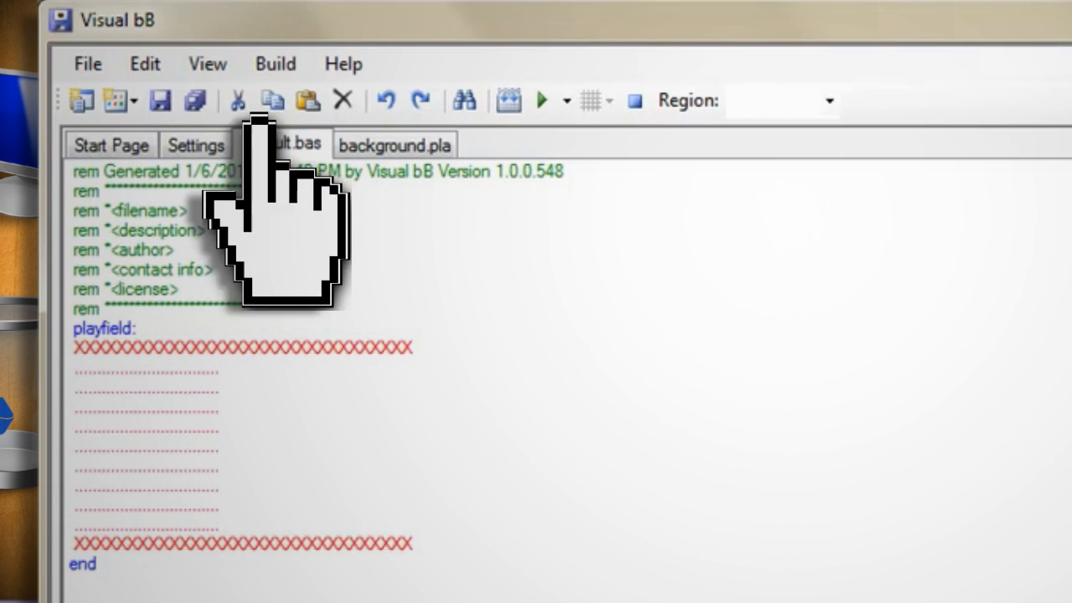
- Check an Atari colour value in the TIA Palette chart
left_click(208, 63)
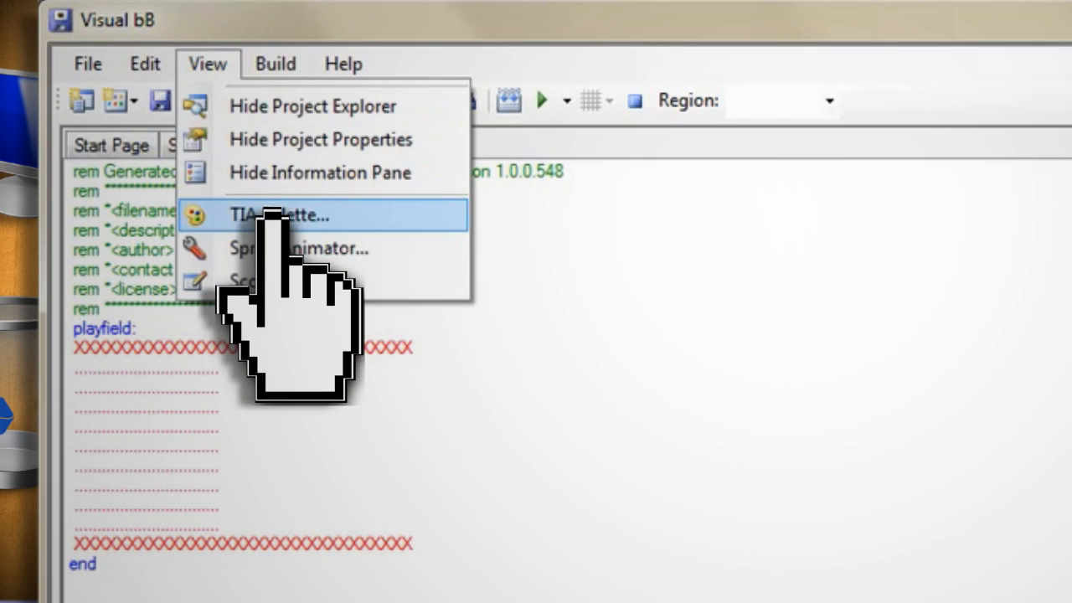
left_click(278, 214)
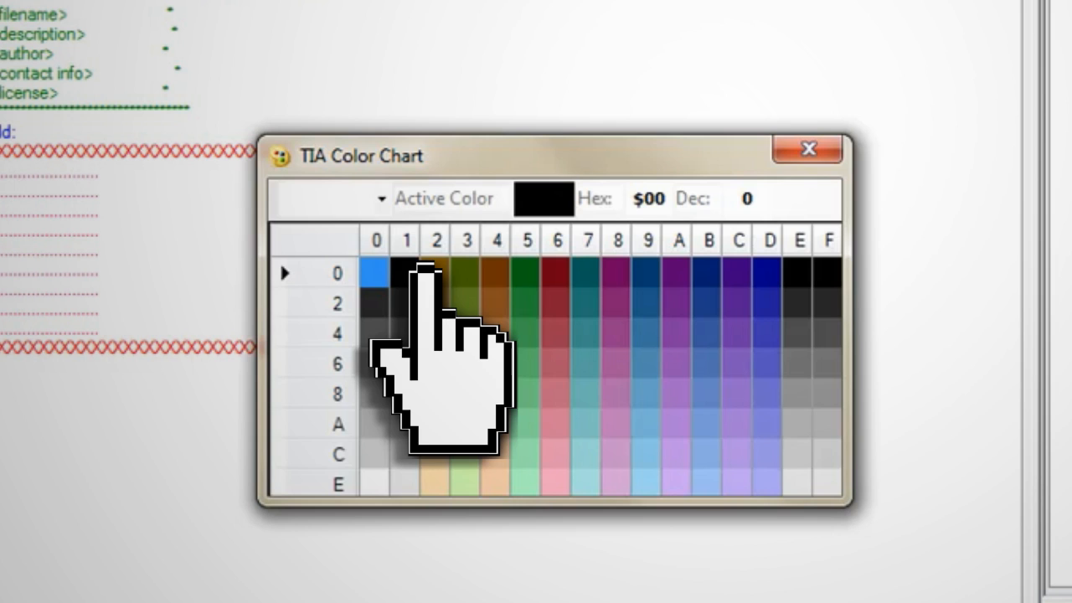
left_click(808, 147)
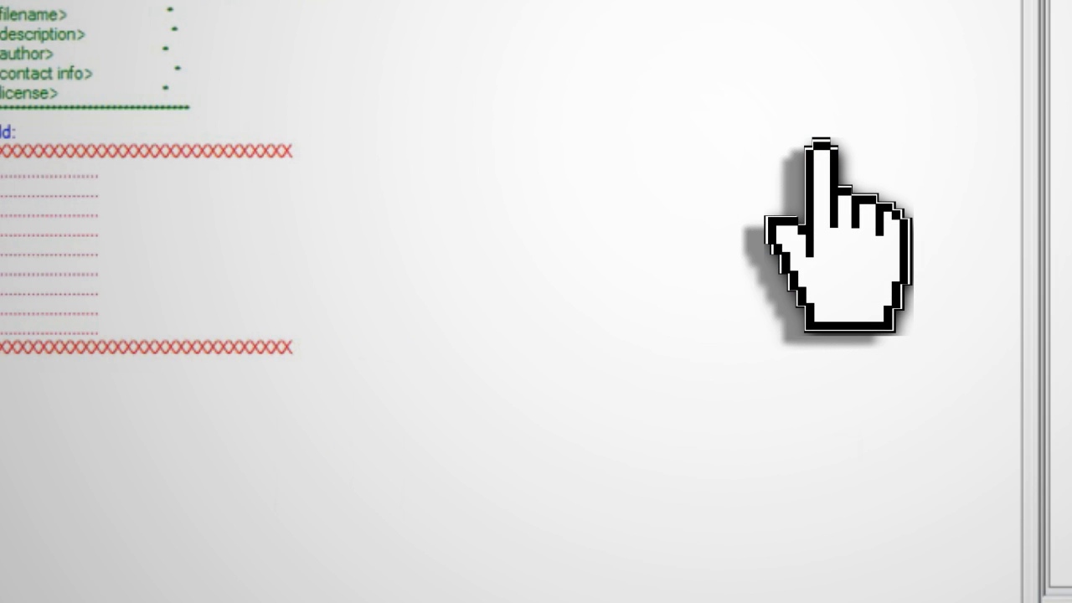
- Add COLUBK = $20 and a COLUPF line below the playfield block in default.bas
scroll("down", 3)
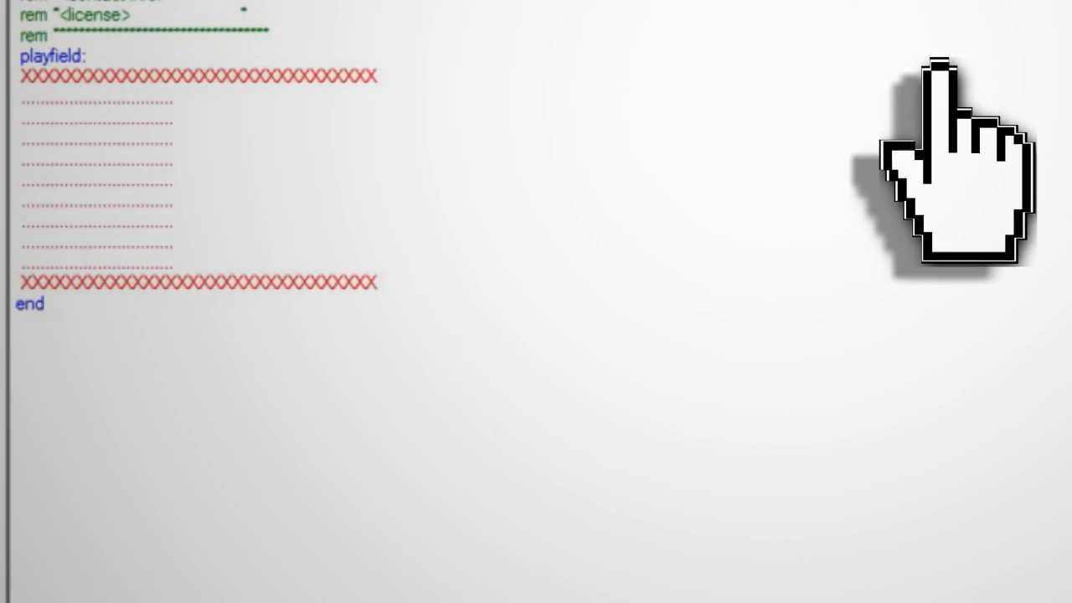
type("COLUBK =")
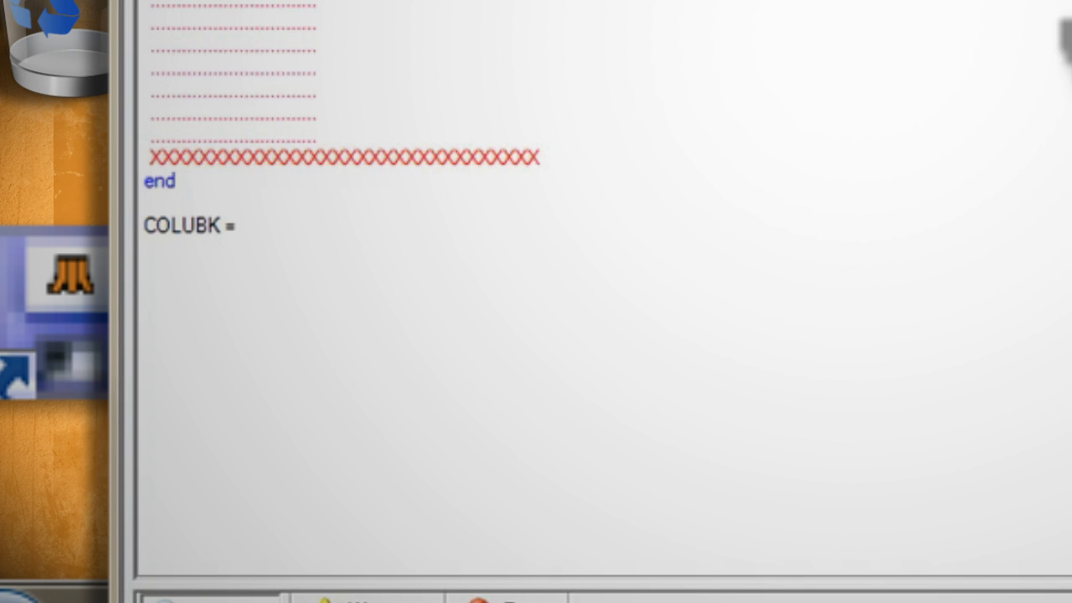
type("$20")
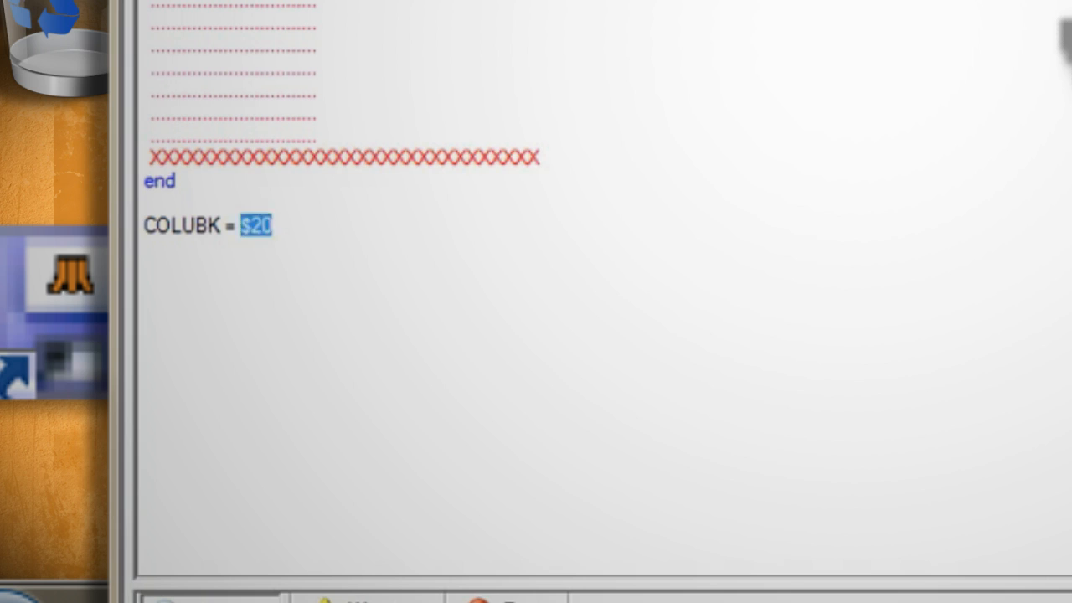
type("COLUPF")
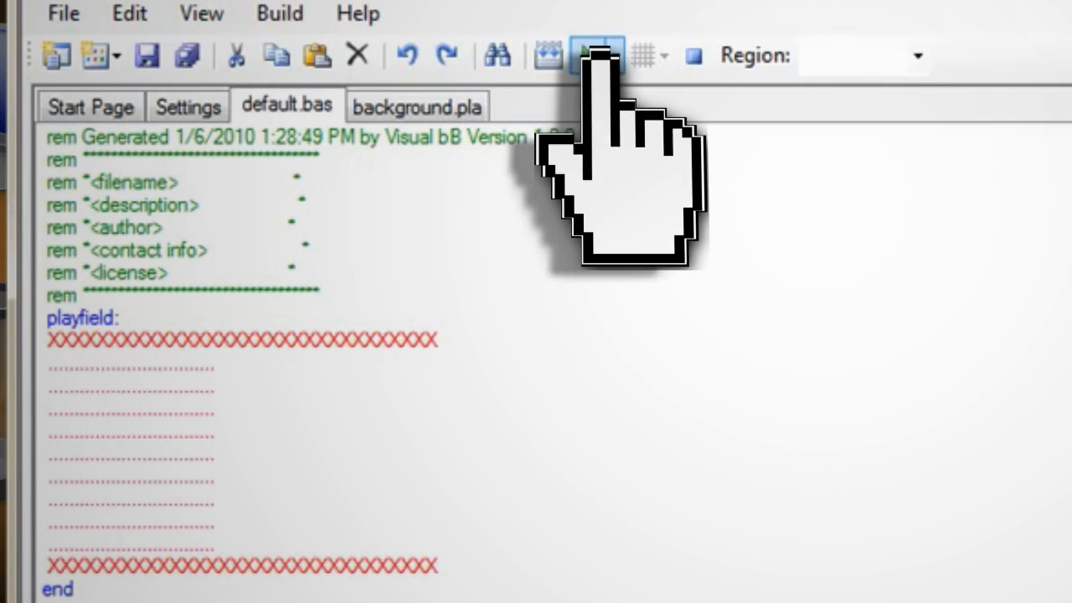
- Compile default.bas and preview it in Stella, then close the emulator
left_click(597, 55)
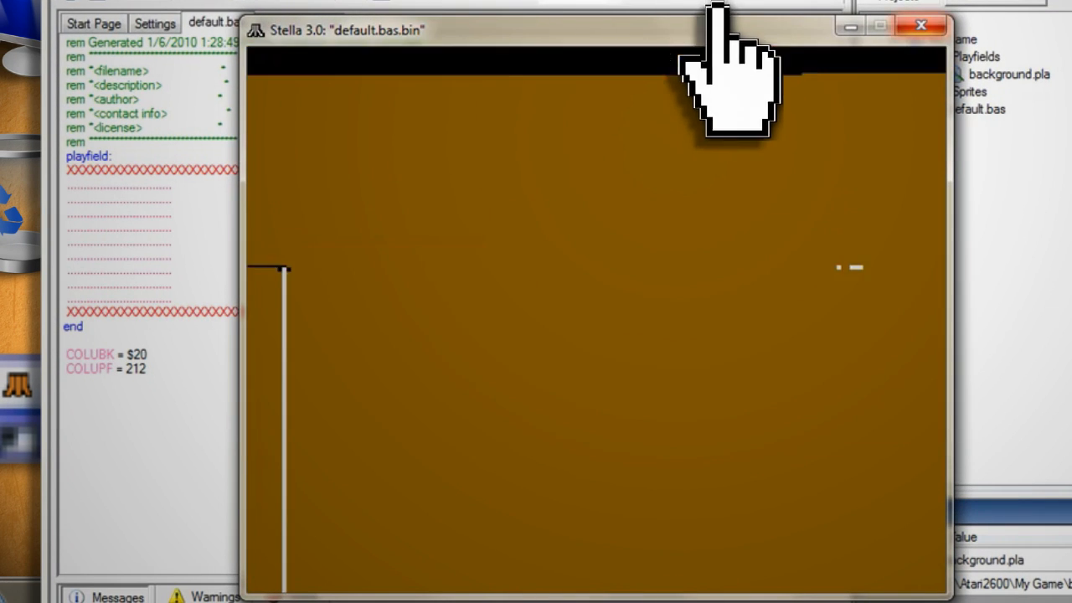
left_click(921, 25)
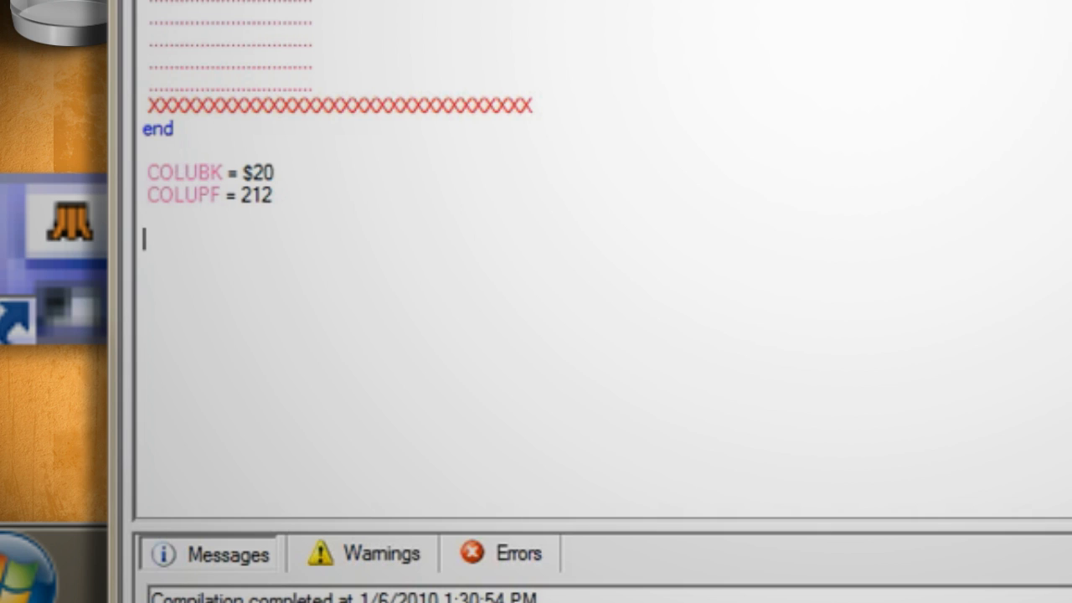
- Add a draw_loop label with drawscreen and goto draw_loop beneath the colour settings
type("draw_loop")
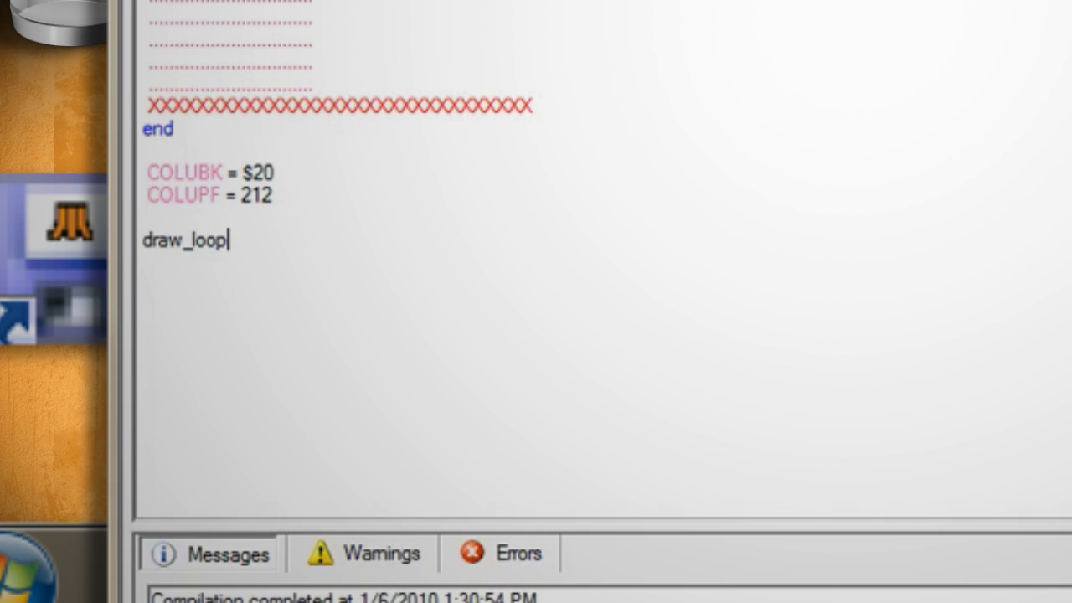
type("drawscreen")
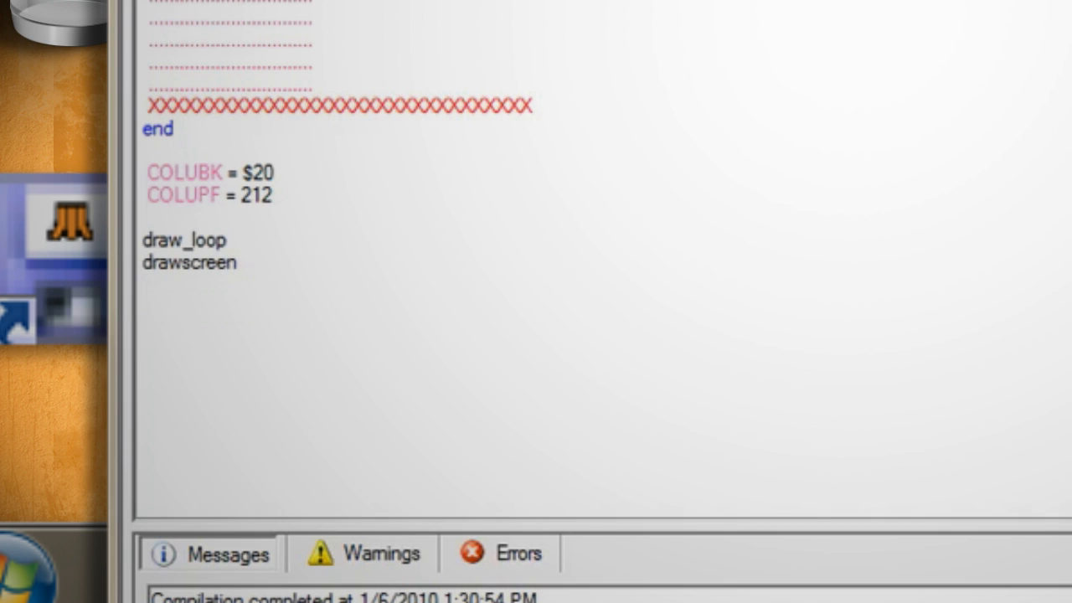
type("goto")
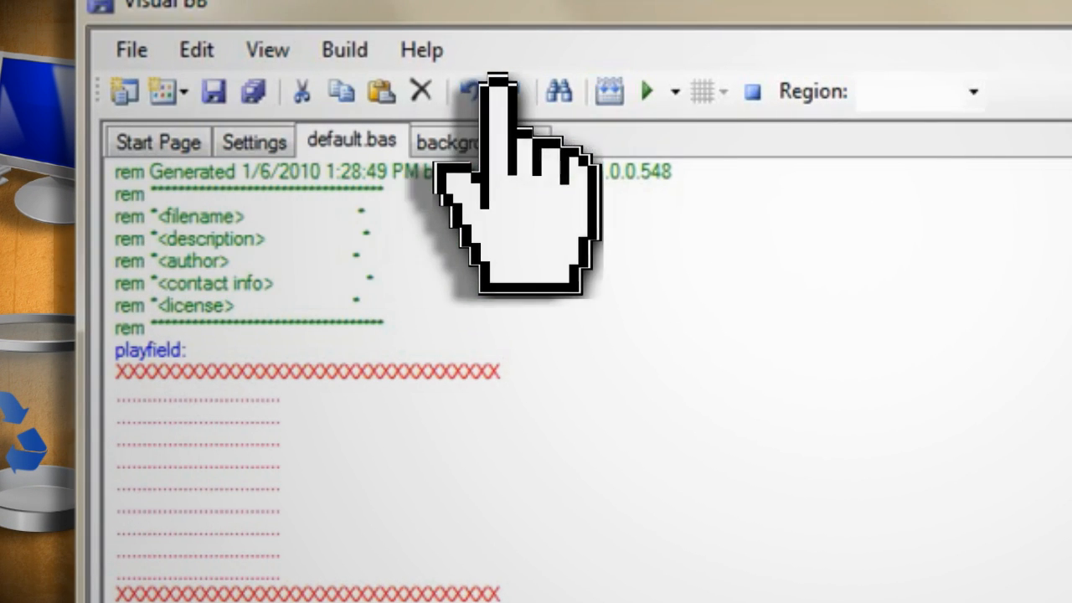
- Compile and run the looping game in Stella, showing green bars on the brown background
left_click(645, 90)
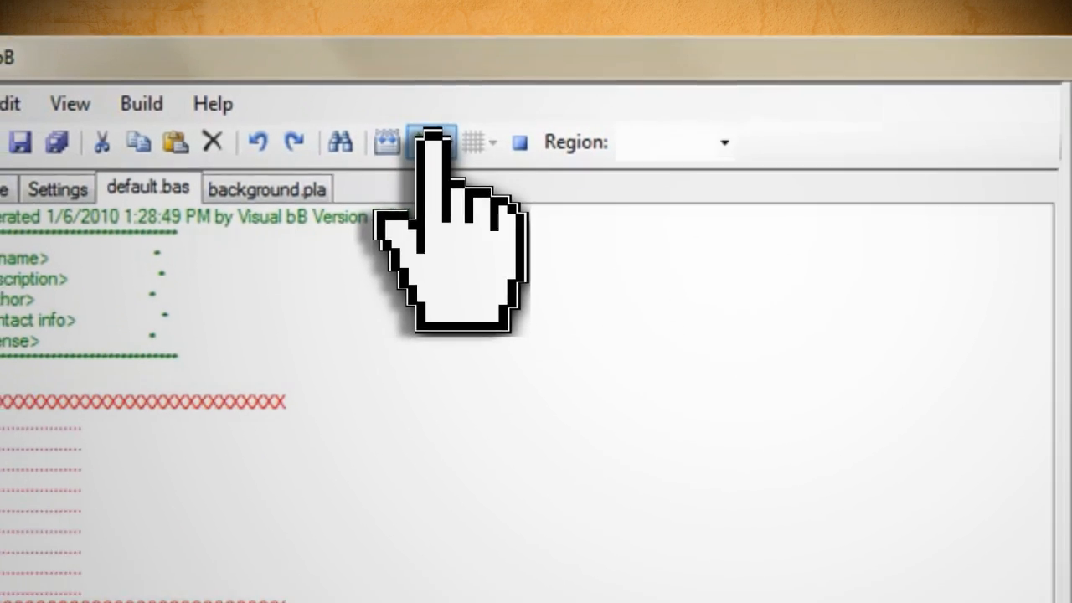
left_click(429, 141)
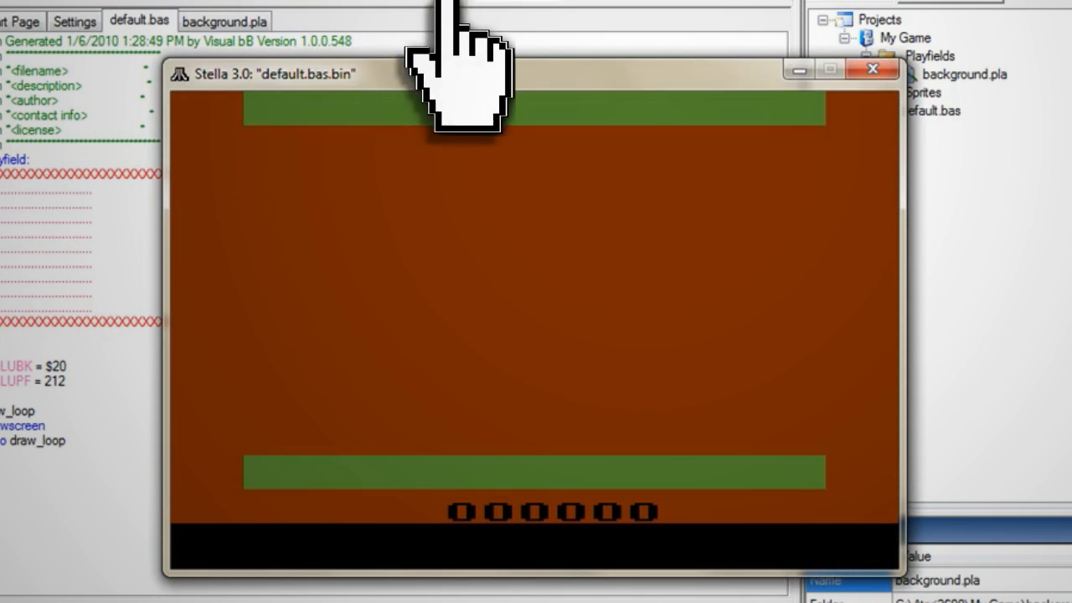
left_click(875, 71)
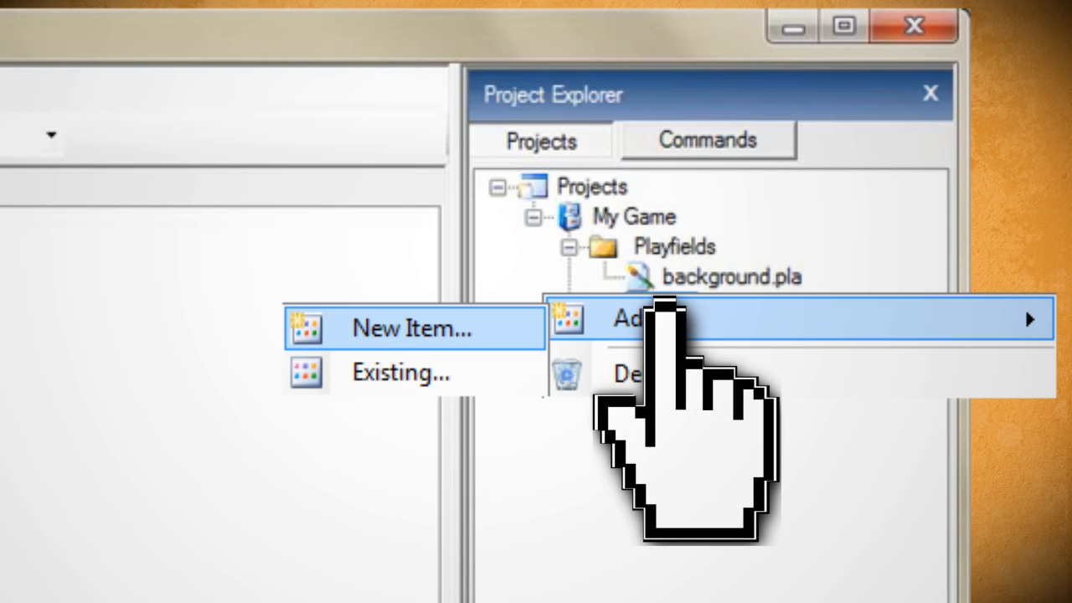
- Add a hero sprite to the project and draw its pixel image
left_click(410, 326)
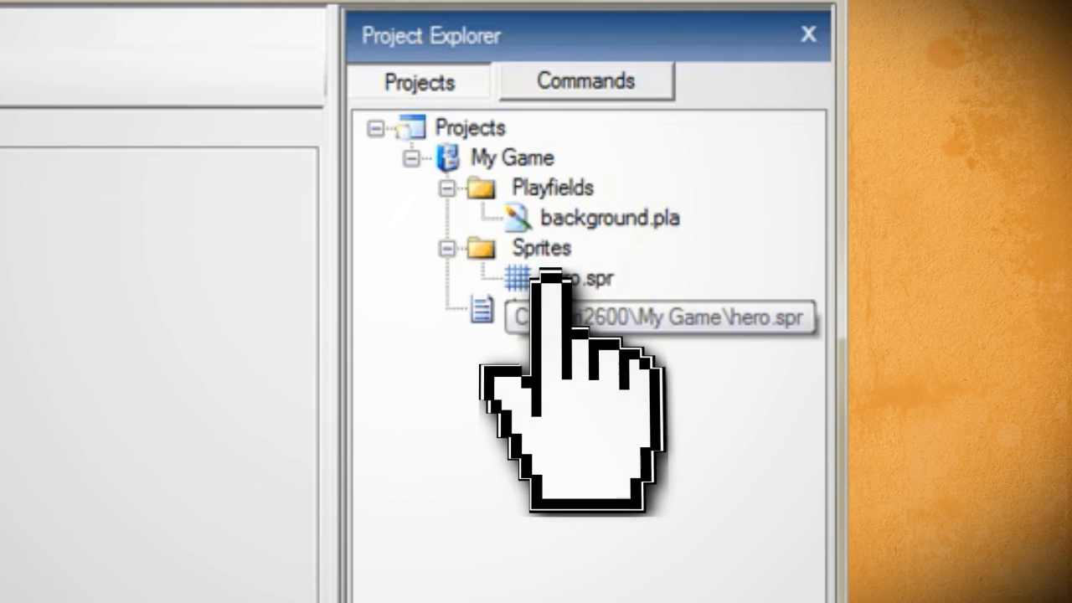
double_click(570, 279)
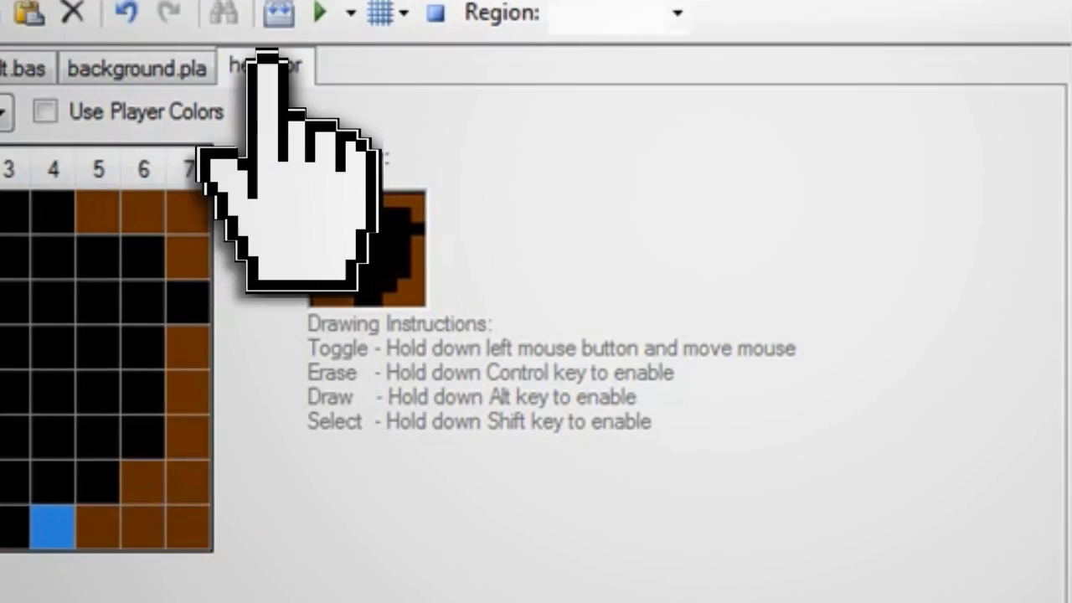
- Add a second sprite named villain to the project
left_click(848, 161)
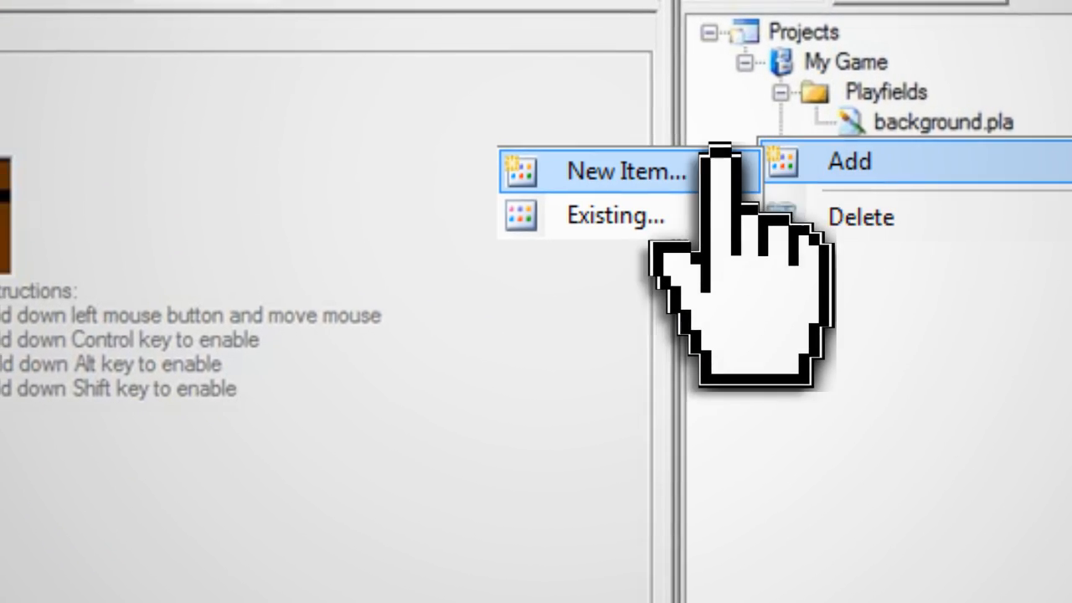
left_click(627, 171)
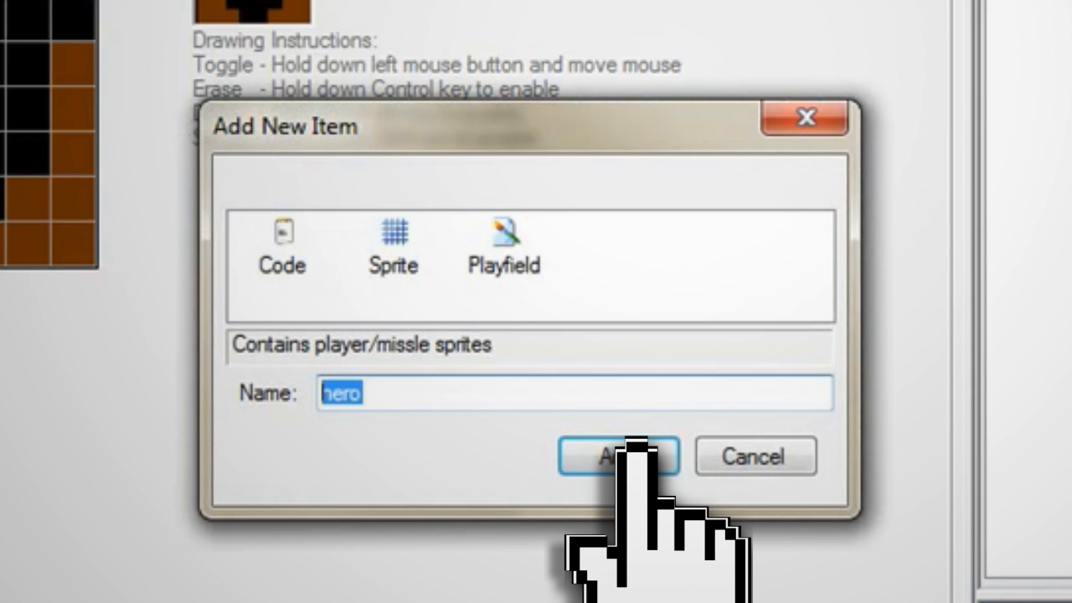
left_click(618, 456)
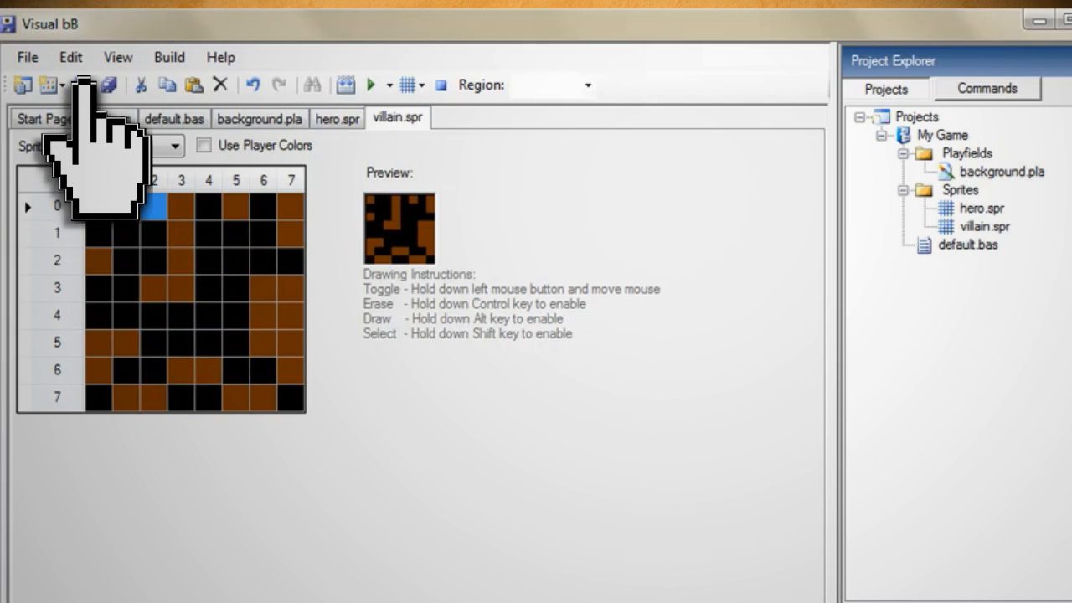
- Save the project and return to the default.bas main code to add the player0 and player1 sprite data
left_click(174, 117)
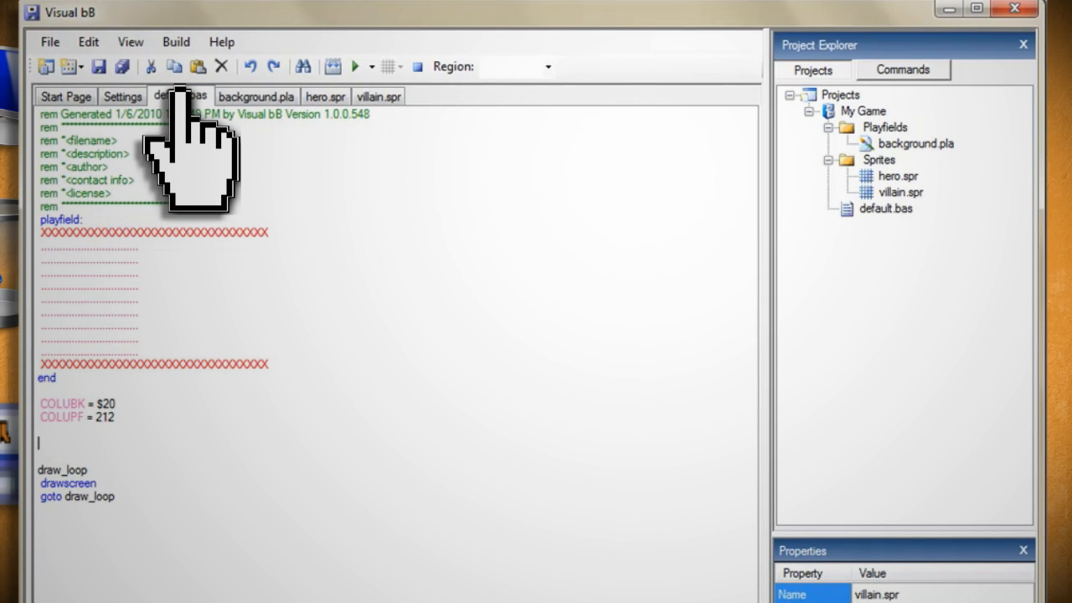
left_click(901, 191)
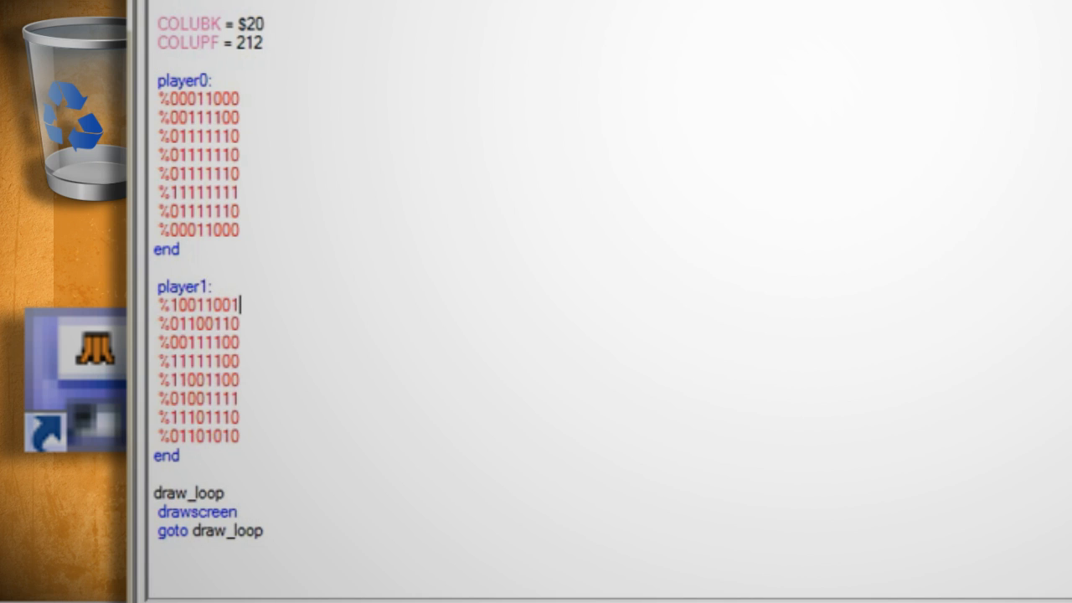
- Add player0x=50:player0y=50 and player1x=20:player1y=20 lines under the colour settings
left_click(154, 60)
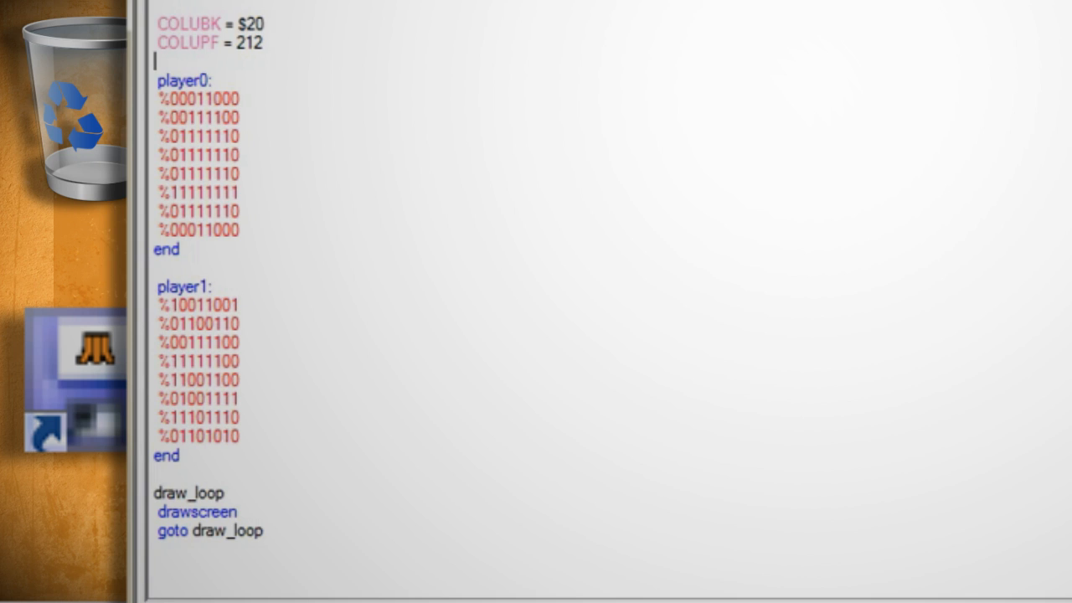
type("player0x=")
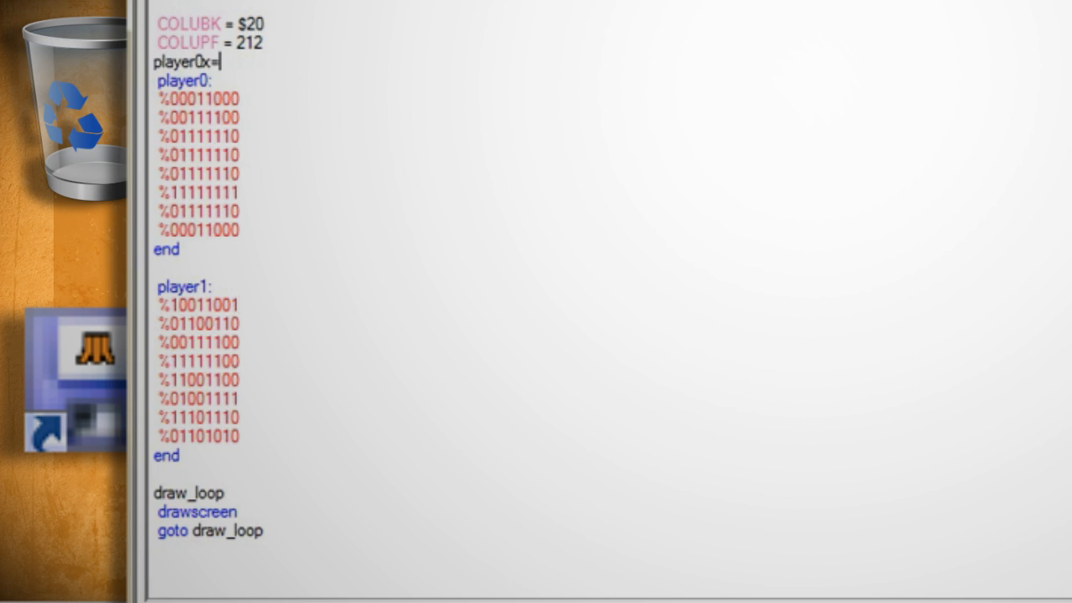
type("50:player0y=50")
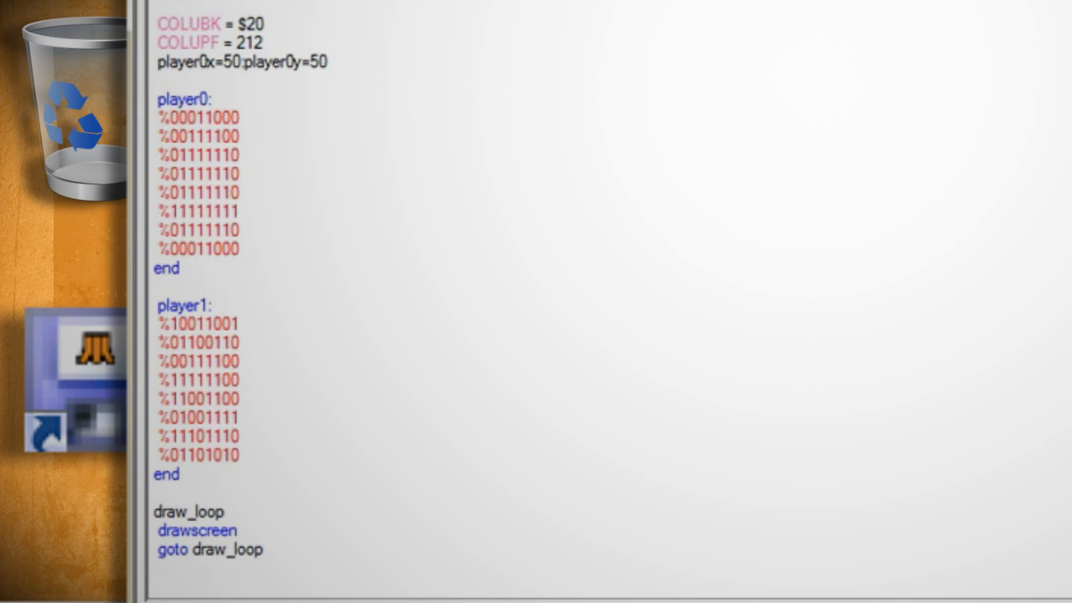
type("player1x=")
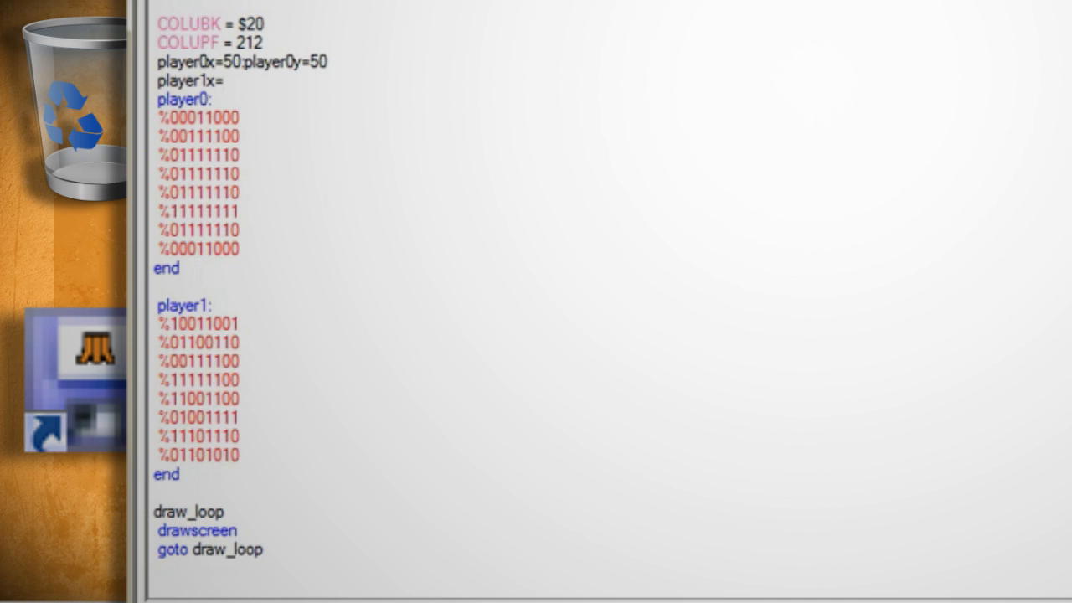
type("20:player")
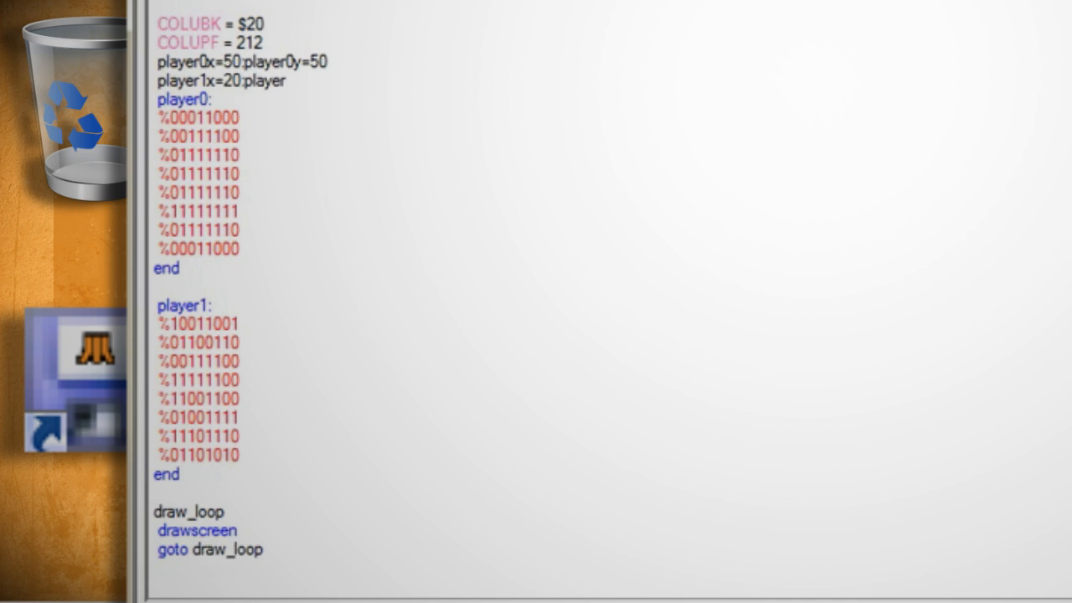
type("y=20")
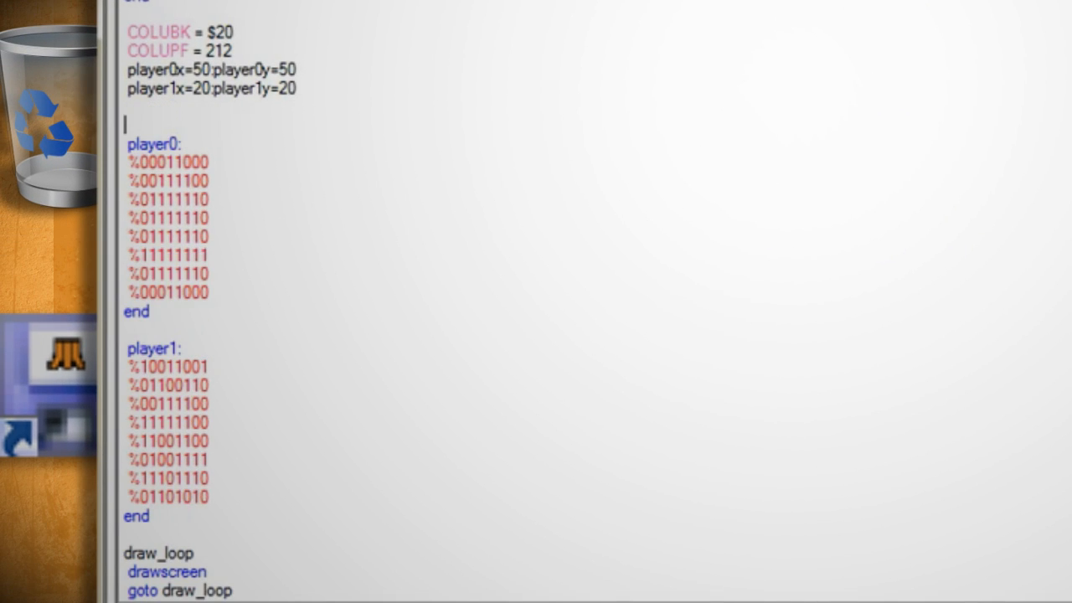
- Add missile0height=4:missile0y=255 and NUSIZ0 = 16 to the setup code
type("missile0")
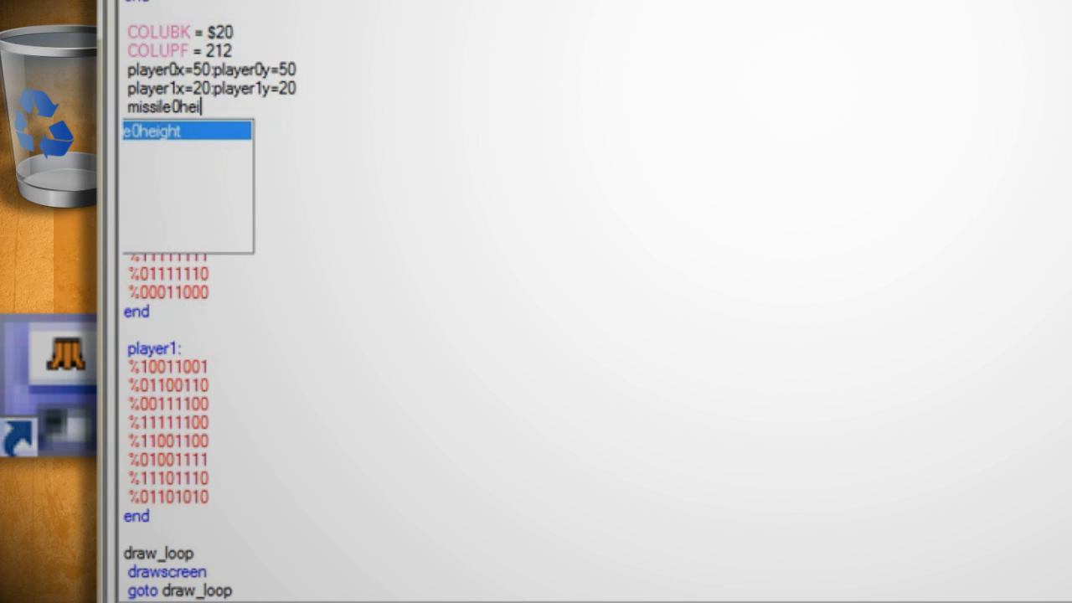
type("height=4:missile0y=")
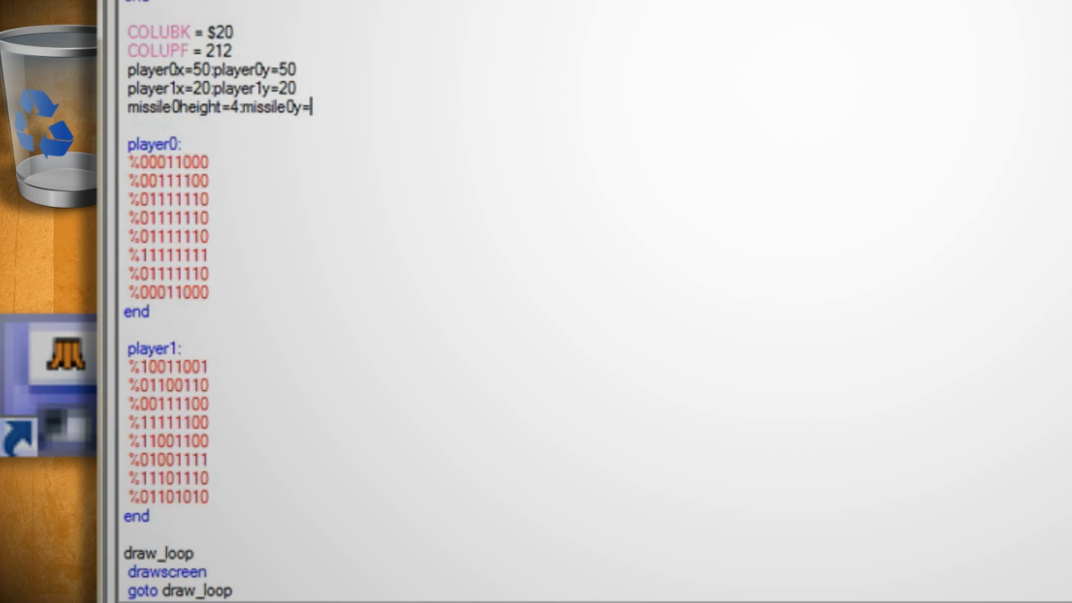
type("255")
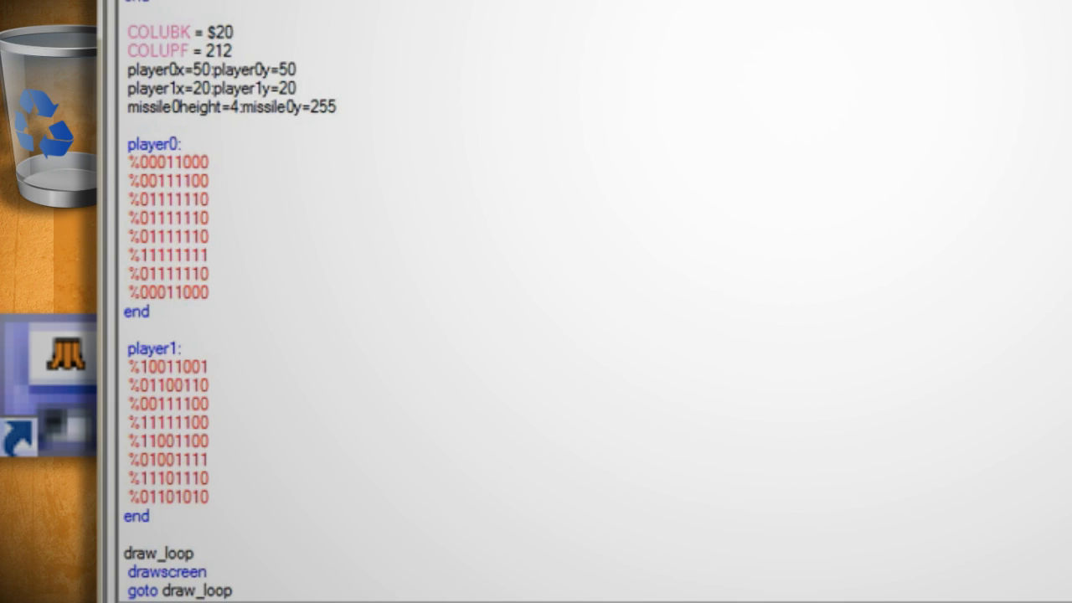
type("NUS")
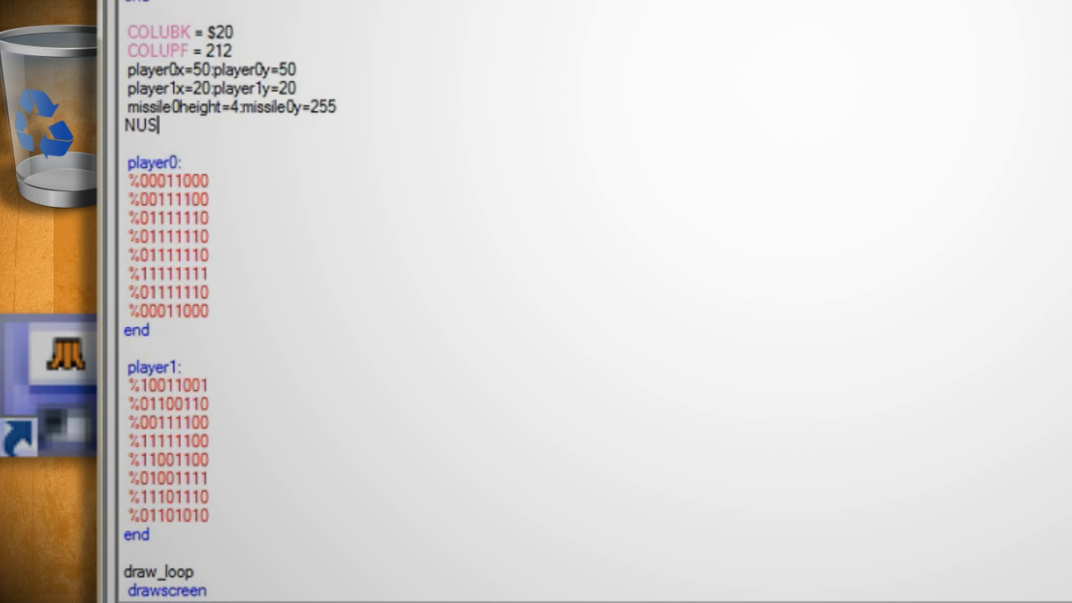
type("IZ0 = 16")
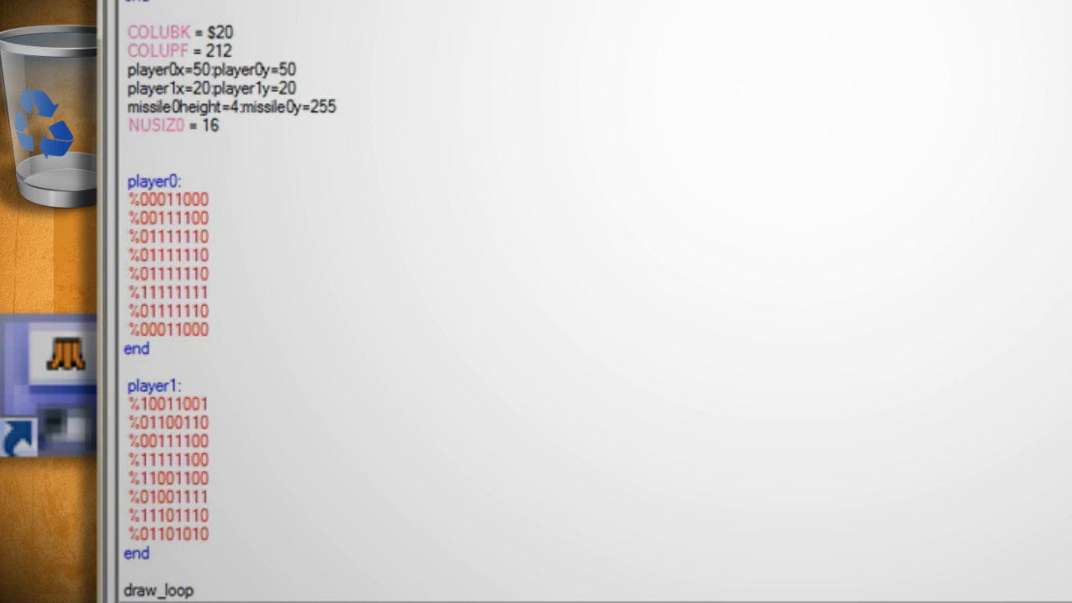
- Begin a sprites section on a new line after the NUSIZ0 setting
left_click(126, 144)
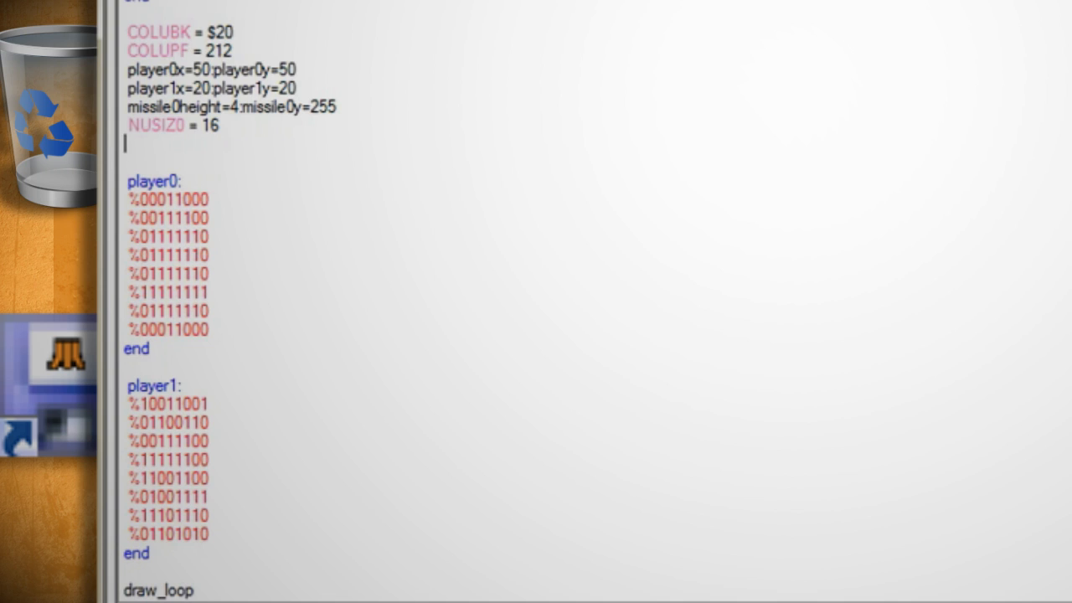
type("sprite")
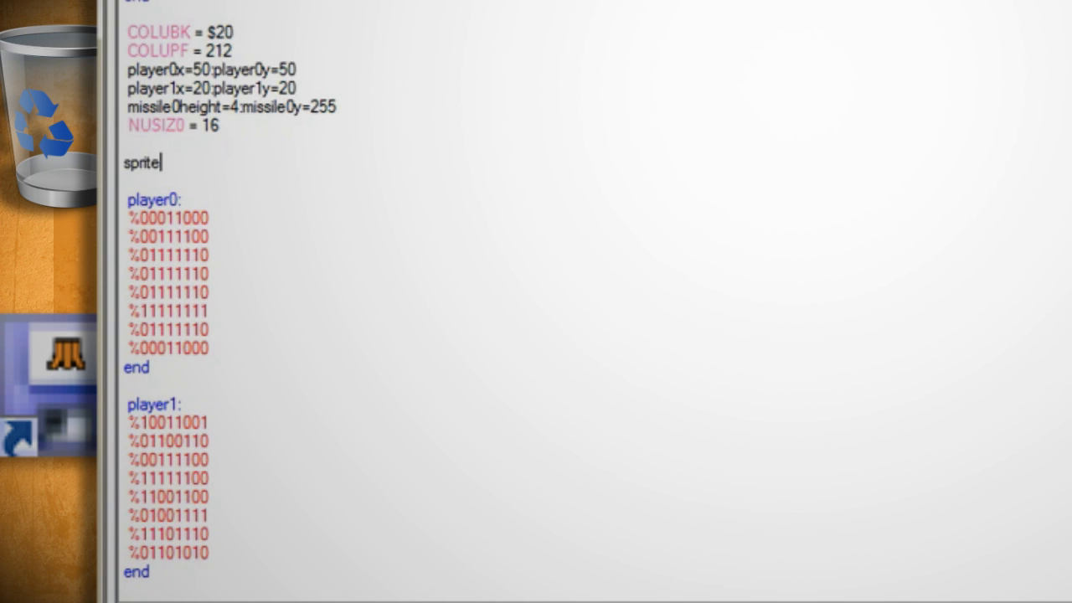
type("s")
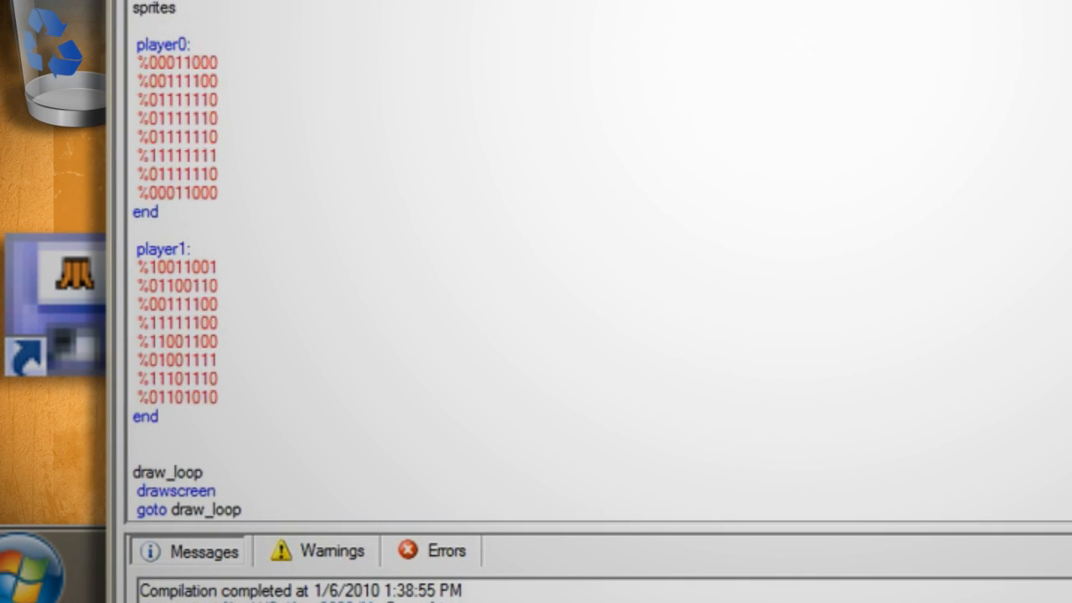
- Skip when missile0y>240, otherwise move missile0y up by 2 and goto draw_loop
type("if mi")
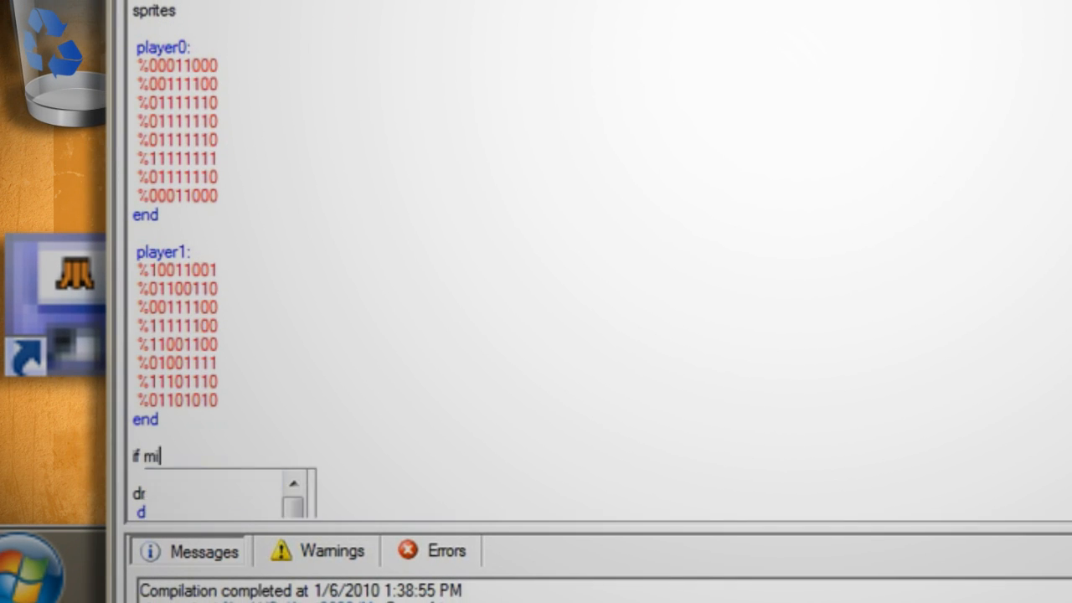
type("ssile0y>240")
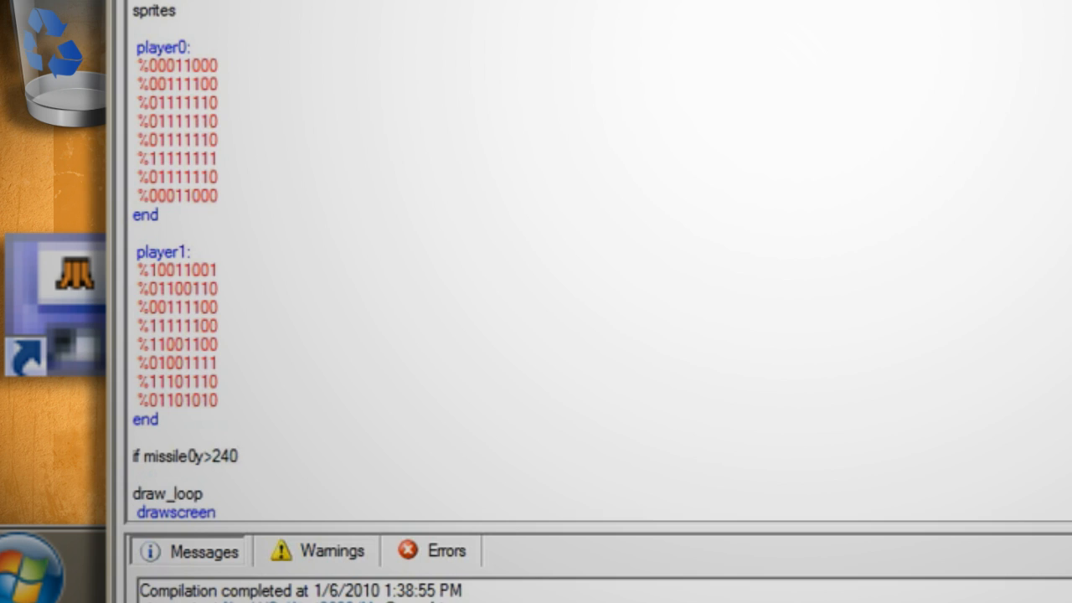
type("then goto skip")
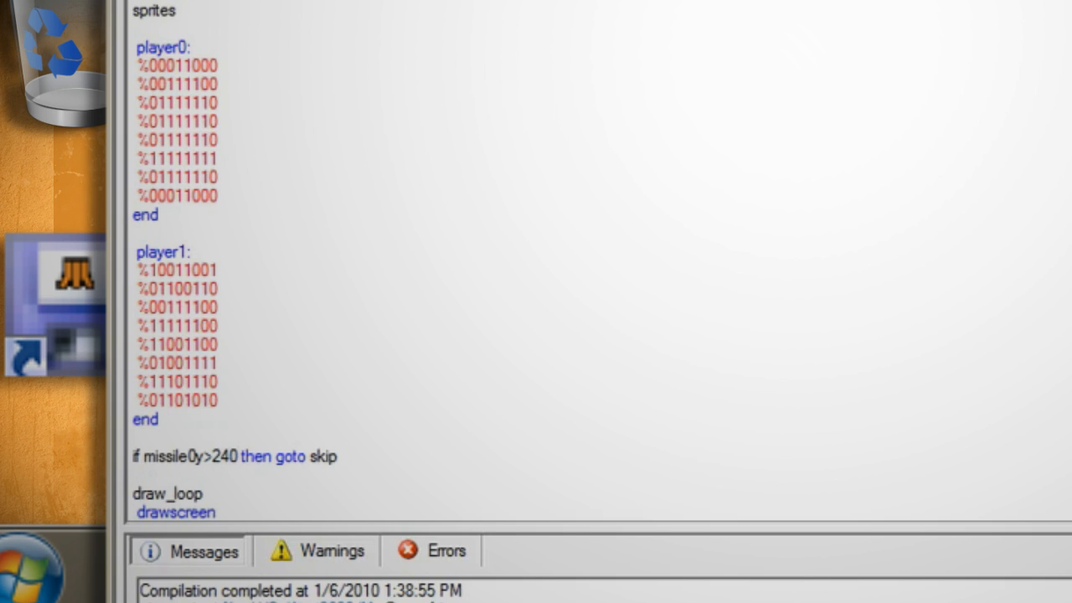
type("missile0y")
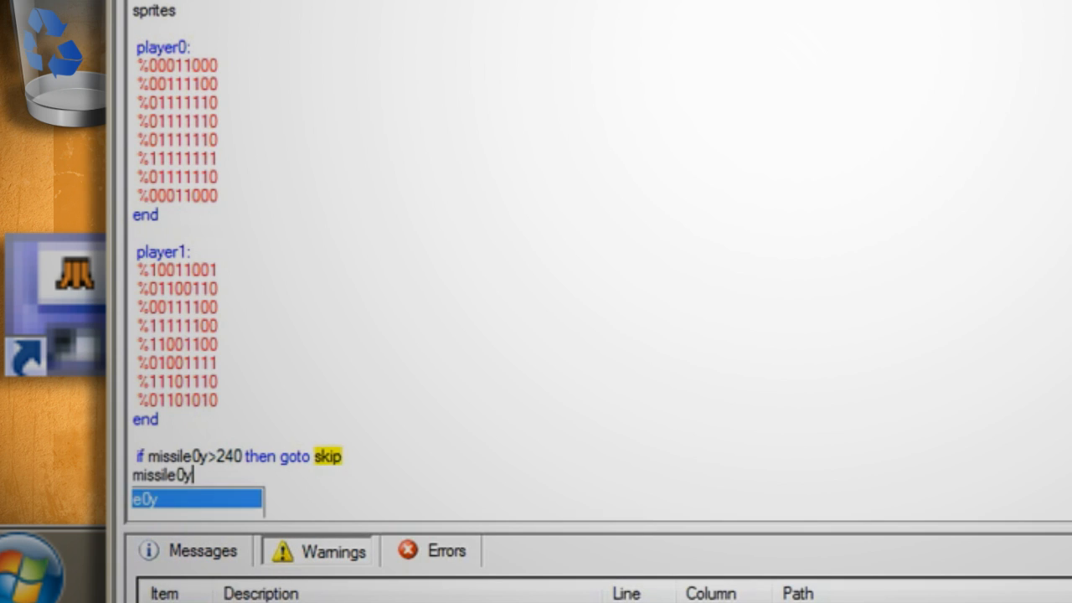
type("= missile0y-")
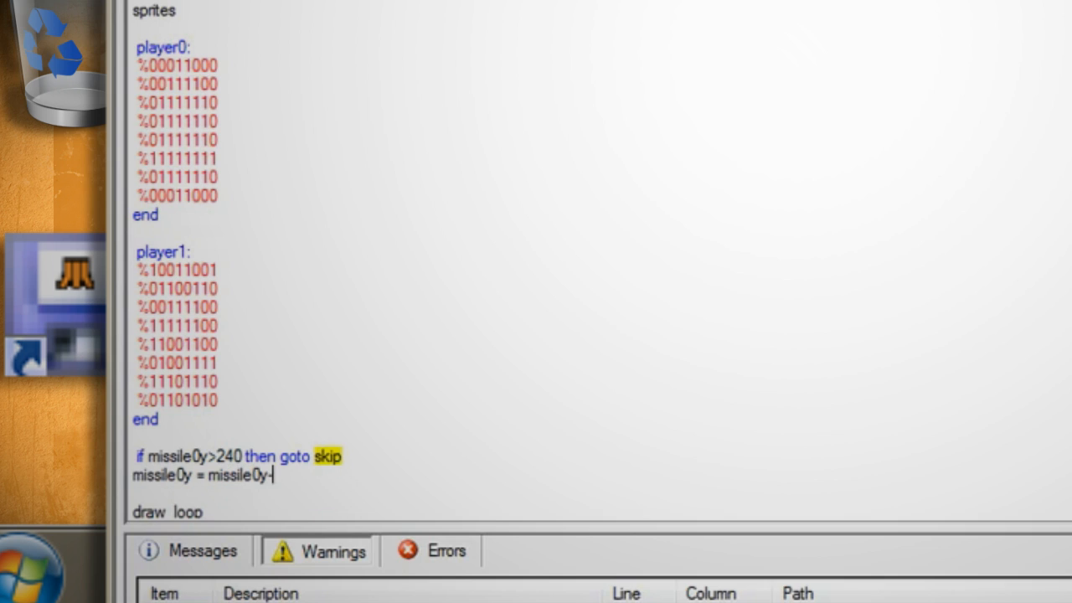
type("2:goto d")
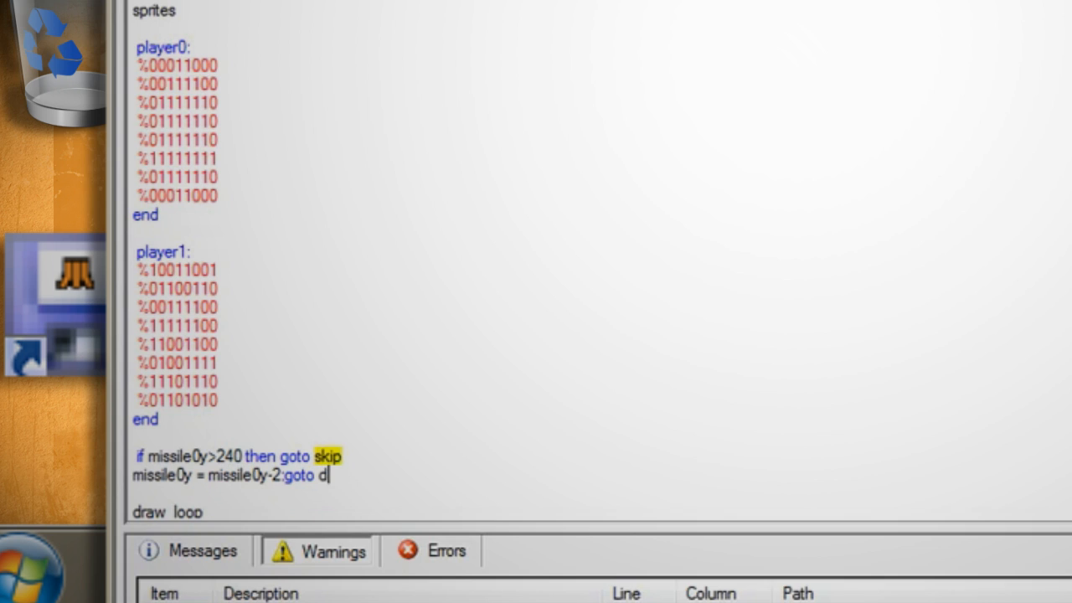
type("raw_loop")
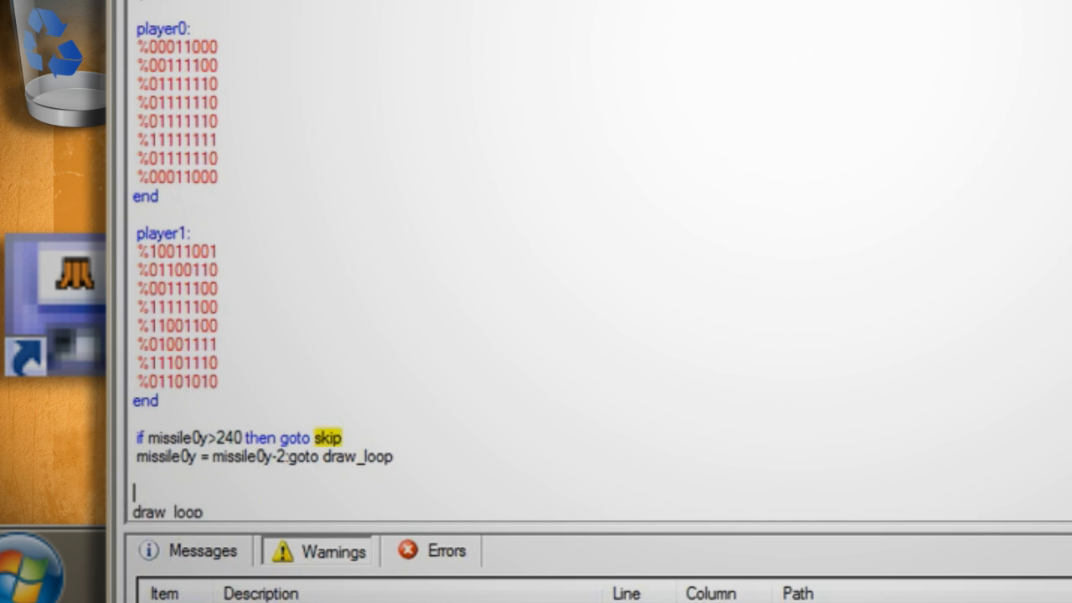
- Add the skip label and launch missile0 at player0y-2, player0x+4 when joy0fire is pressed
type("skip")
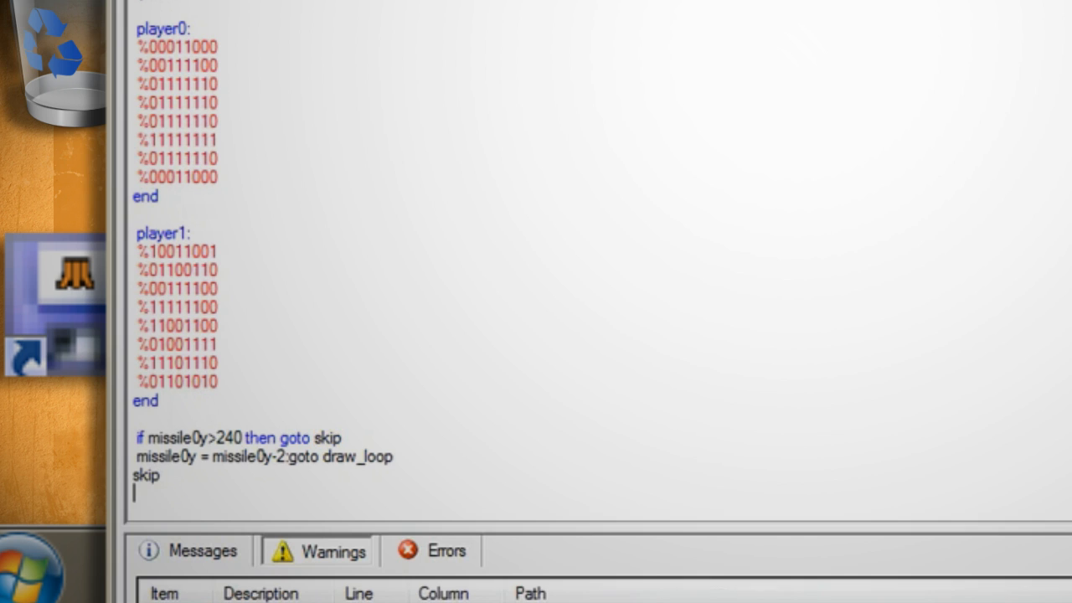
type("if jo")
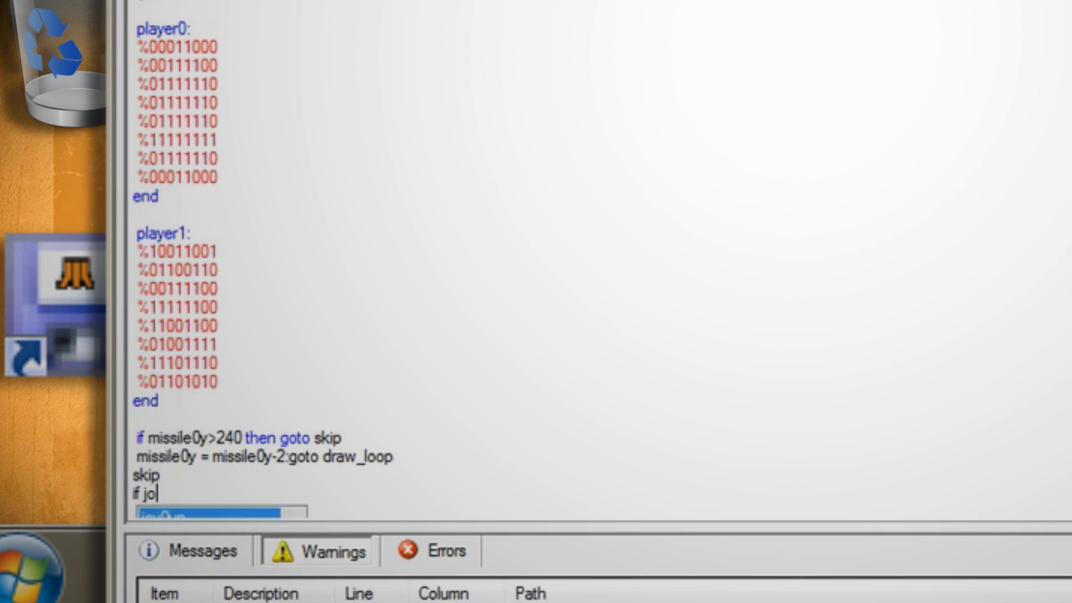
type("y0fire then missile0y")
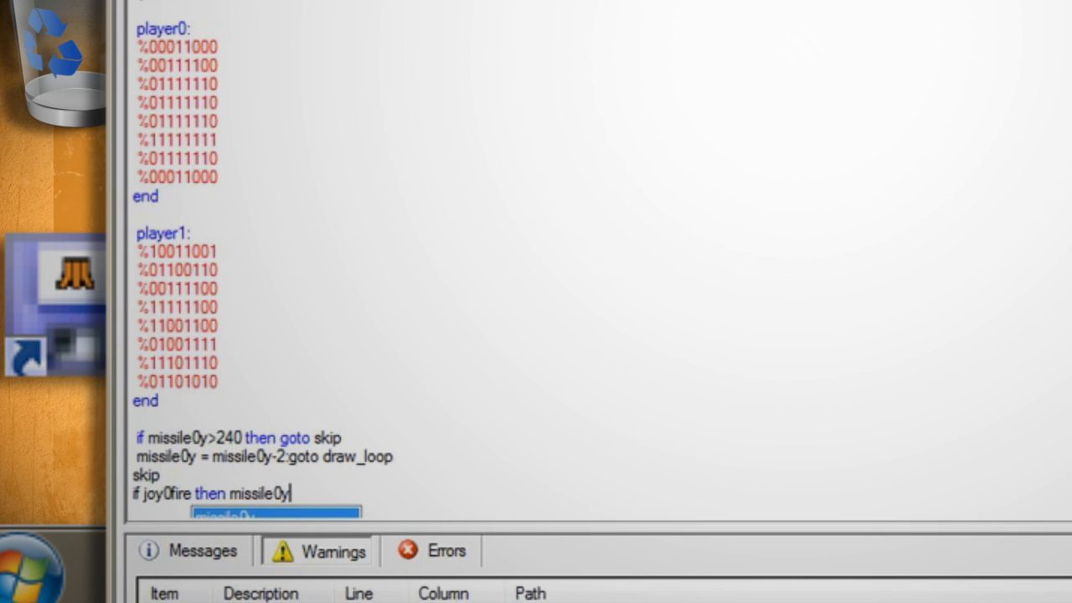
type("= player0y")
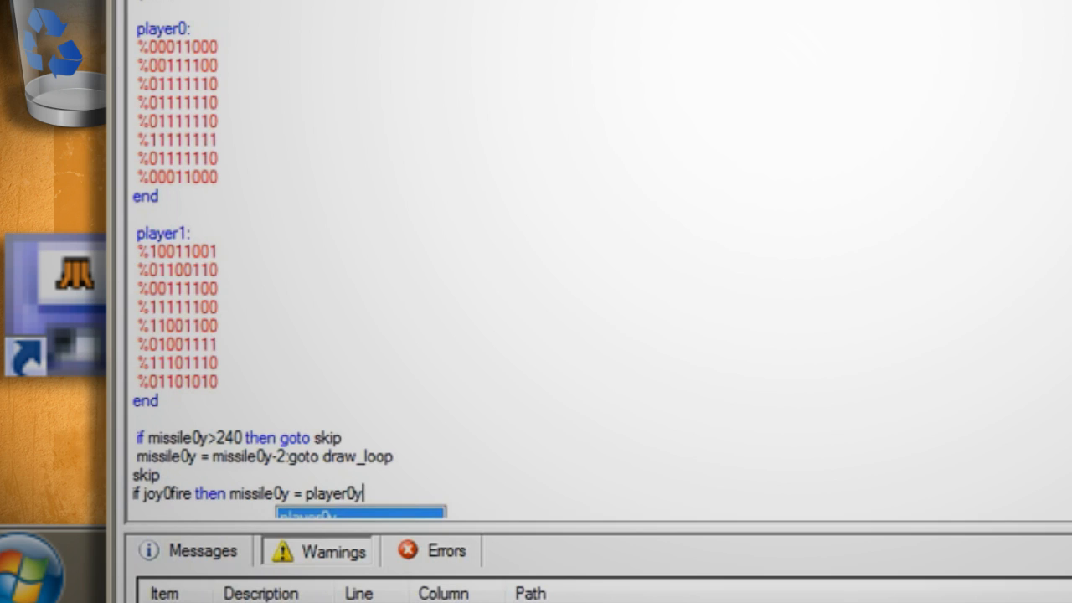
type("-2:missile0x")
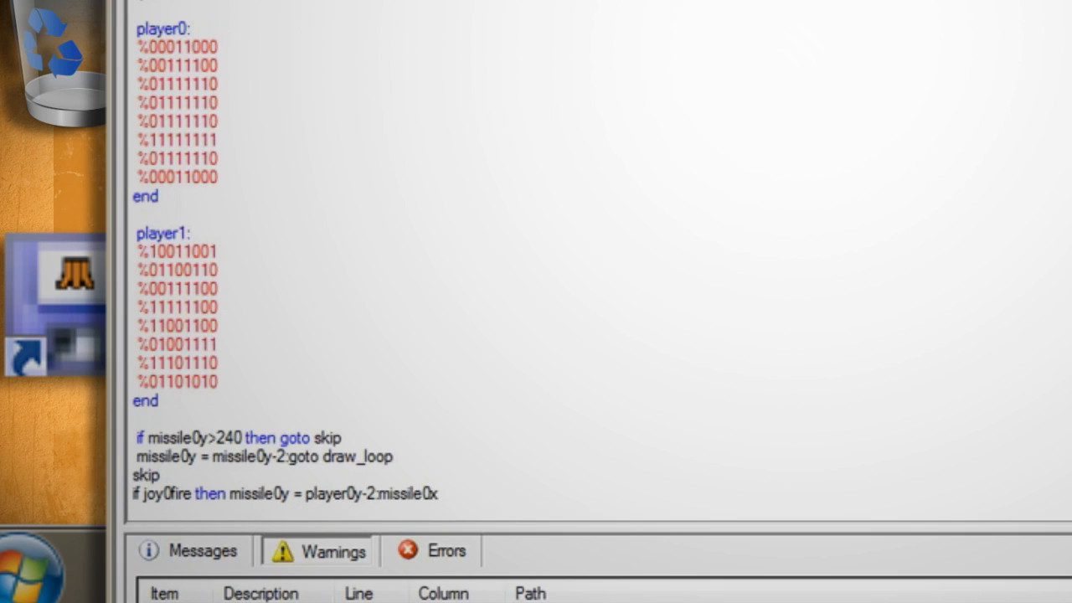
type("=player0x+4")
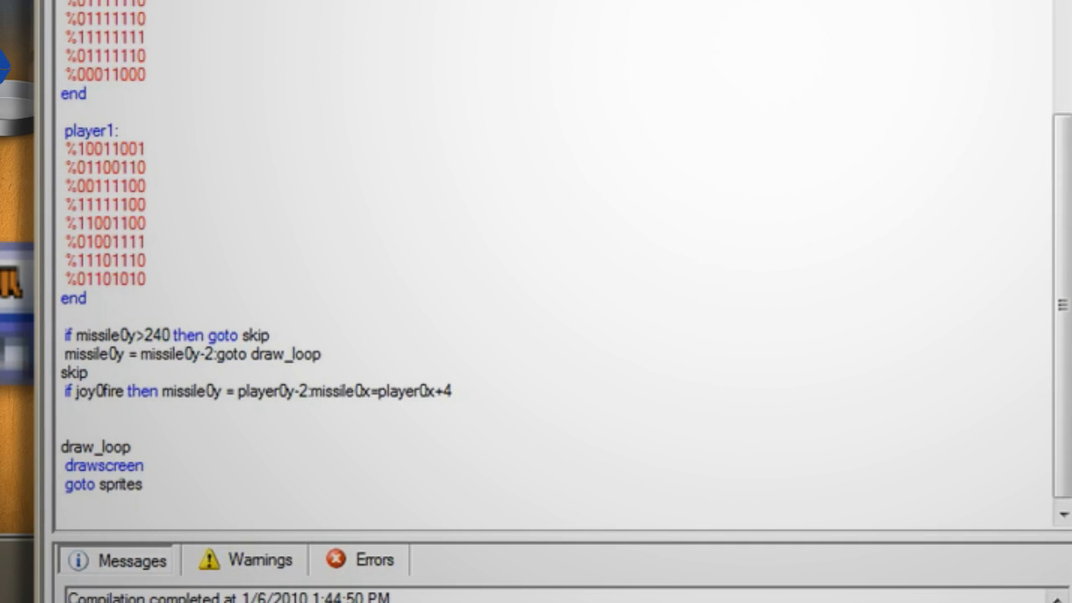
- After drawscreen, step player1y by 1 toward player0y with two if statements
left_click(144, 466)
type("if")
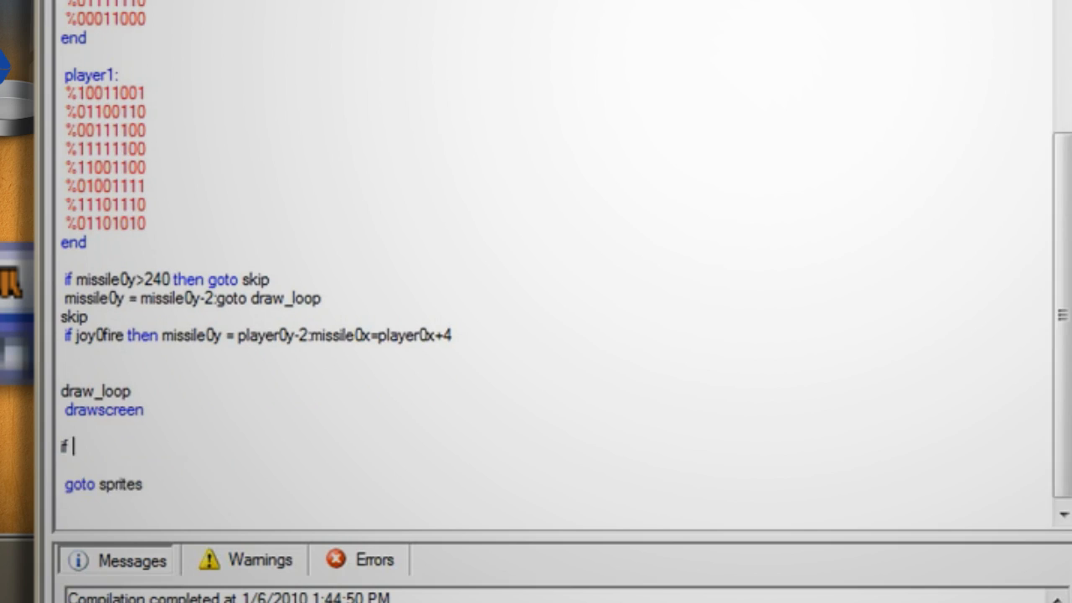
type("player1y < player0y")
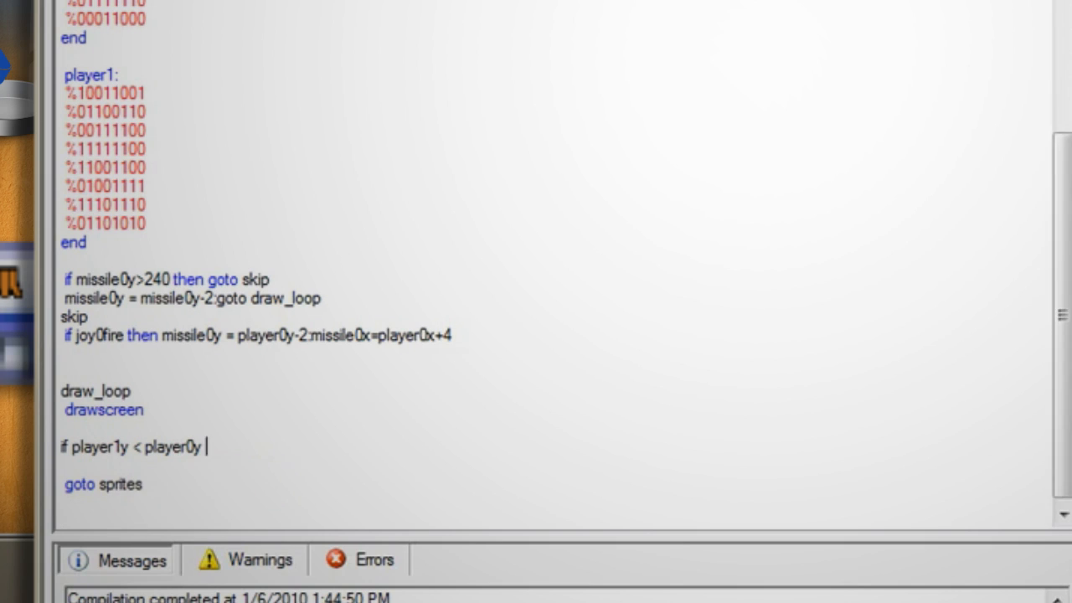
type("then player1y")
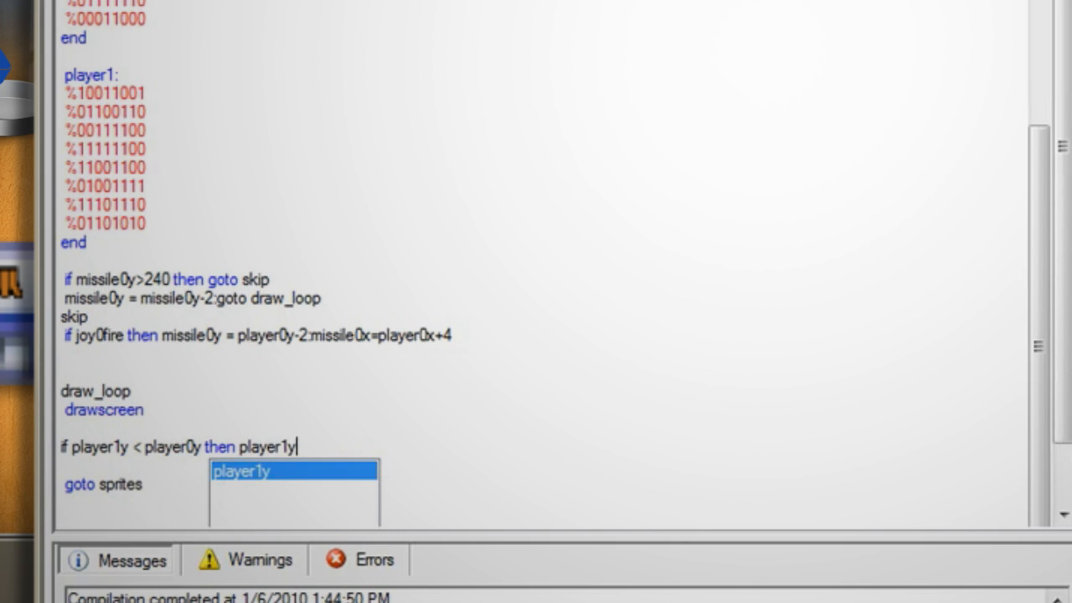
type("= player1y+1")
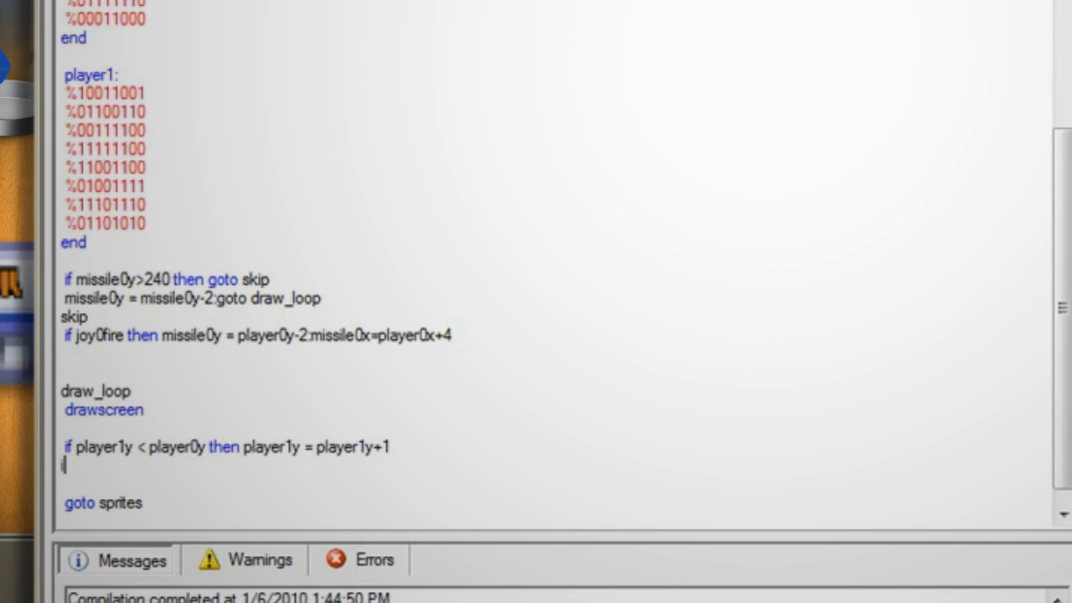
type("if player1y> player0y then player1y = p")
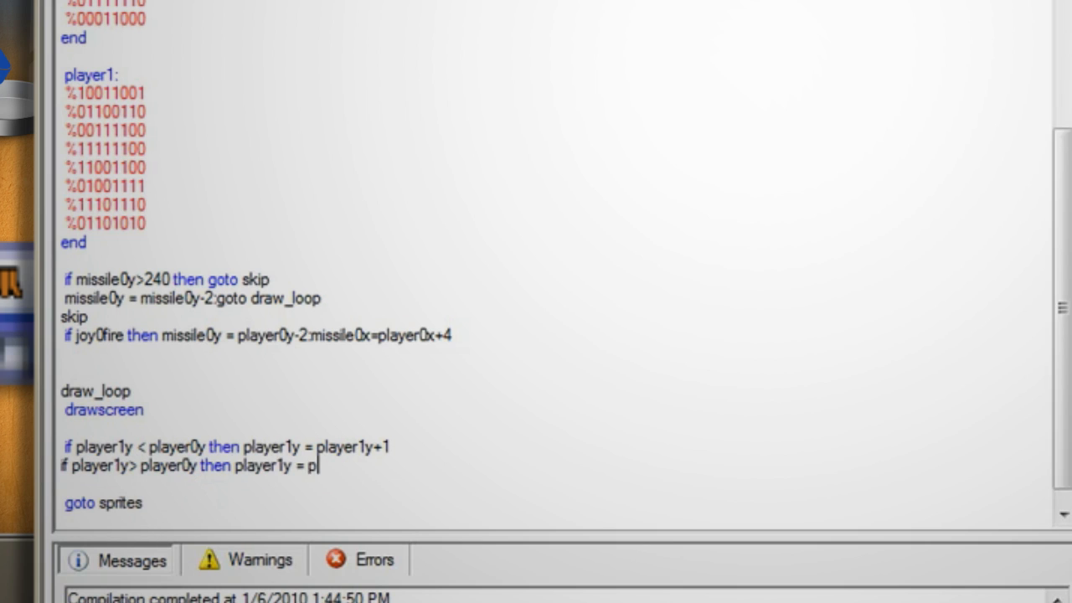
type("layer1y-1")
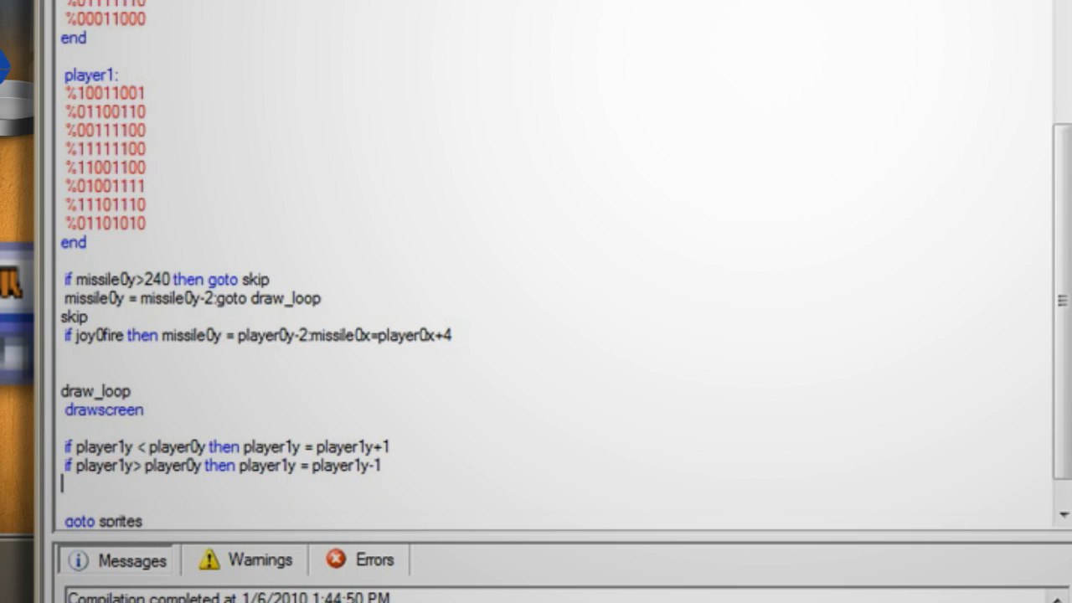
- Step player1x by 1 toward player0x with two if statements, then begin the joy0up movement line
type("if player")
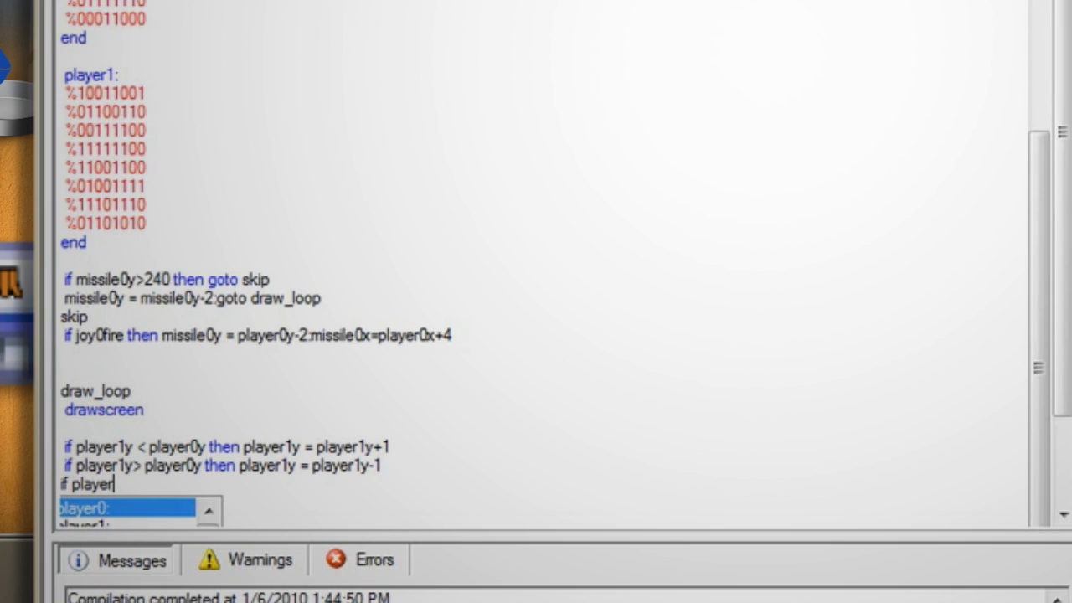
type("1x< player")
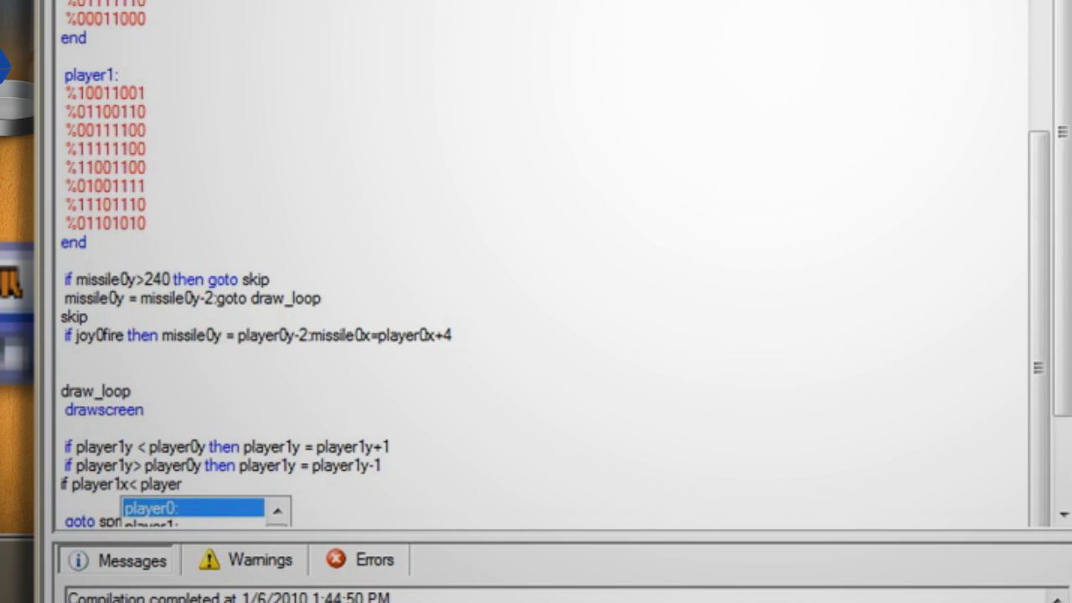
type("0x then player")
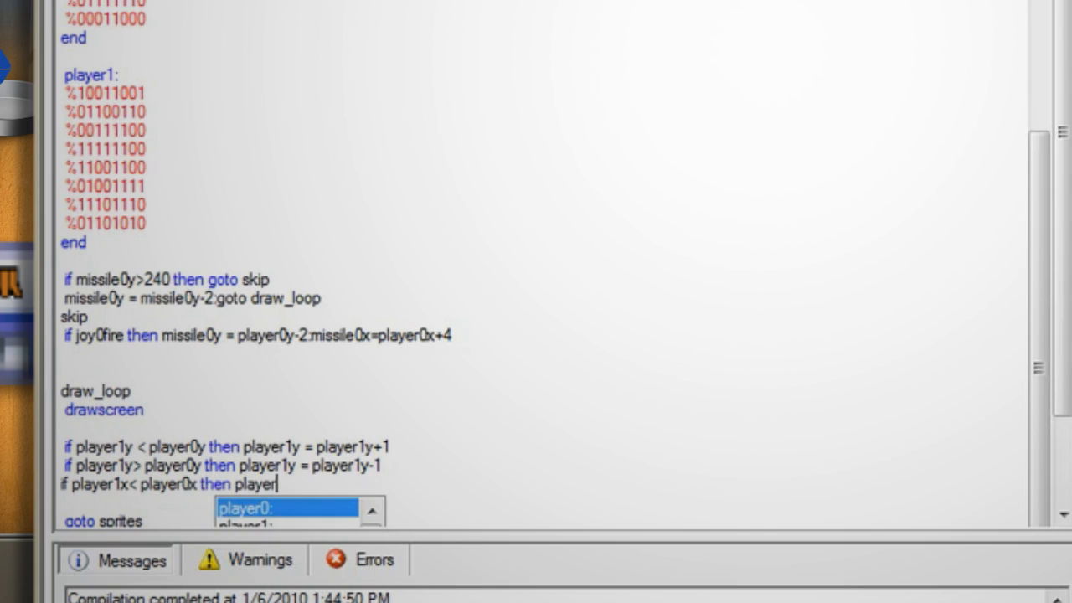
type("x = player1")
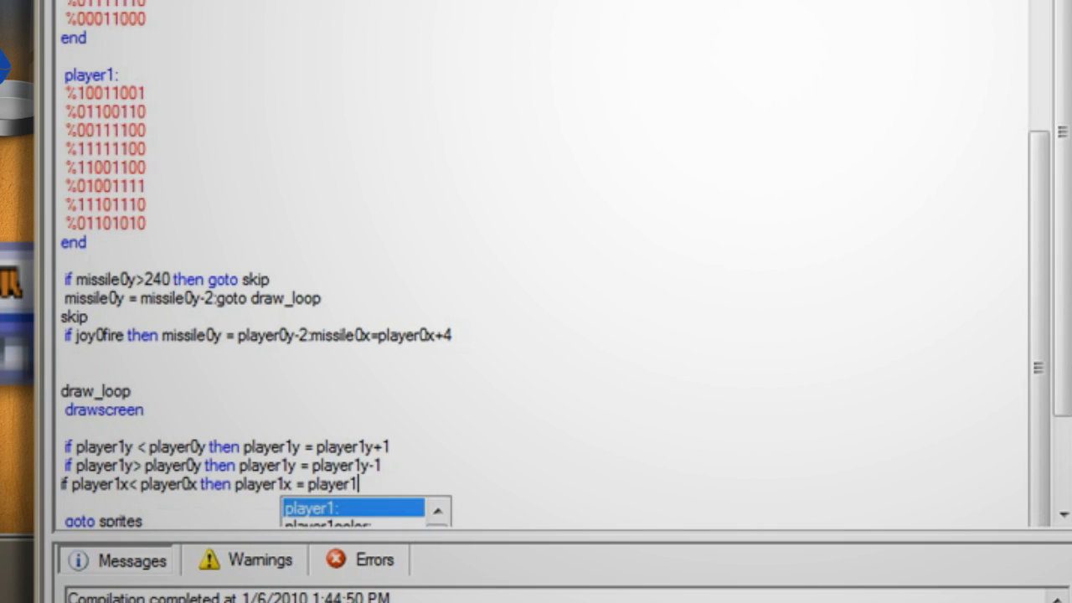
type("x+1")
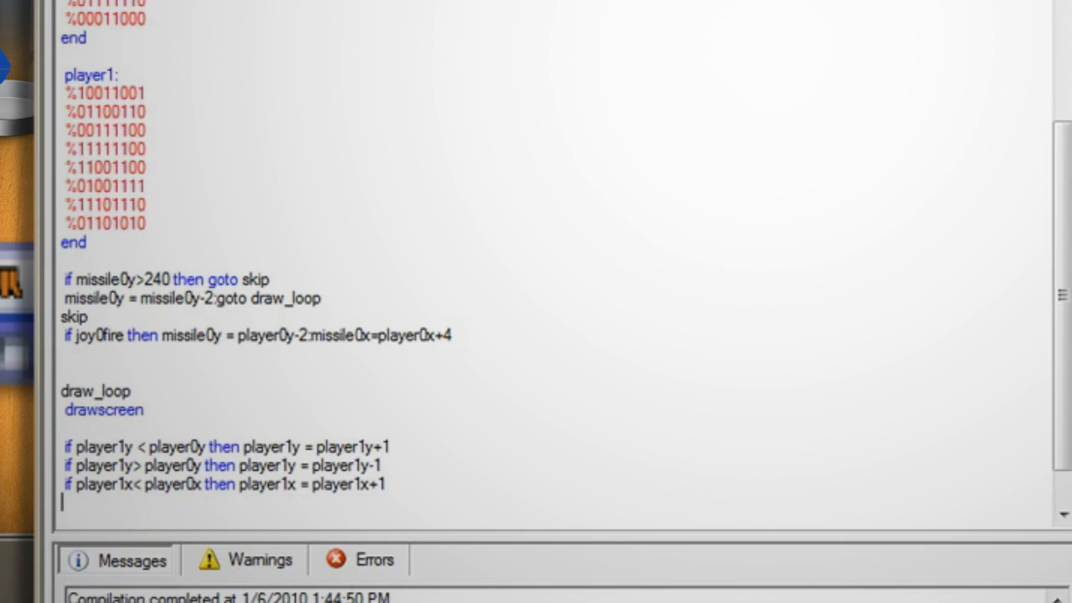
type("if player")
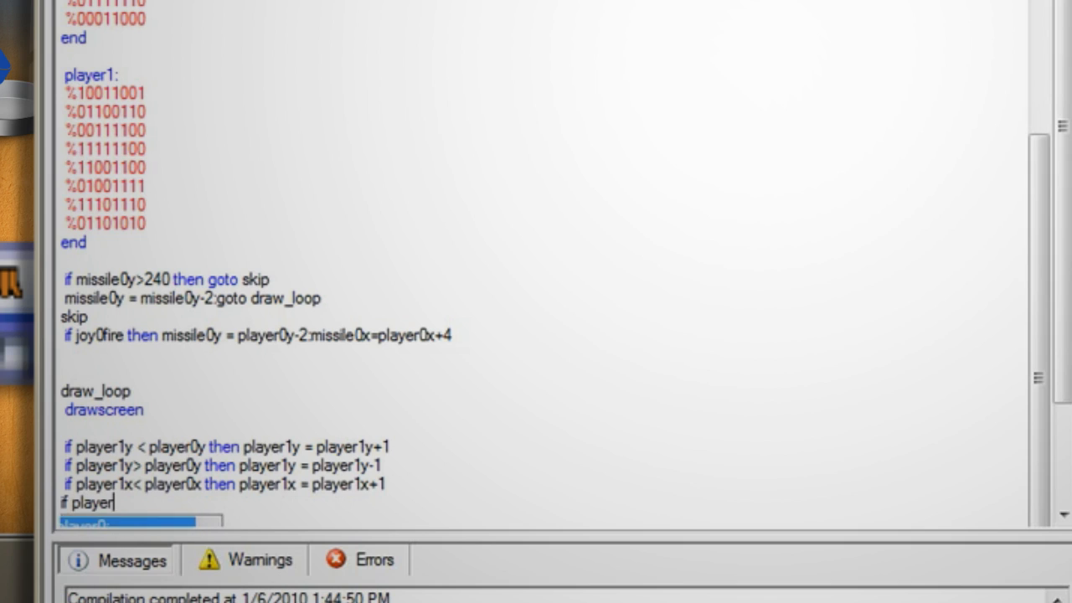
type("1x> player0x then")
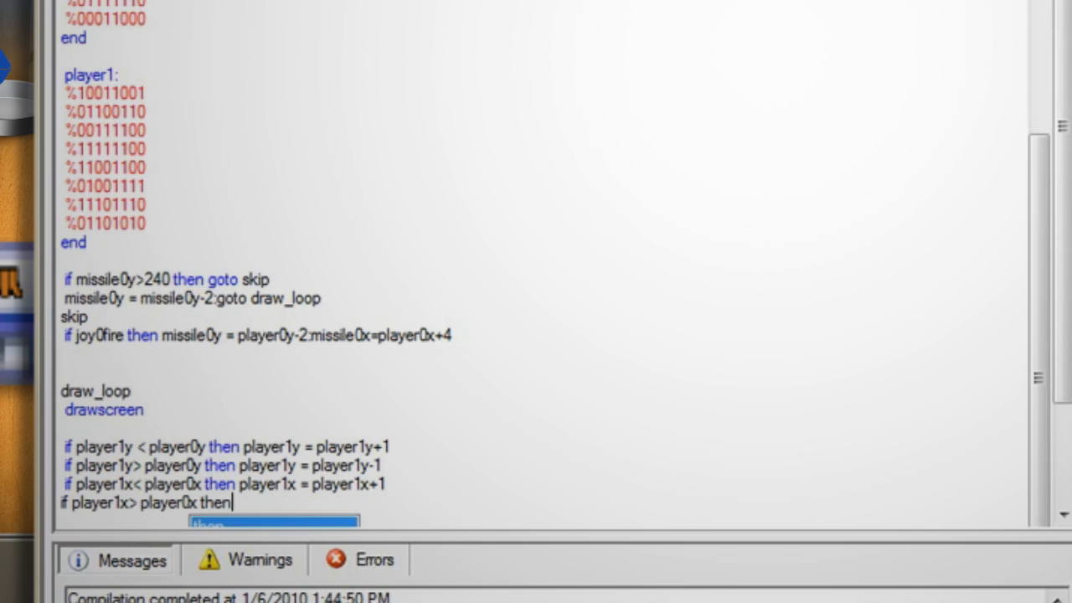
type("player1x = player1x-1")
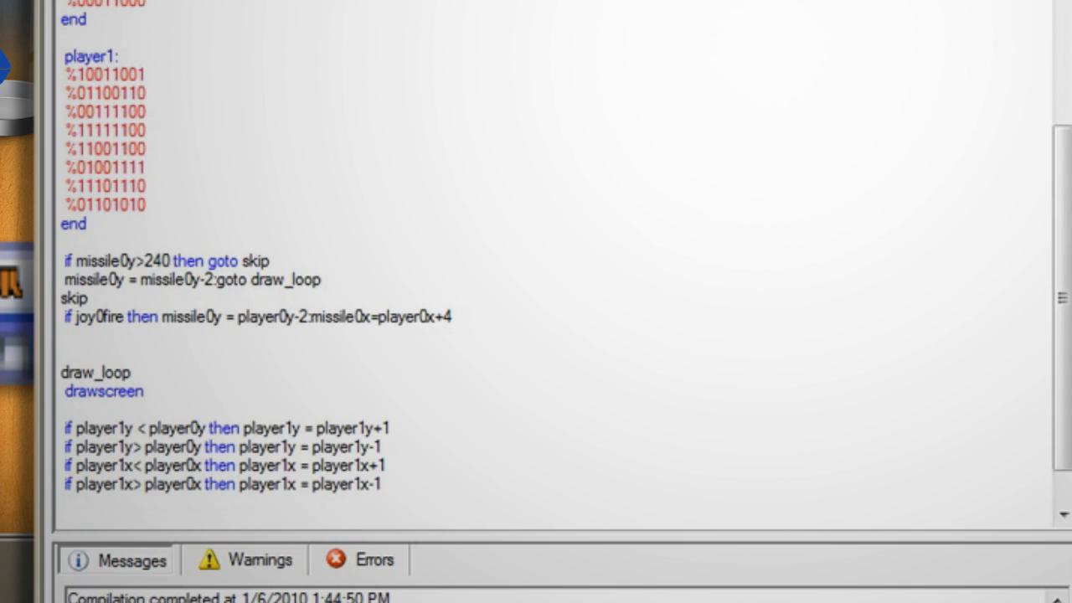
type("player1x = player1")
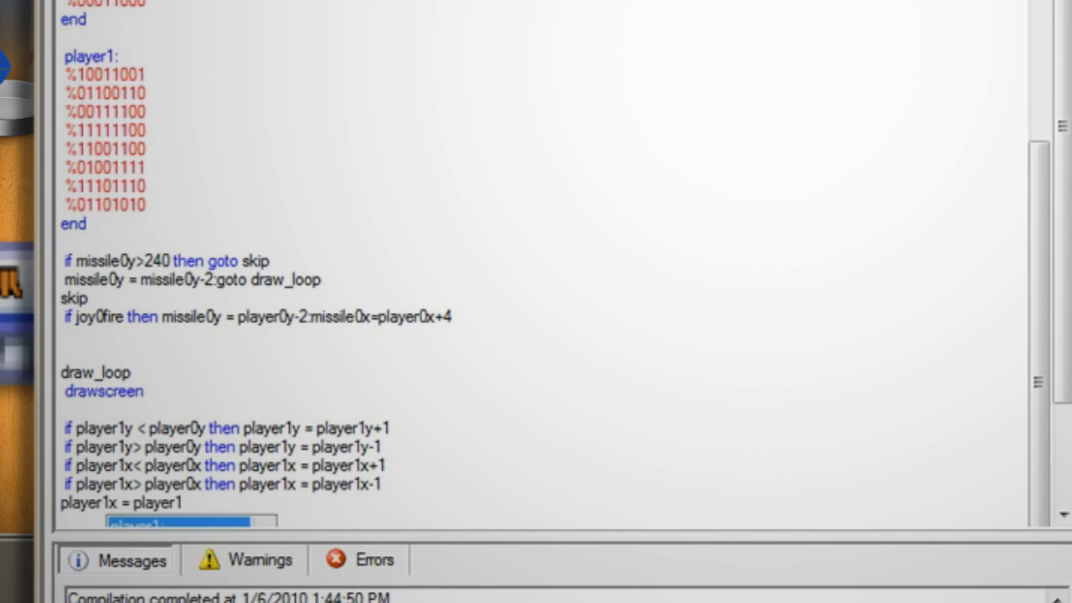
type("x:player1y = player1y")
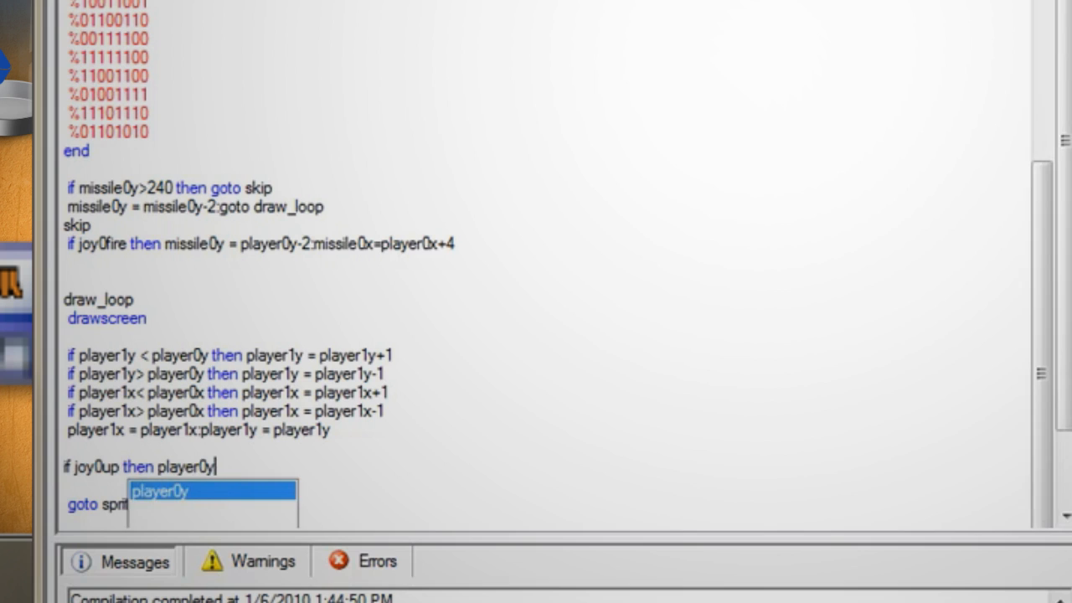
- Finish the joy0up line with player0y-1 and add joy0down moving player0y+1, each ending goto jump
type("= player0y-")
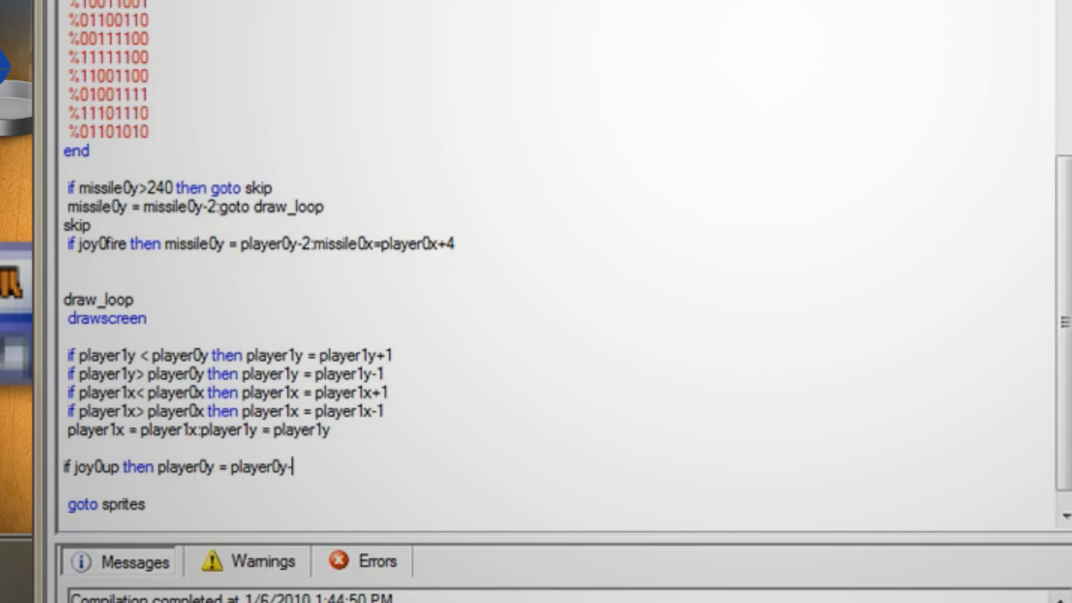
type("1: goto jump")
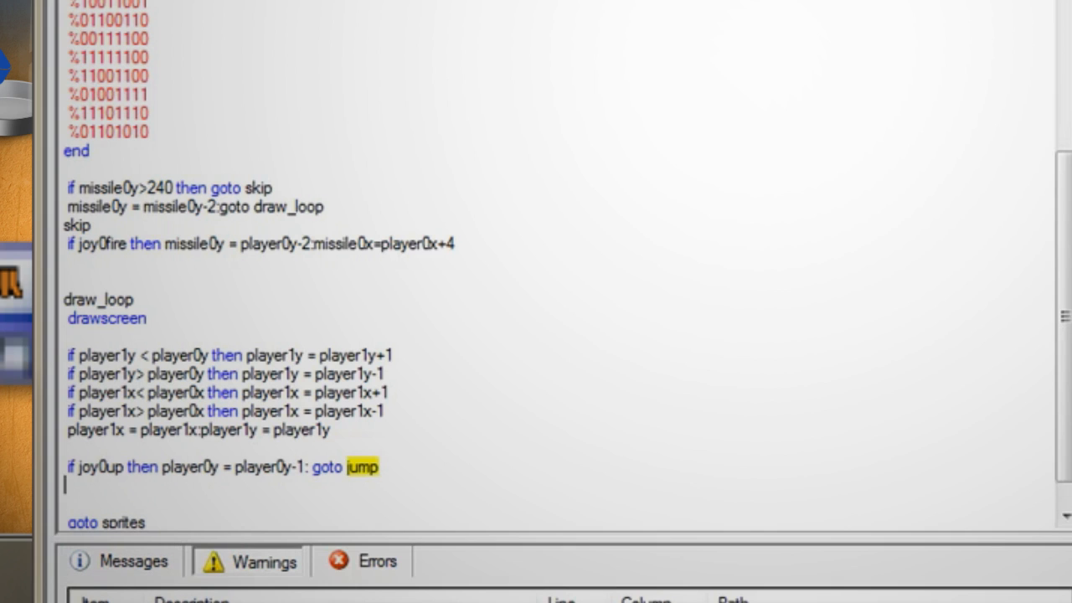
type("if joy0down")
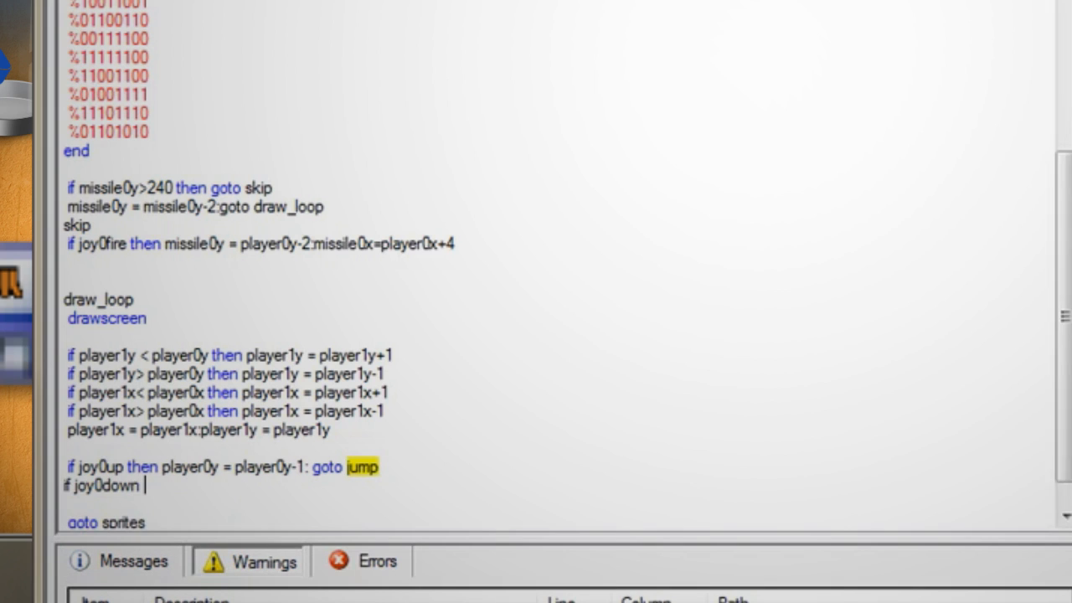
type("then player0y = player")
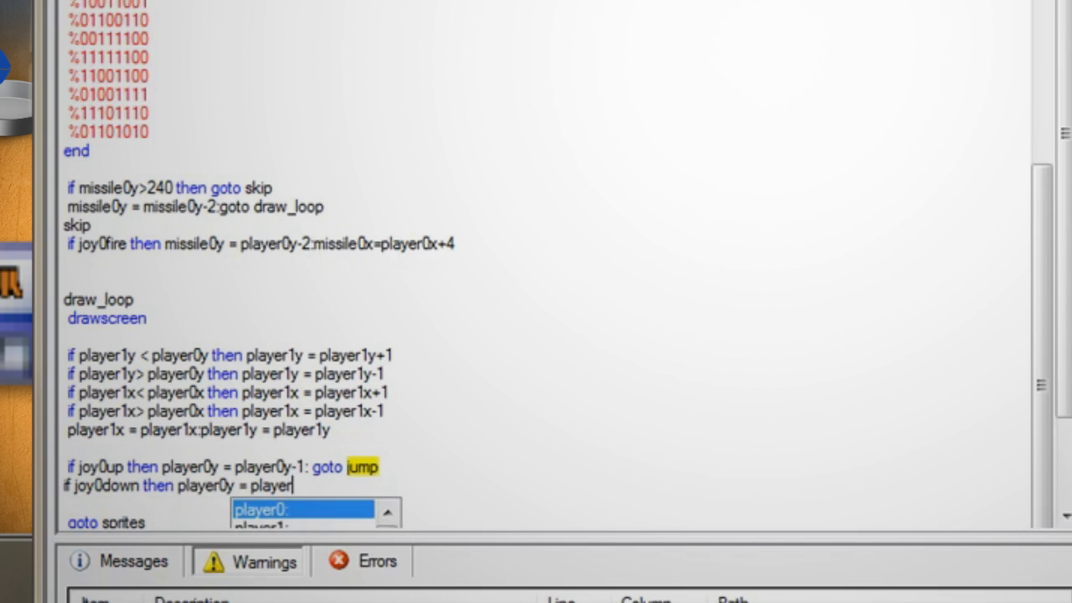
type("0y+1: goto jump")
left_click(284, 505)
type("if jo")
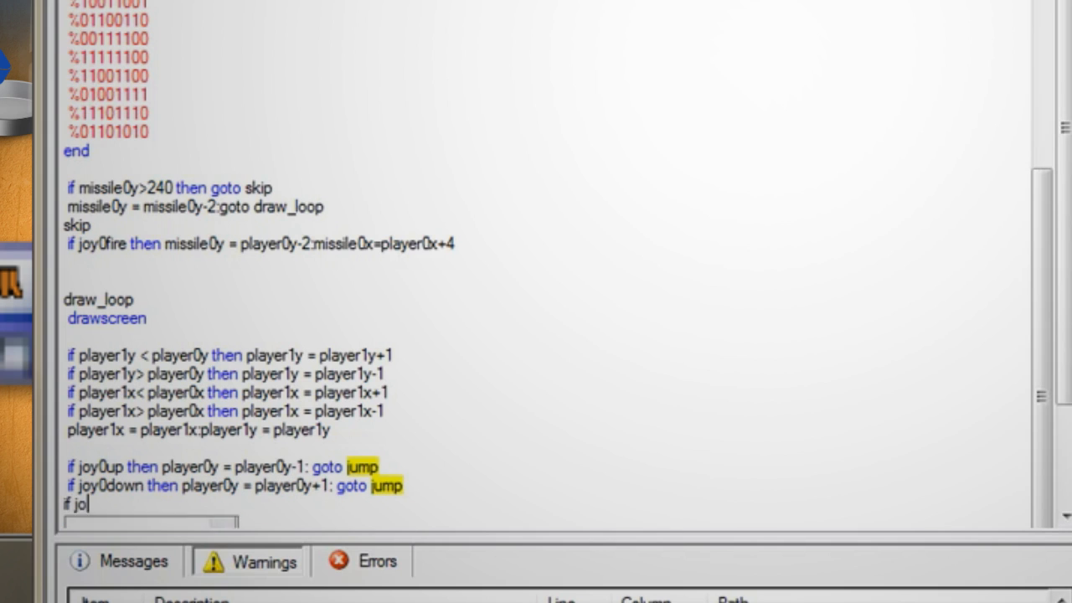
- Add joy0left and joy0right lines adjusting player0x, each ending with goto jump
type("y0left then player0x = player0x-1: goto jump")
type("if")
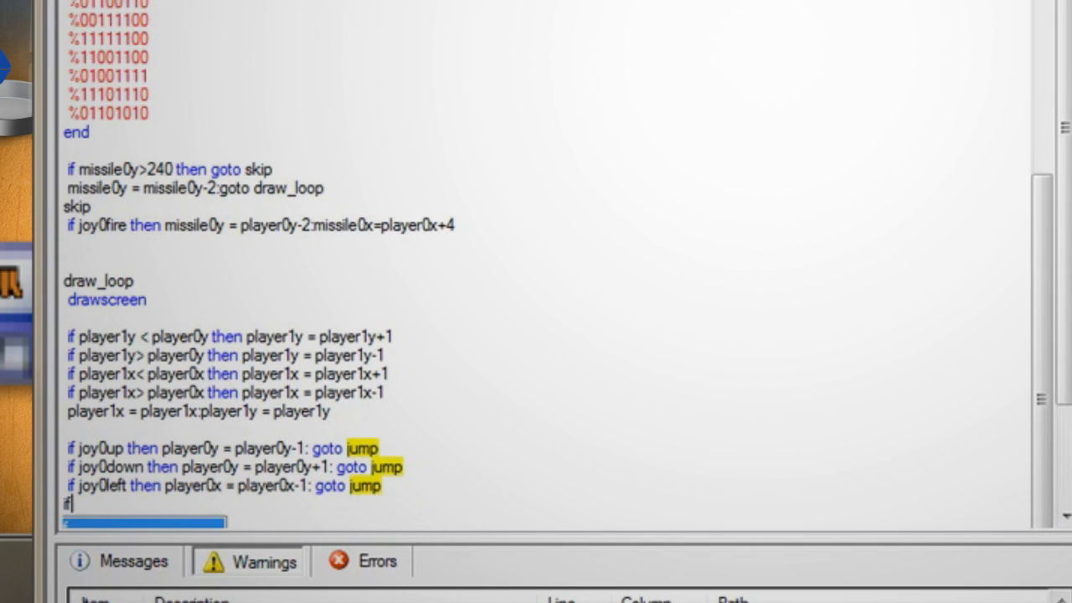
type("joy0right")
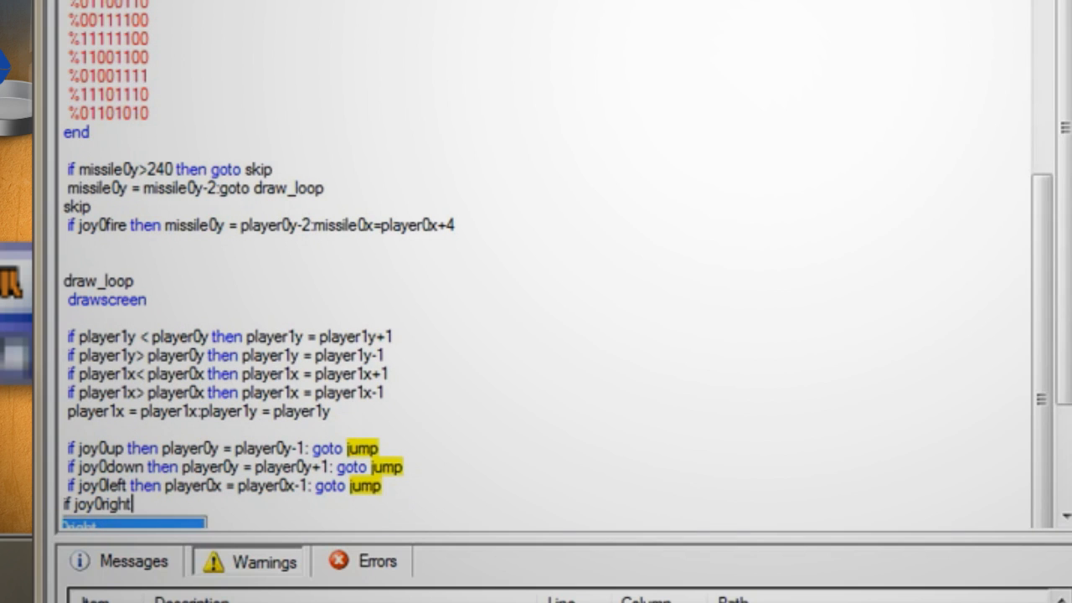
type("then player0x = player0x +1")
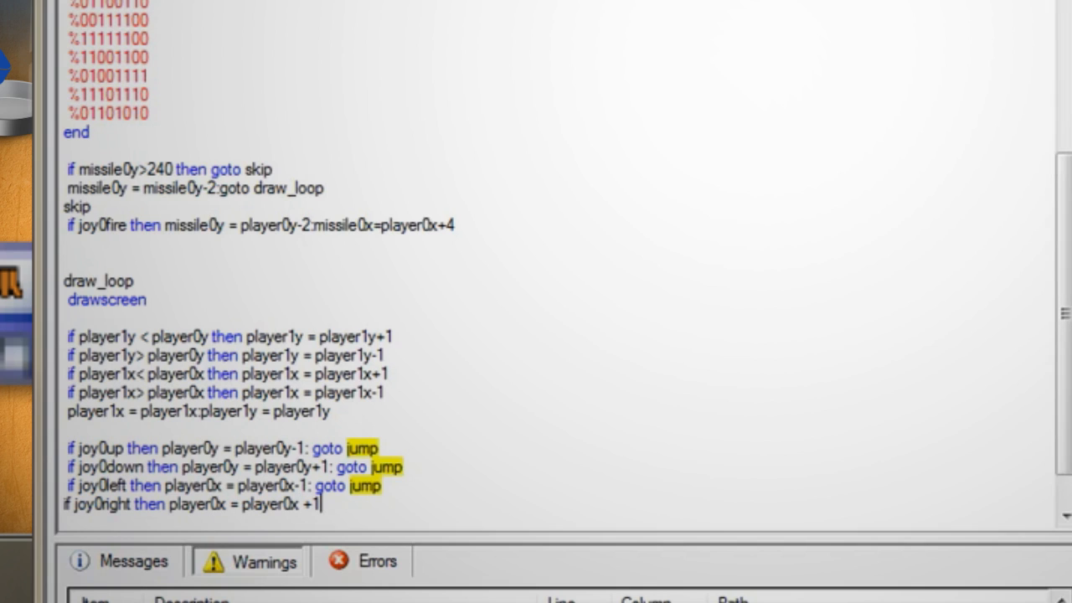
type(": goto jump")
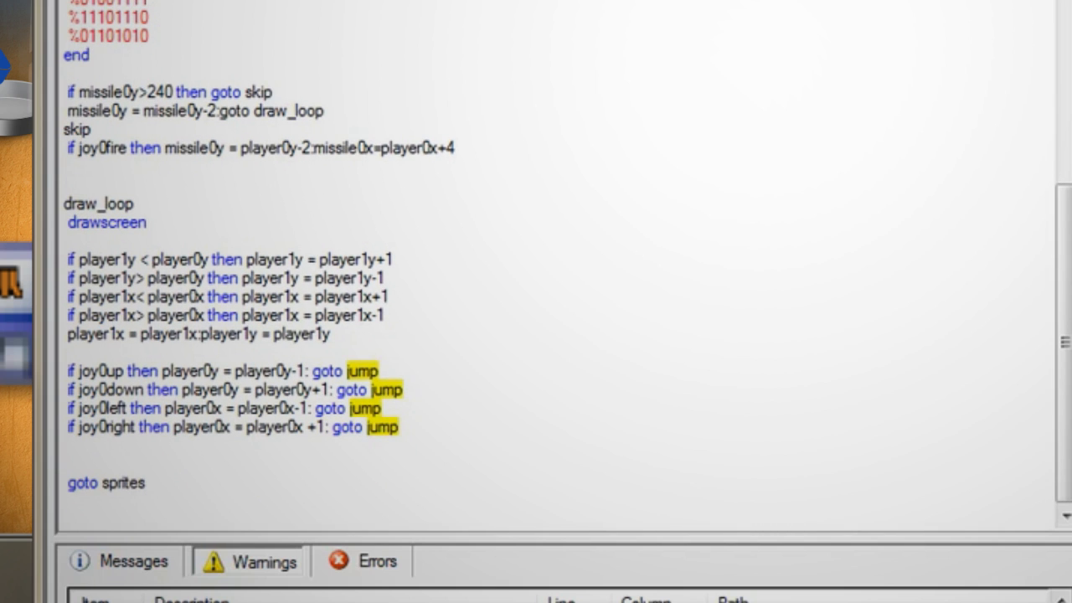
- Add the jump label before goto sprites and compile the game successfully
type("jump")
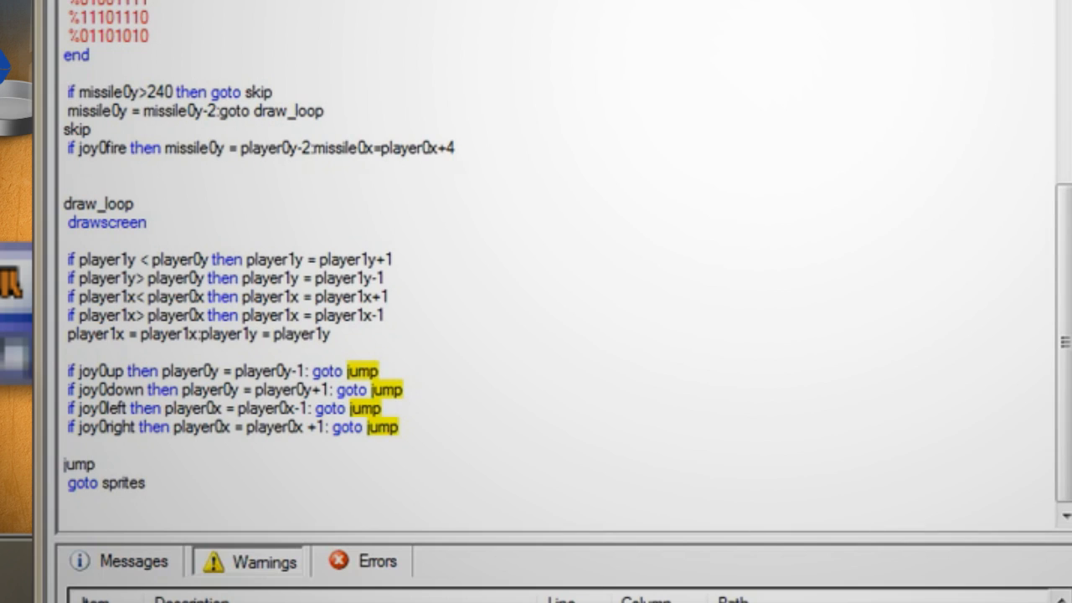
left_click(94, 464)
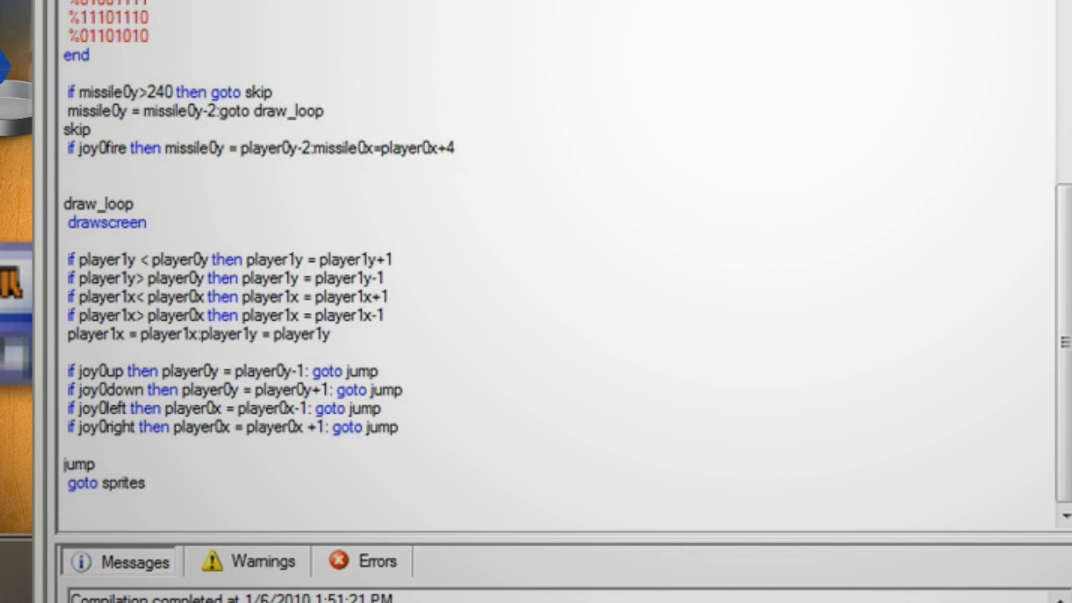
left_click(94, 464)
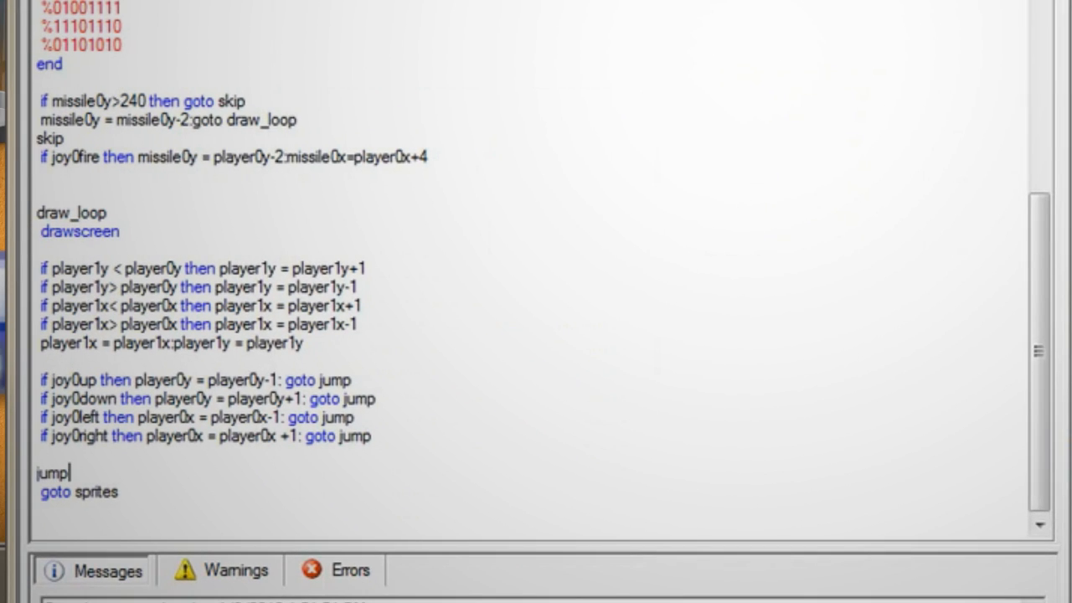
- On missile0–player1 collision, add 1 to score, set player1x=rand/2, player1y=0 and missile0y=255
key("enter")
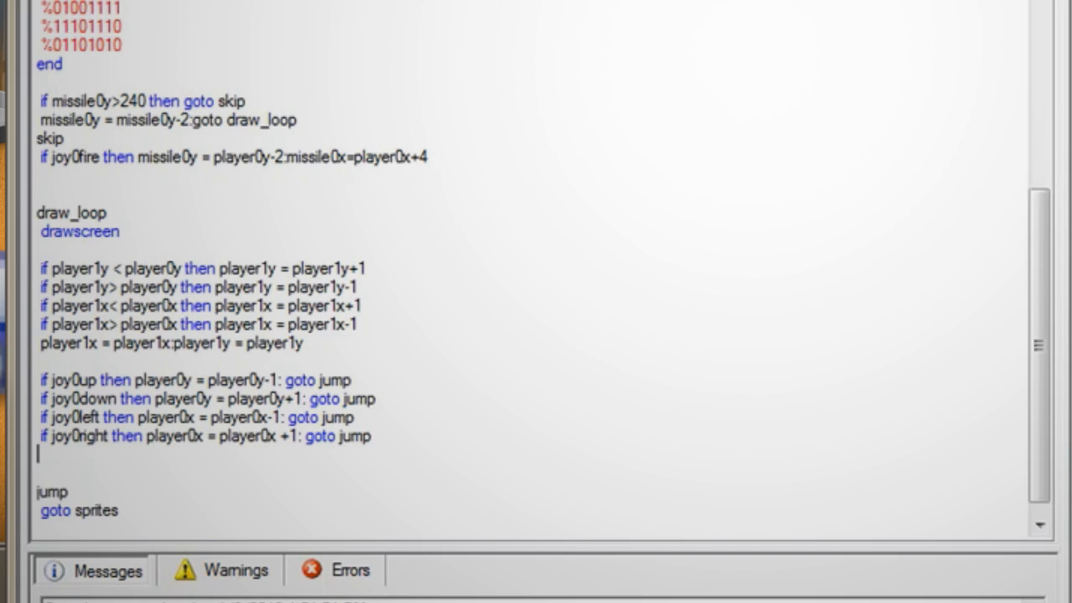
type("if collision(missile0")
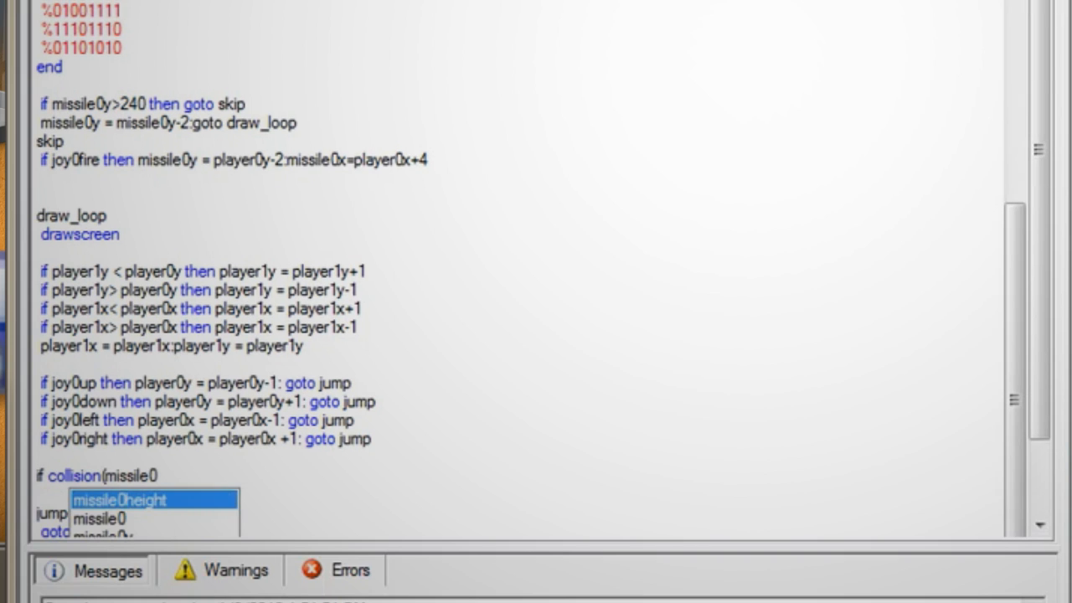
type(",player1)")
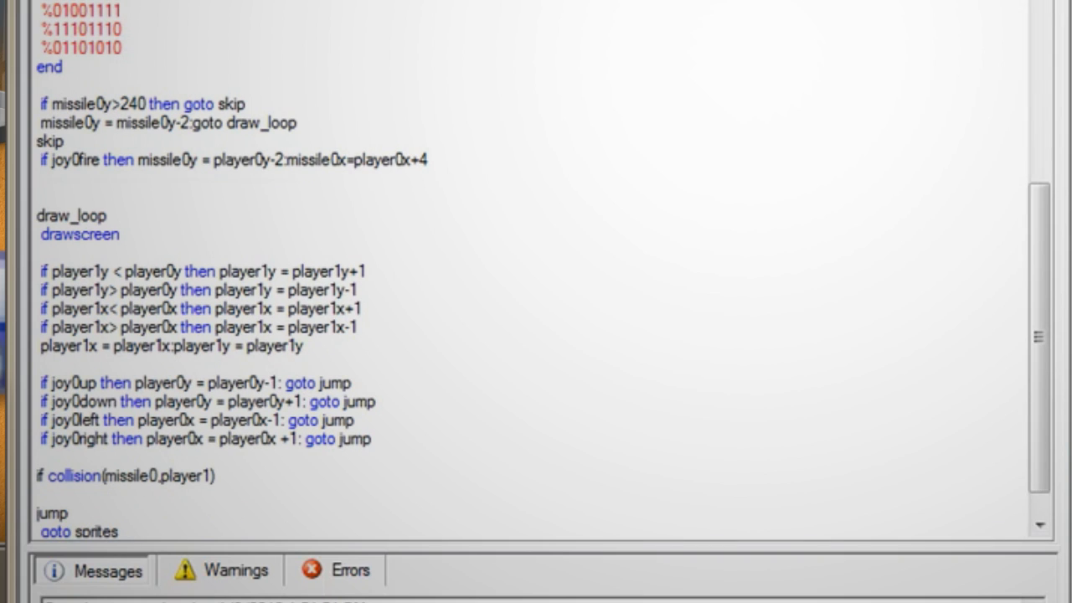
type("then score=score")
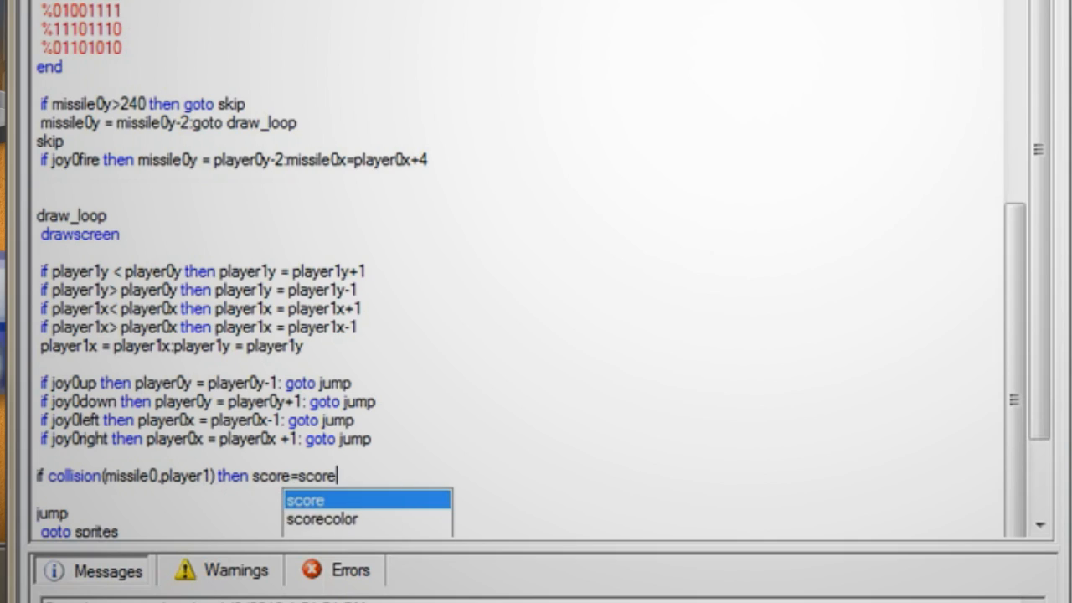
type("+1:player1x")
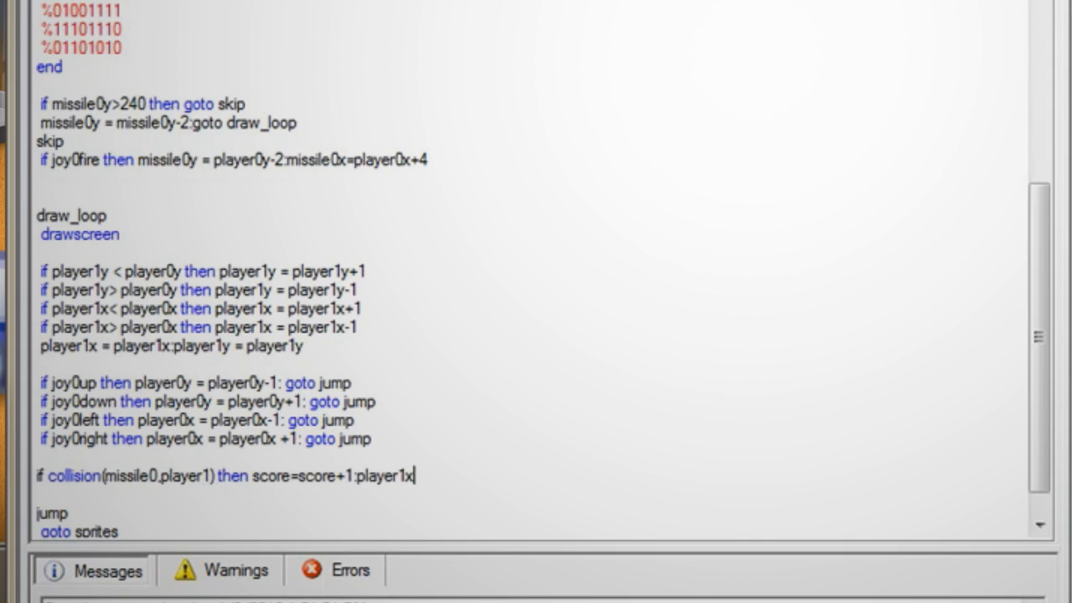
type("=r")
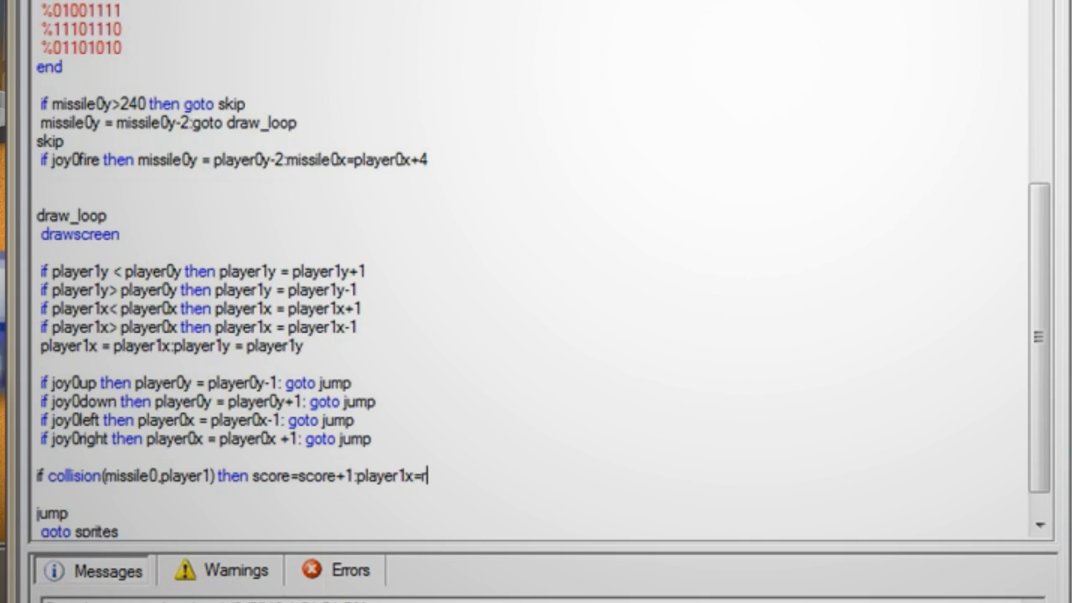
type("and/2:player1y=")
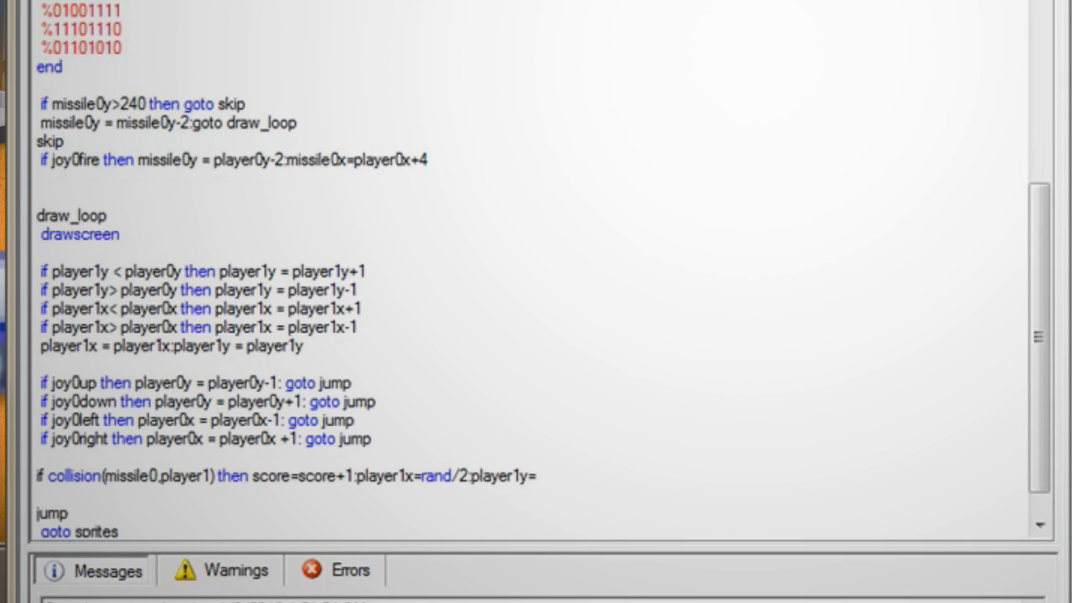
type("0:missile")
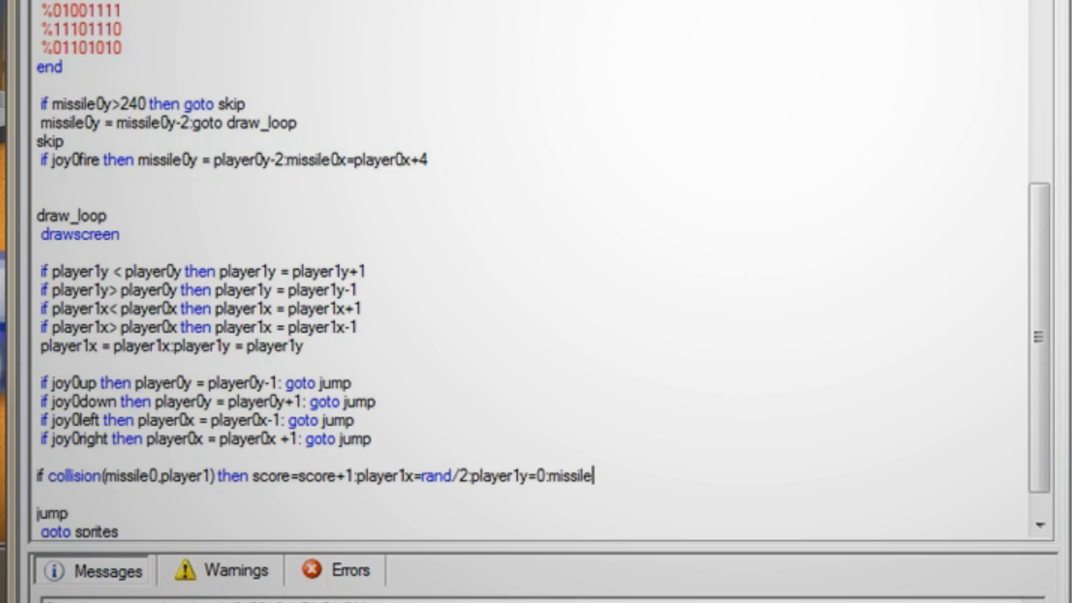
type("0y=255")
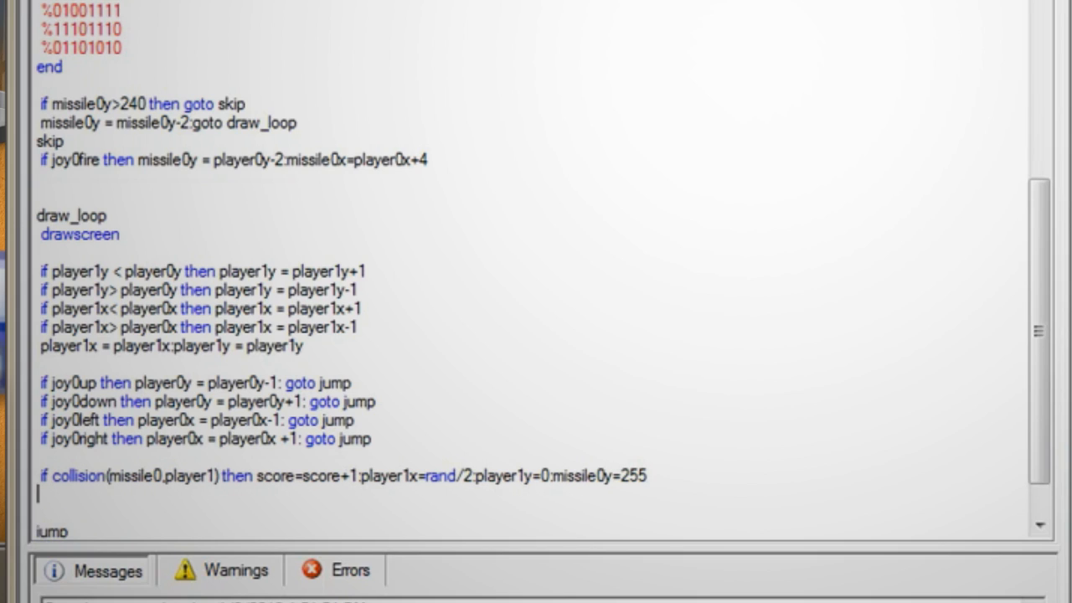
- On player0–player1 collision, subtract 1 from score, respawn player1 at rand/2,0 and reset missile0y=255
type("if collision(player")
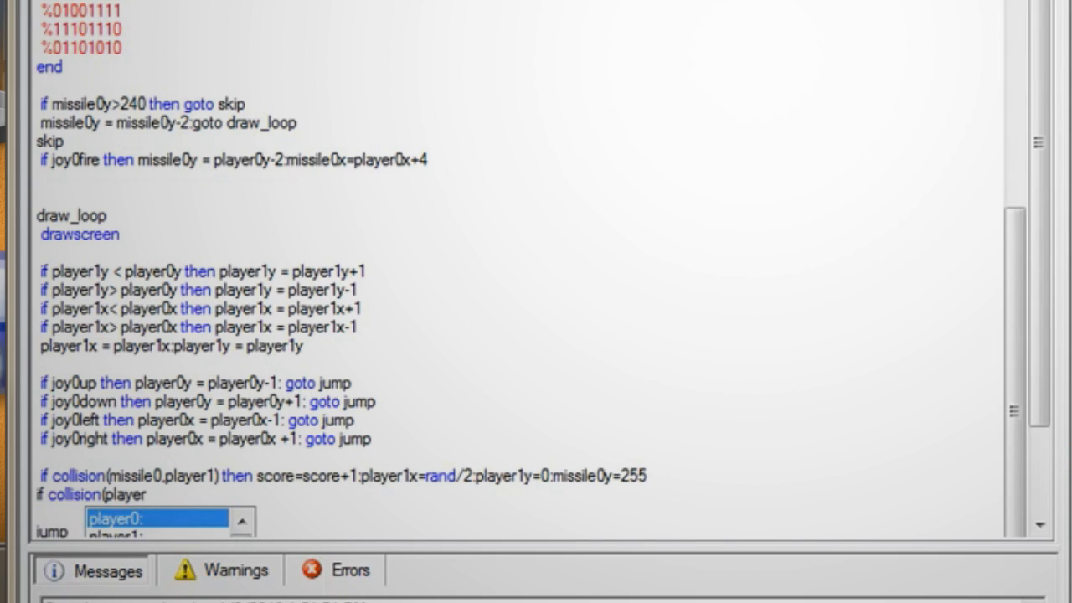
type("0,player1) then score = score-1")
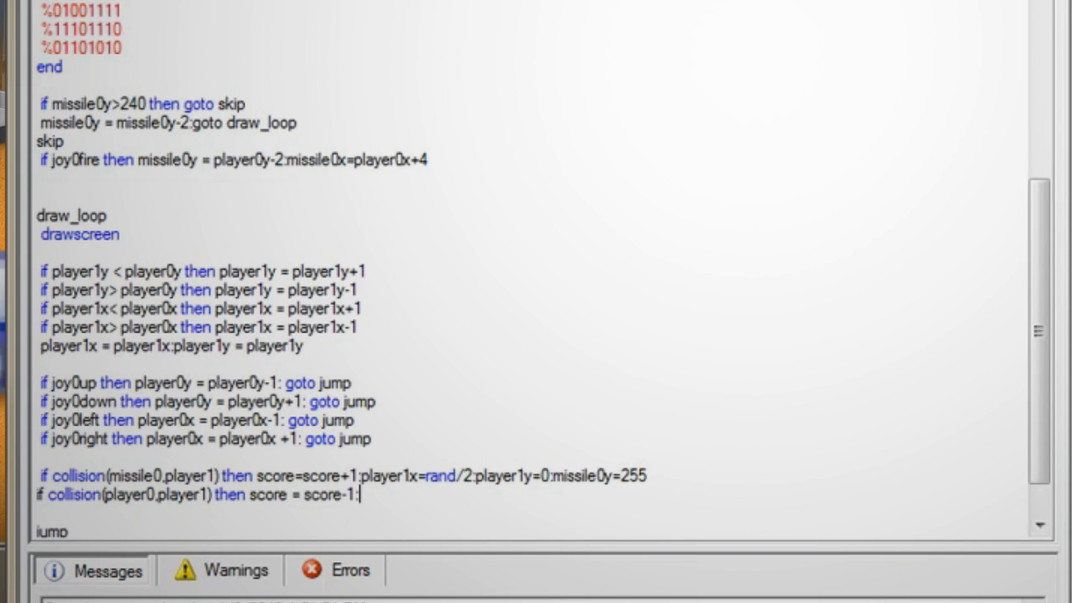
type(":player1x=ran")
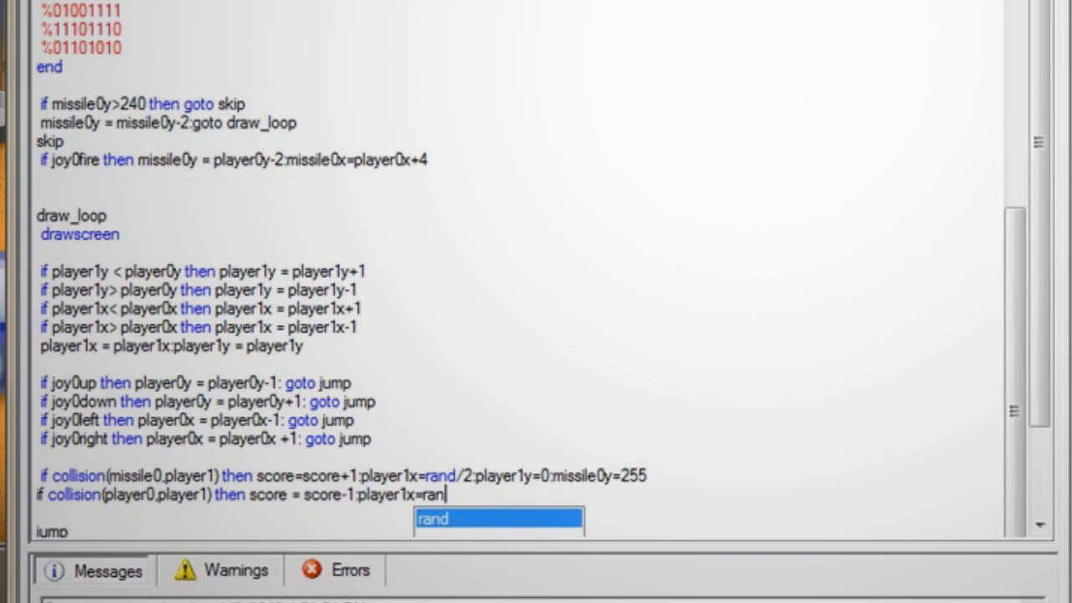
type("d/2:player1y=0:missile0y=255")
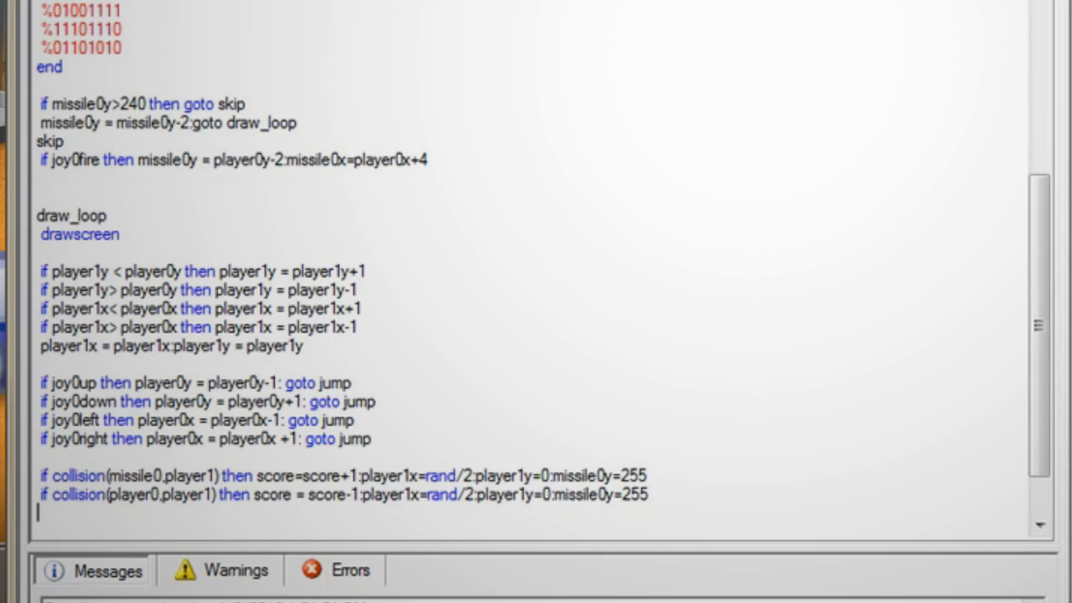
type("jump")
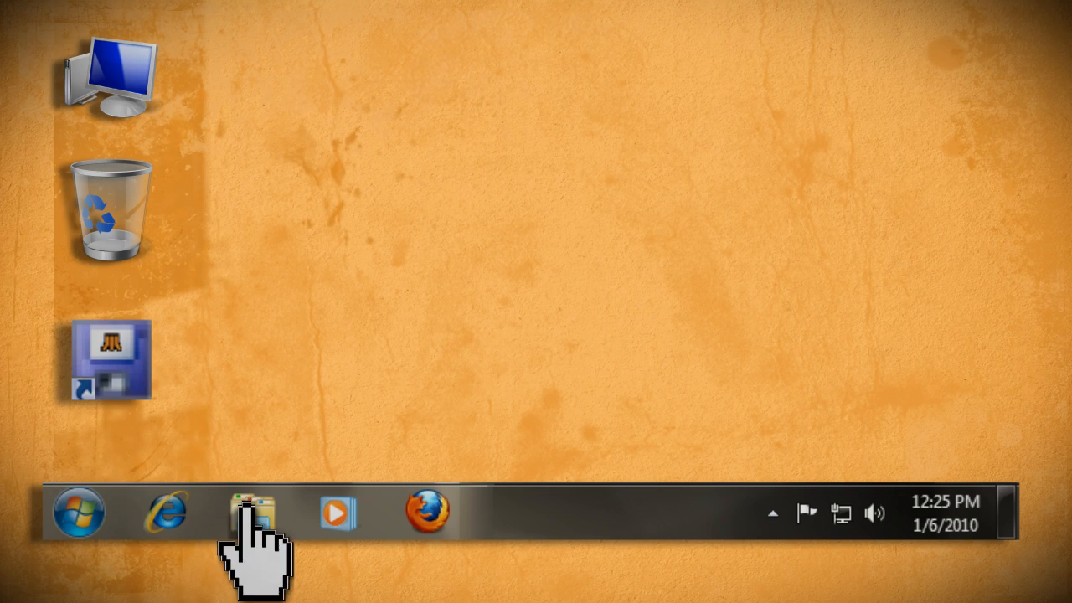
- In Windows Explorer, open the C:\Atari2600\My Game project folder with the compiled files
left_click(253, 511)
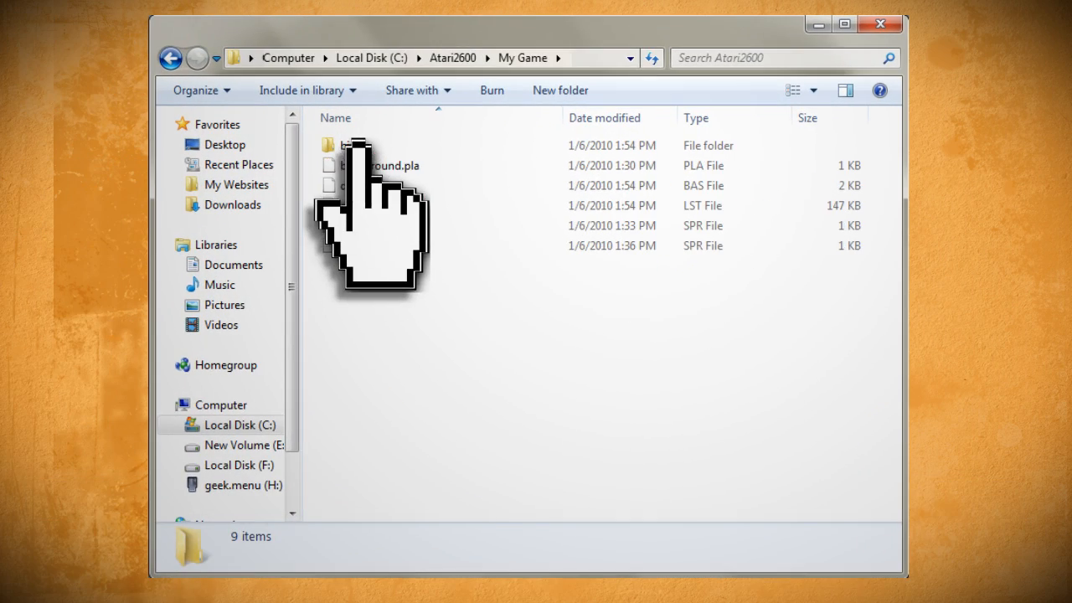
double_click(352, 144)
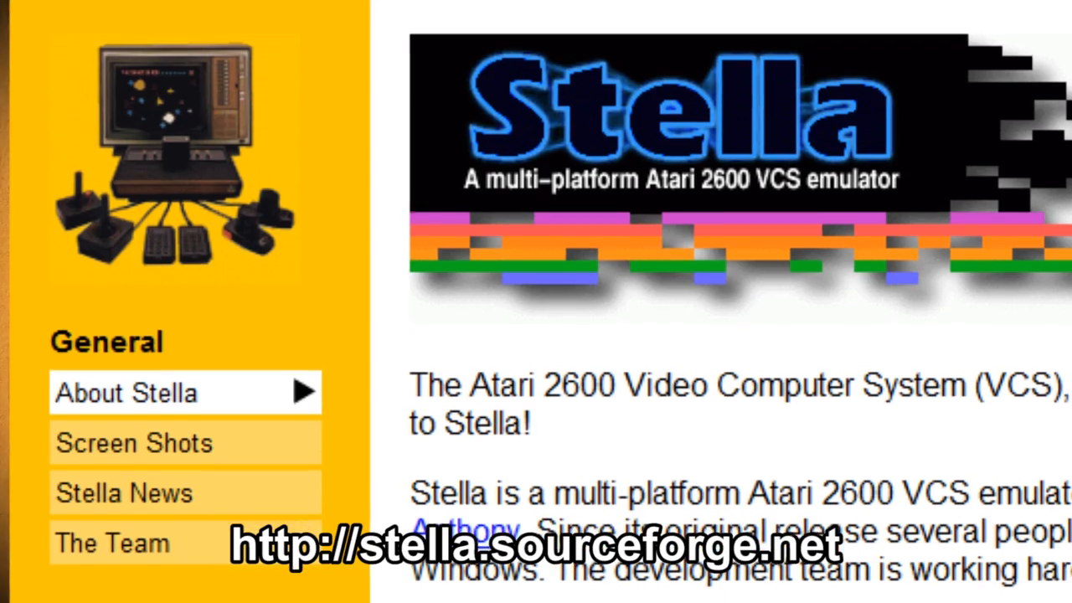
- Scroll down the About Stella page of the Atari 2600 emulator site
scroll("down", 3)
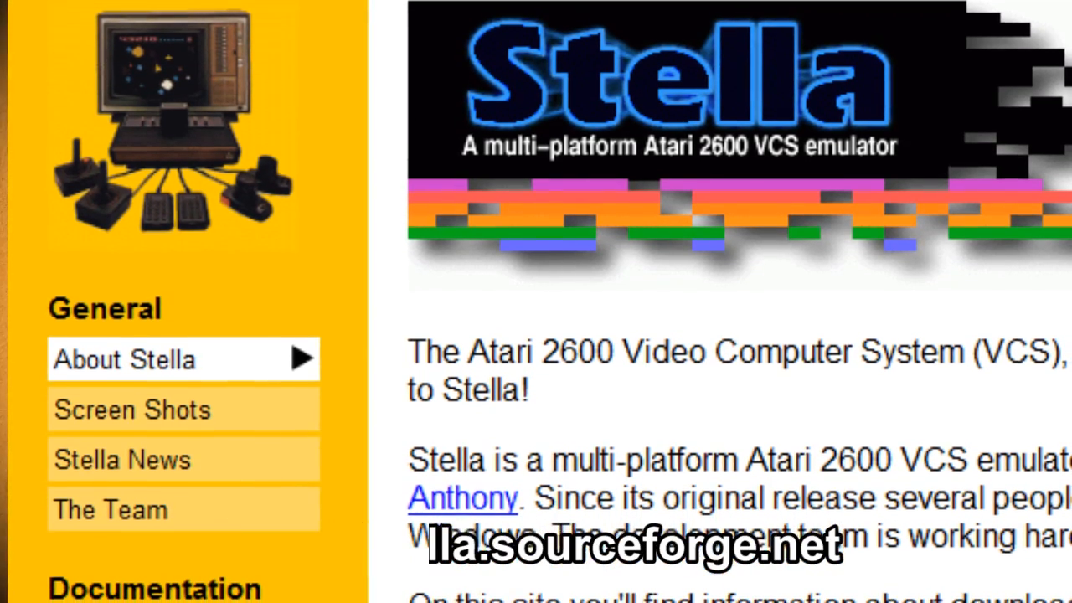